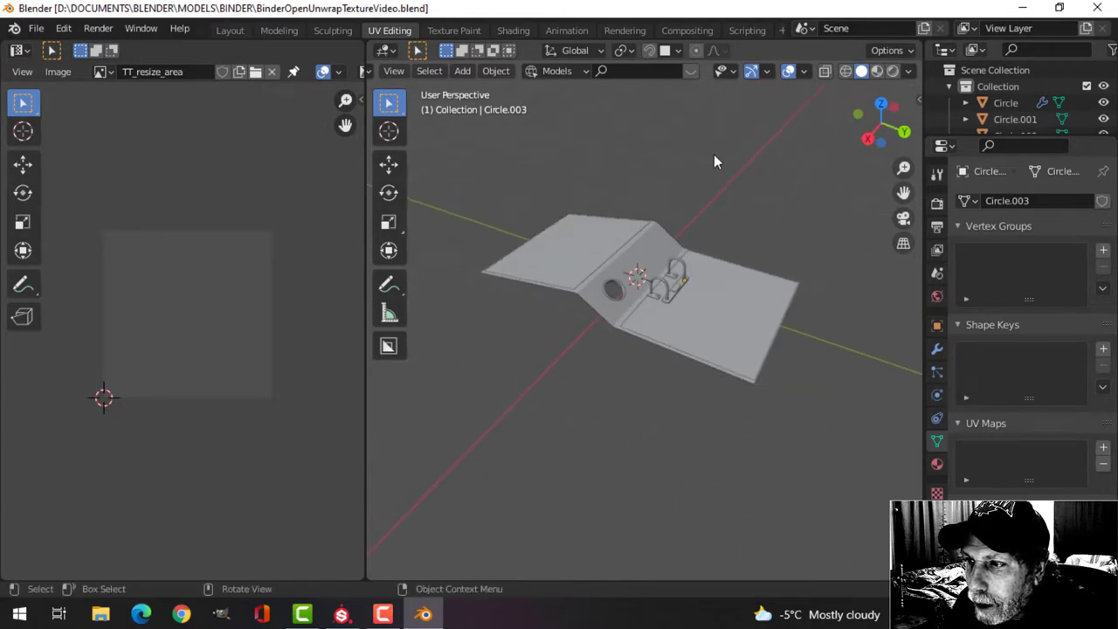
# Smart-UV-unwrap the binder mesh so its islands appear in the UV layout
pyautogui.moveTo(714, 161); pyautogui.dragTo(743, 199)
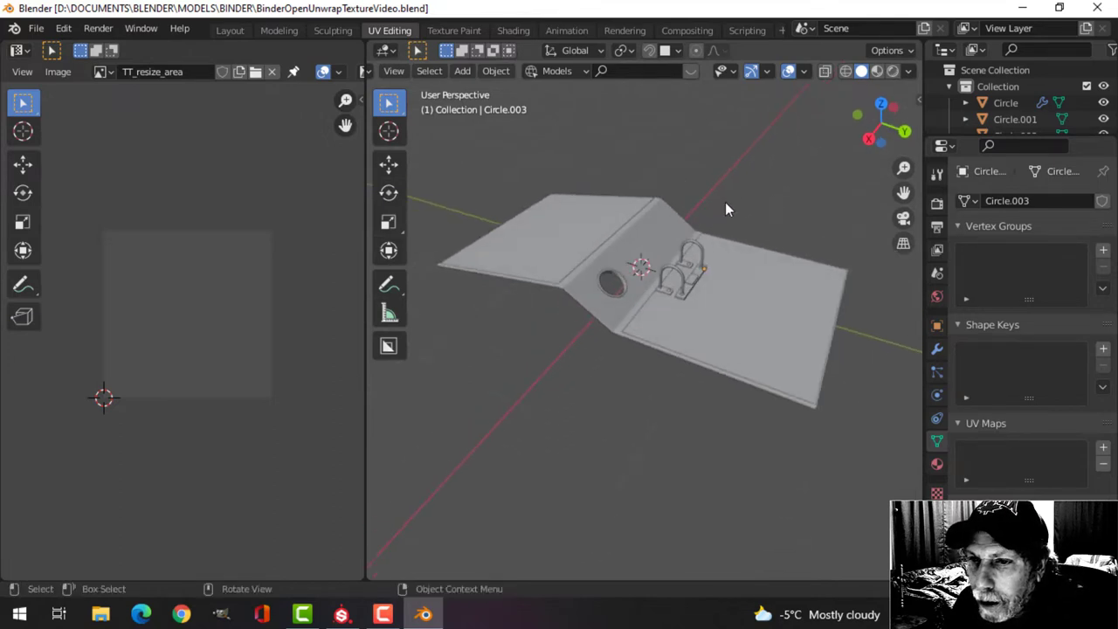
pyautogui.moveTo(747, 183)
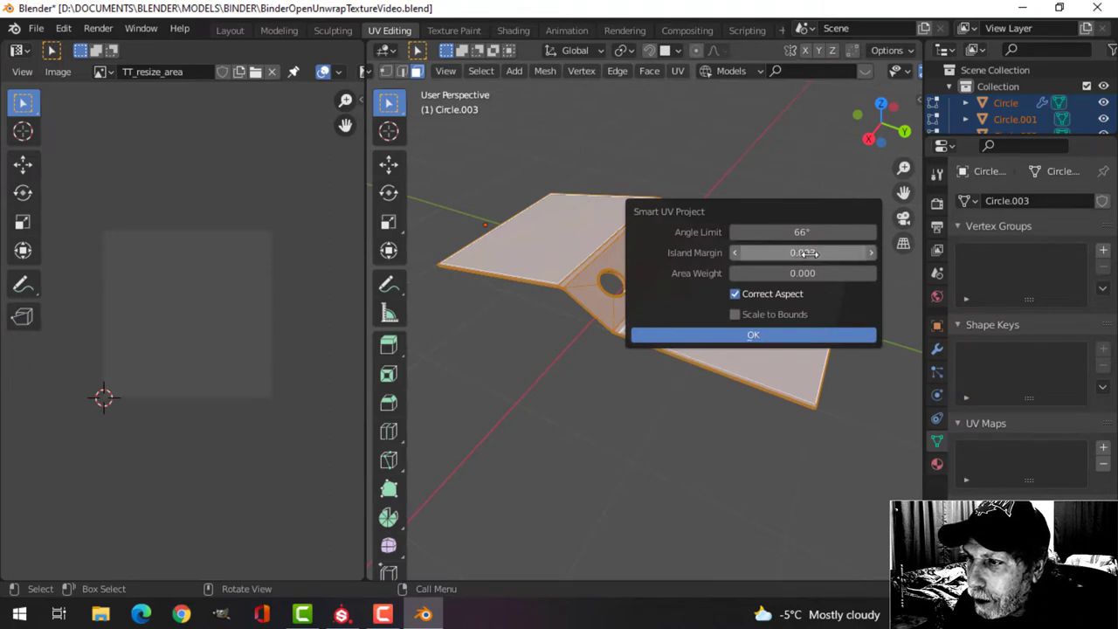
pyautogui.click(753, 335)
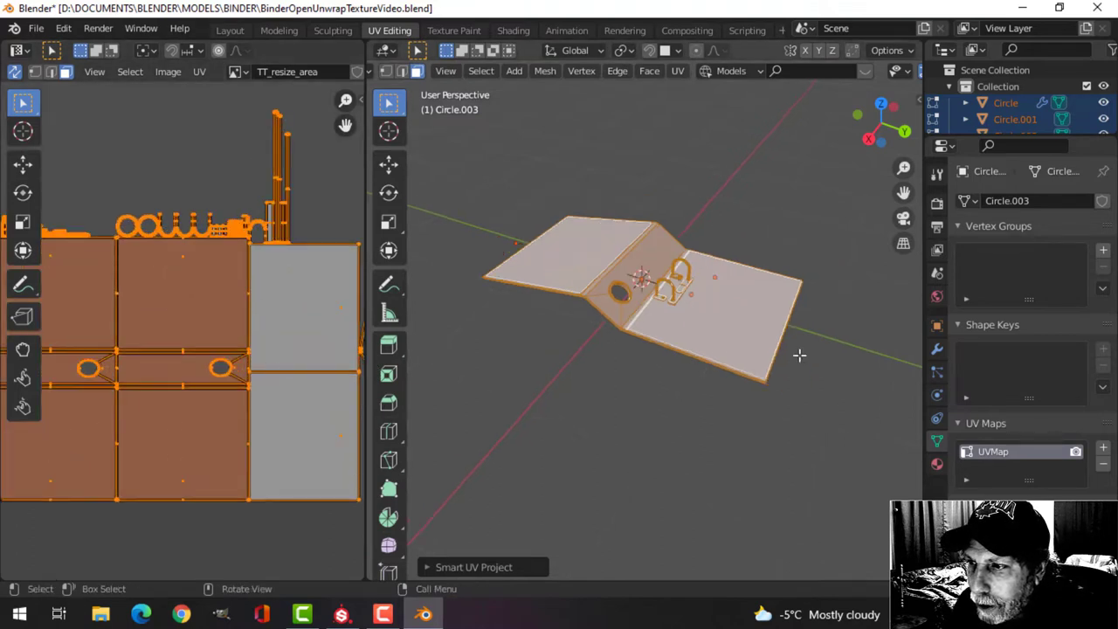
pyautogui.moveTo(708, 384)
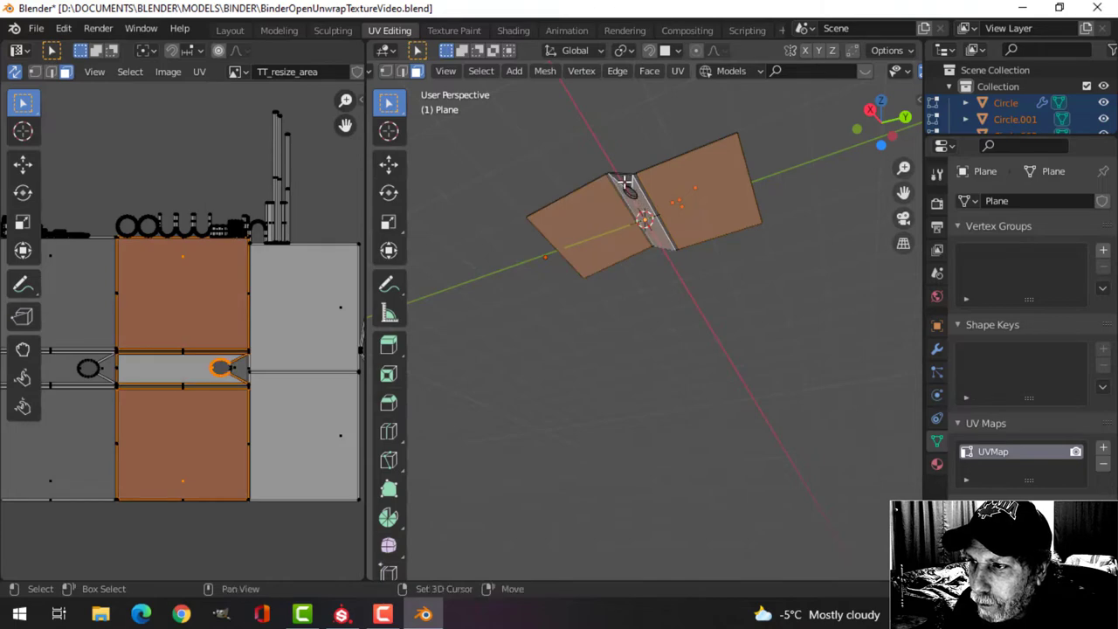
# Maximize the UV Editor so the binder's layout fills the window
pyautogui.moveTo(646, 210); pyautogui.dragTo(663, 183)
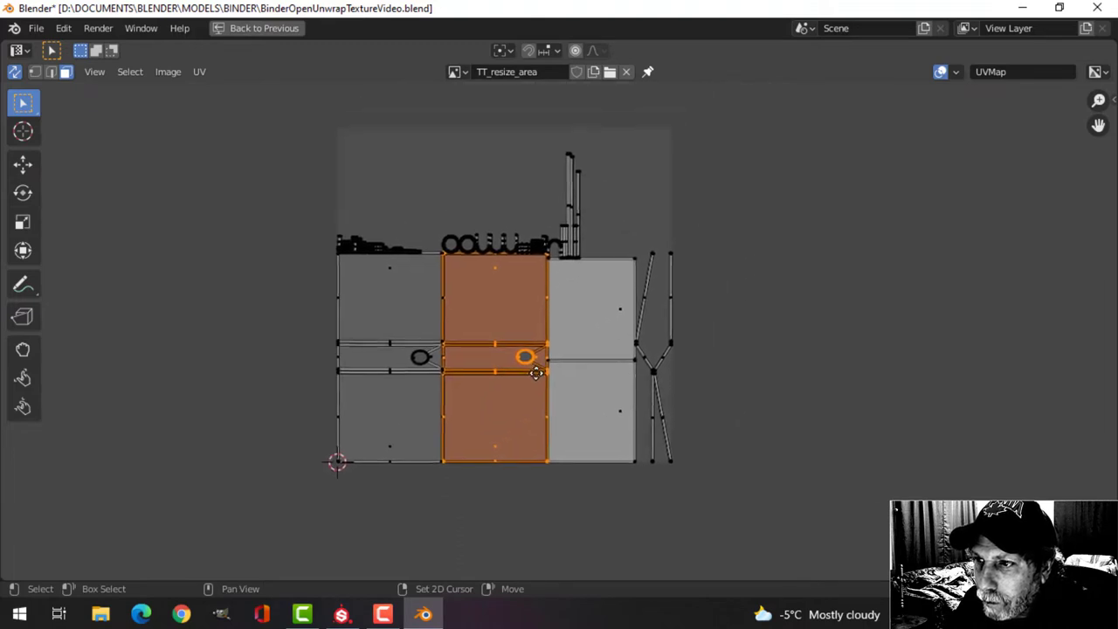
# Apply a UV menu operation to rearrange the binder's UV islands
pyautogui.click(199, 72)
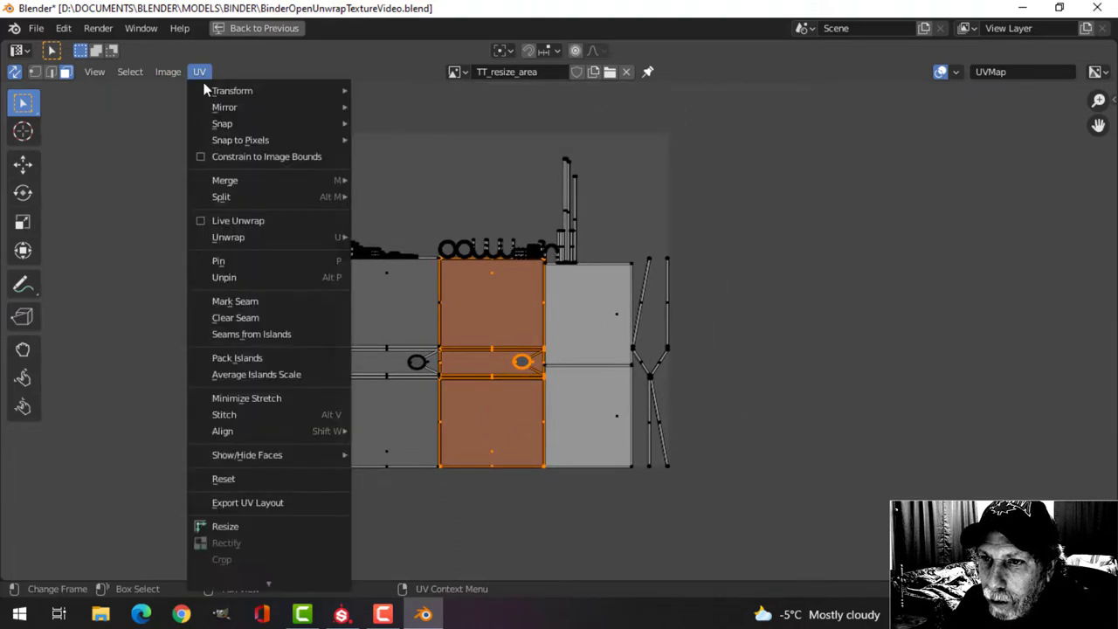
pyautogui.click(224, 525)
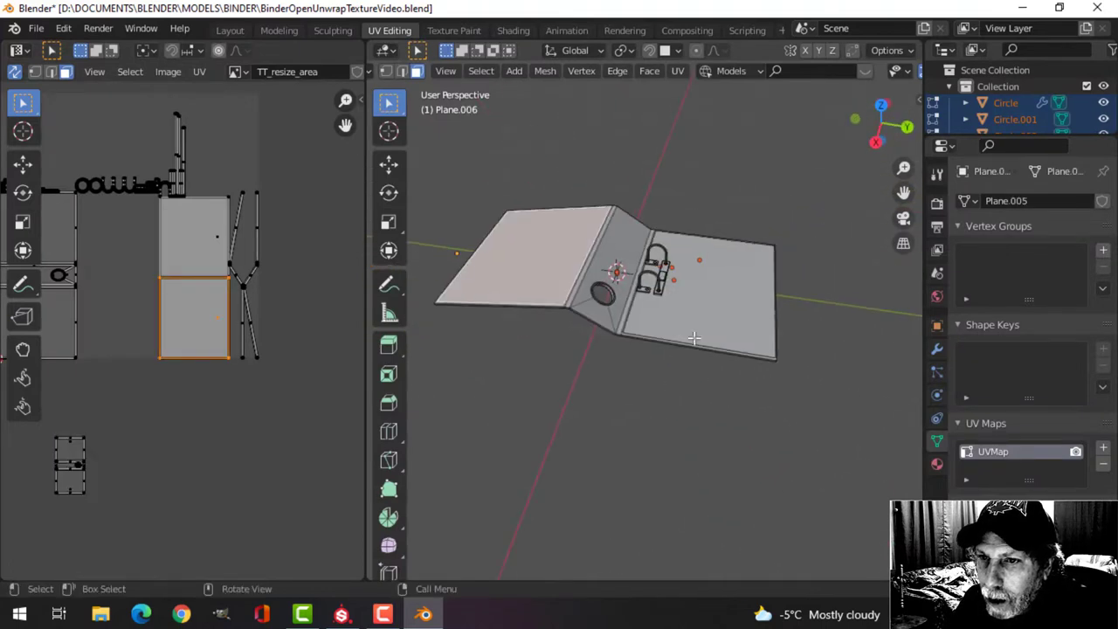
# Scale the cover's UV islands up about 1.37 times and move them above the layout
pyautogui.click(698, 305)
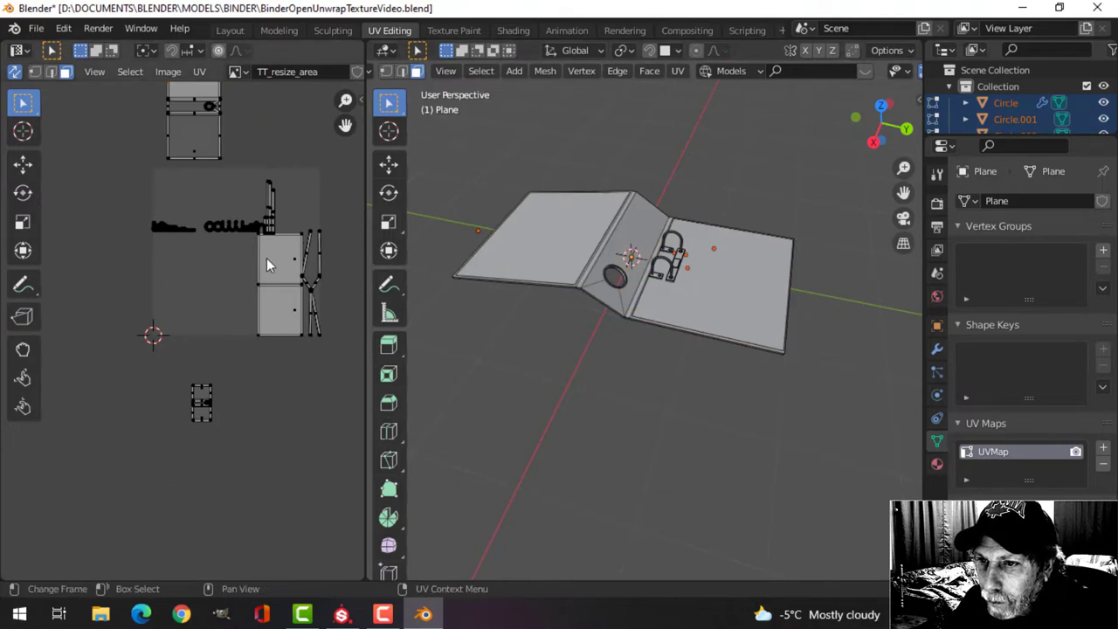
pyautogui.click(271, 262)
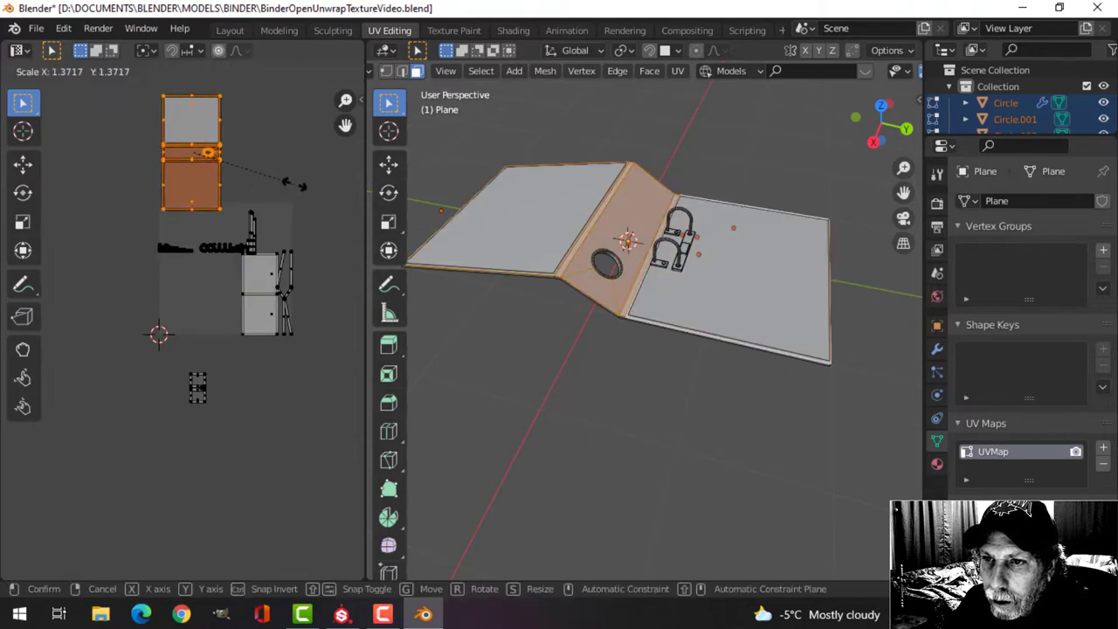
pyautogui.click(253, 178)
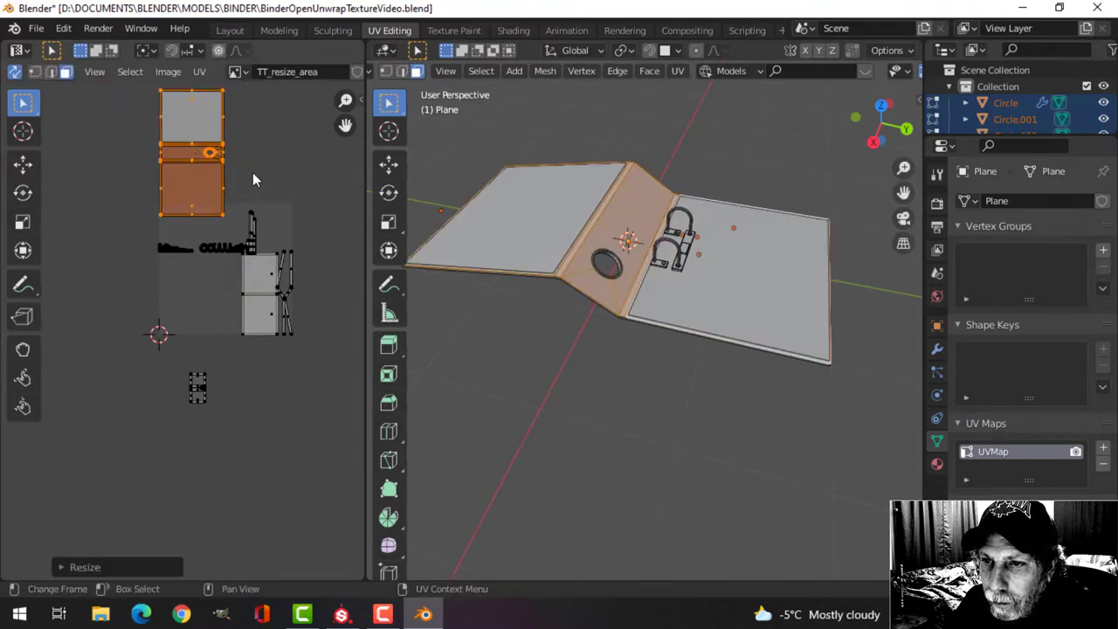
pyautogui.moveTo(210, 183); pyautogui.dragTo(213, 131)
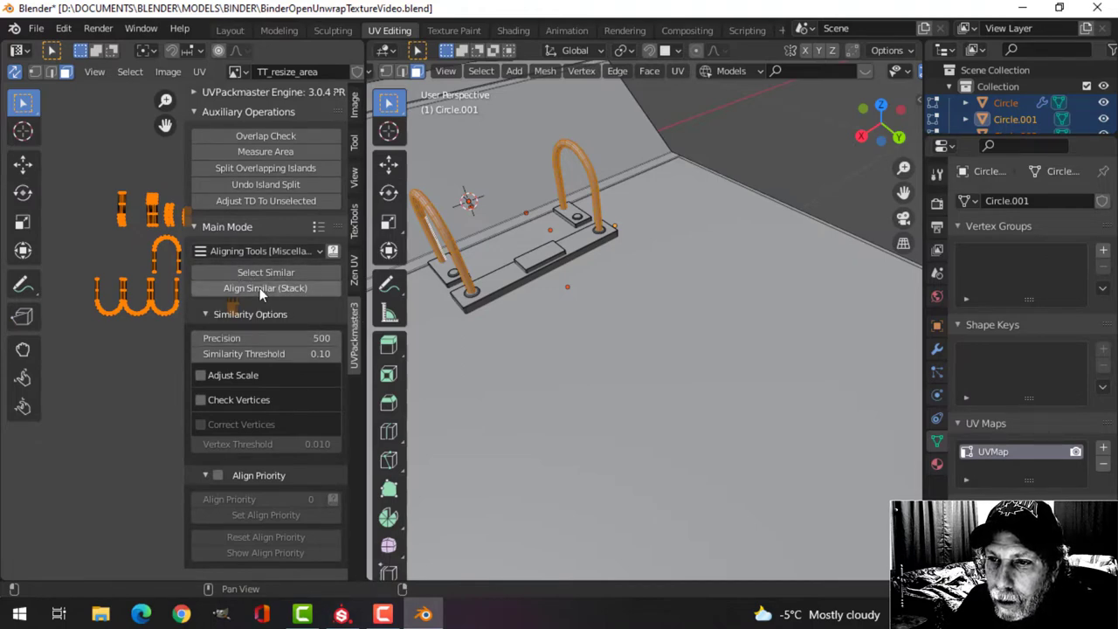
# Stack the matching ring islands with UVPackmaster's Align Similar (Stack) tool
pyautogui.click(265, 288)
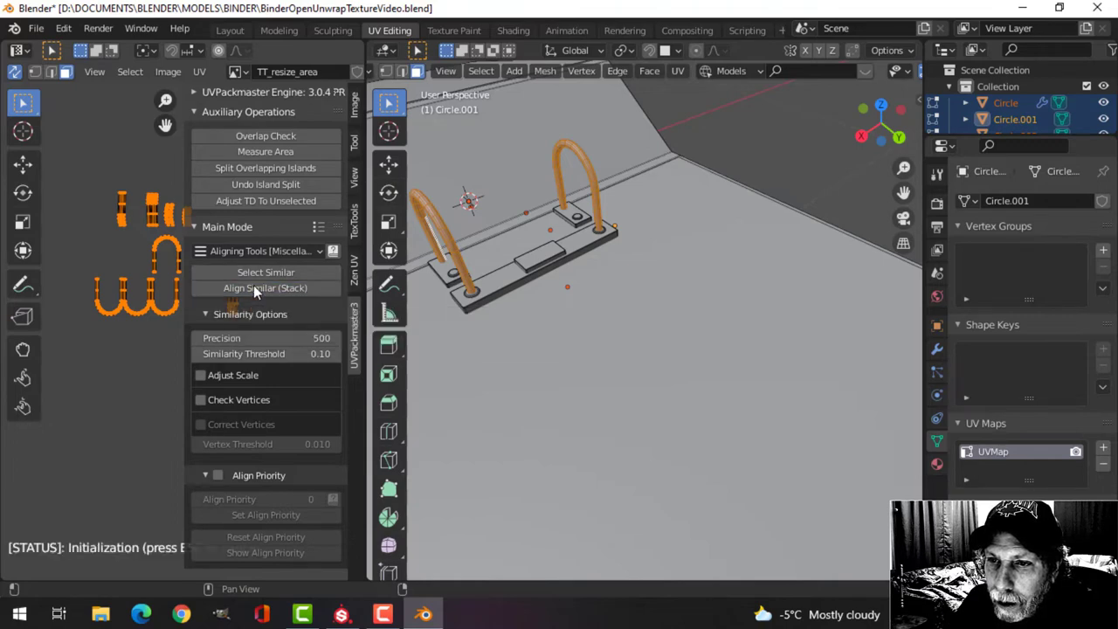
pyautogui.click(265, 289)
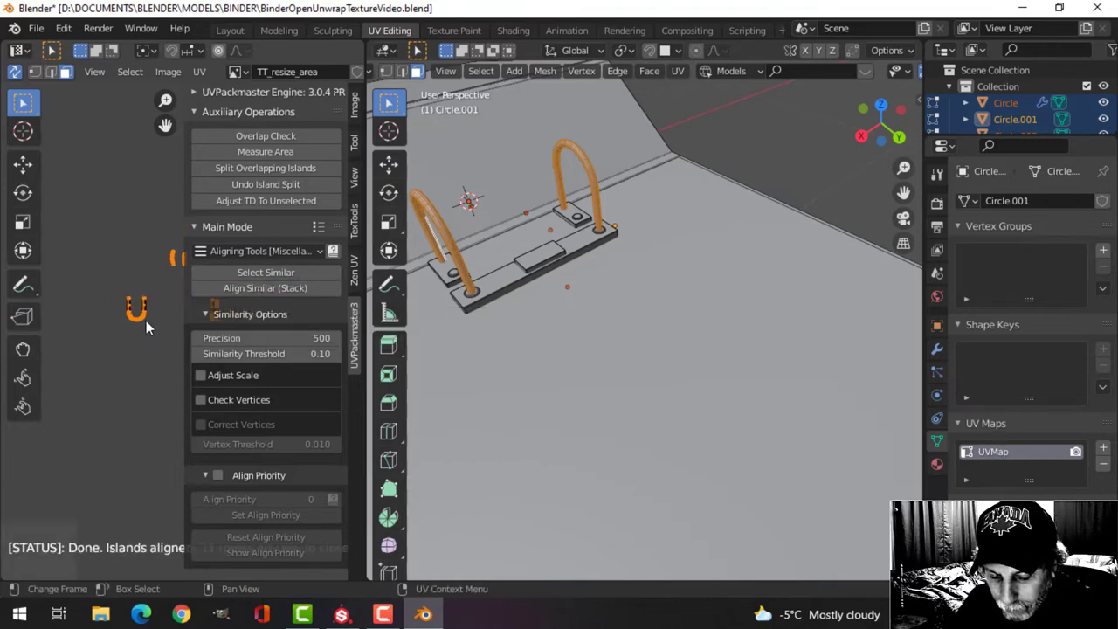
pyautogui.click(262, 252)
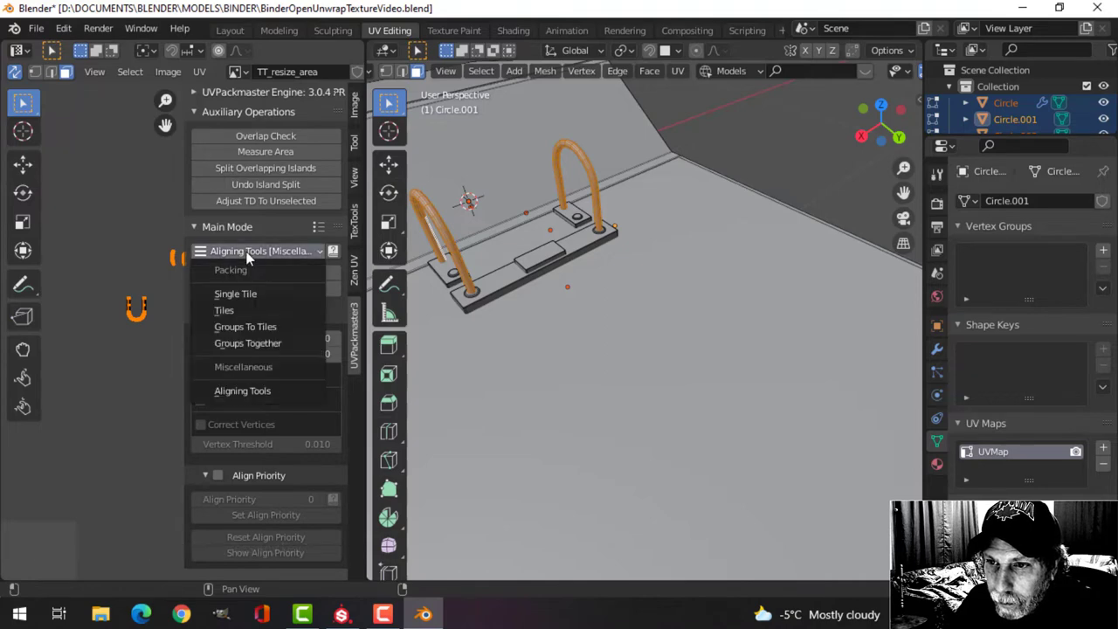
pyautogui.click(234, 294)
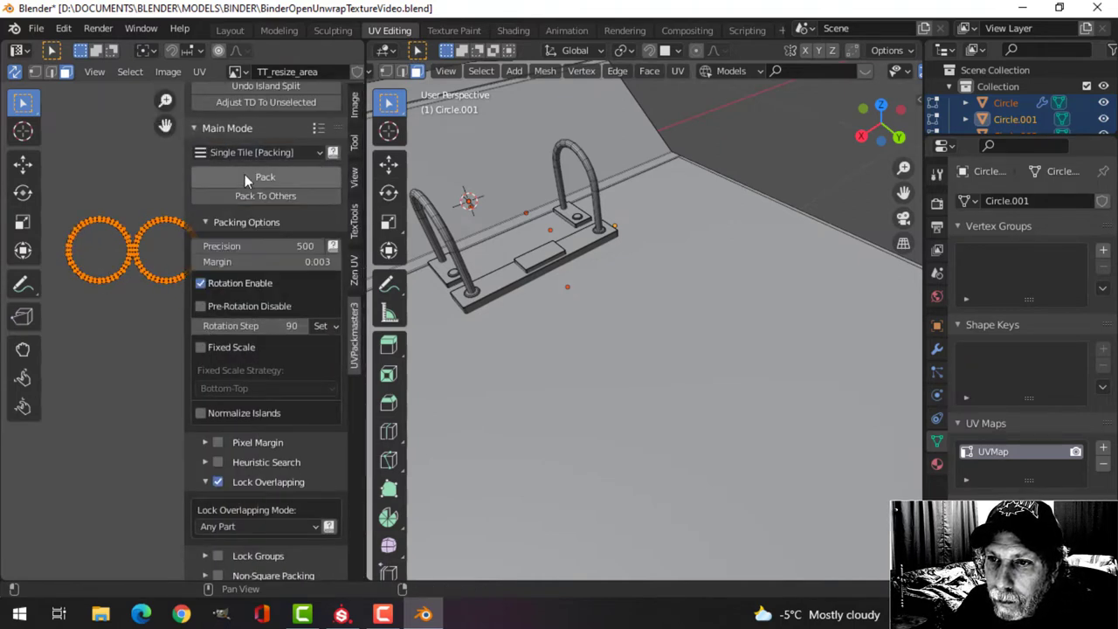
pyautogui.click(253, 251)
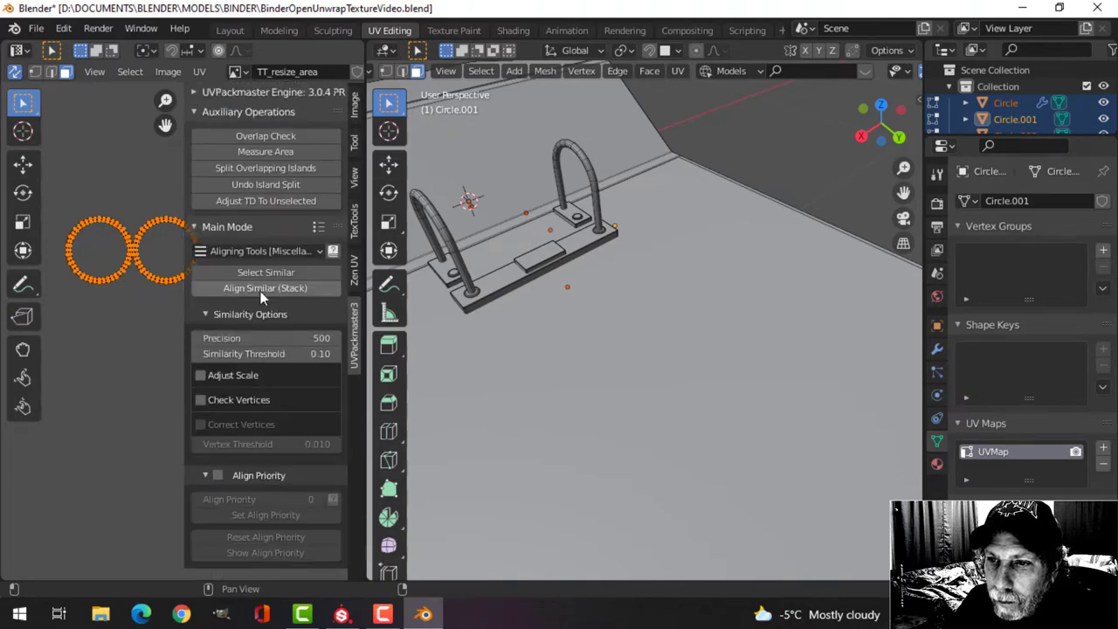
pyautogui.click(266, 288)
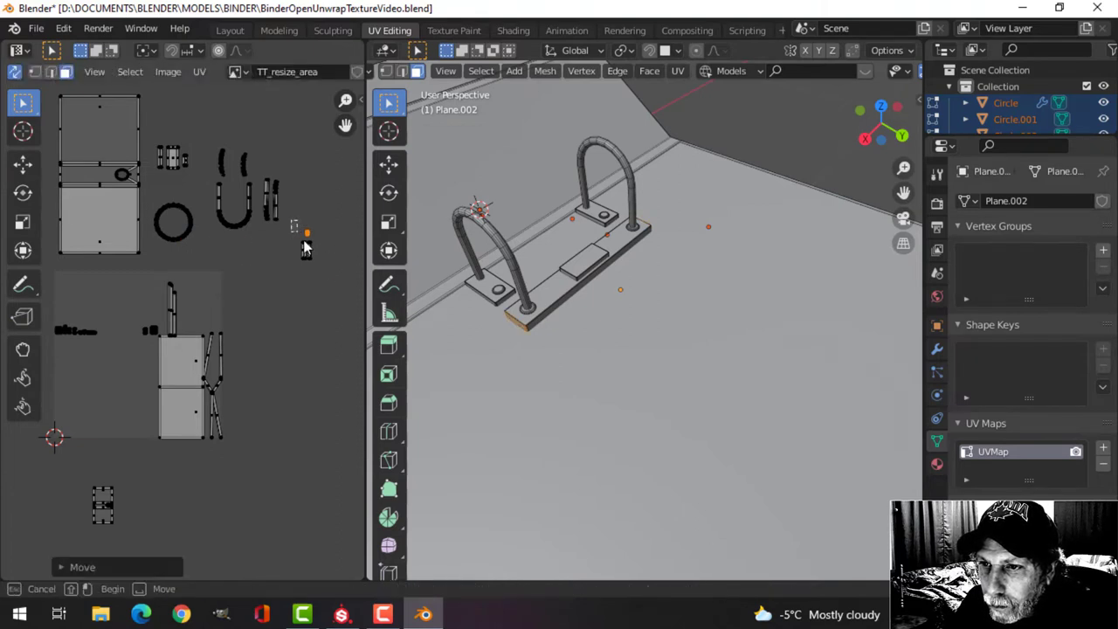
# Move the ring mechanism's small base-part islands to new places in the layout
pyautogui.press('s')
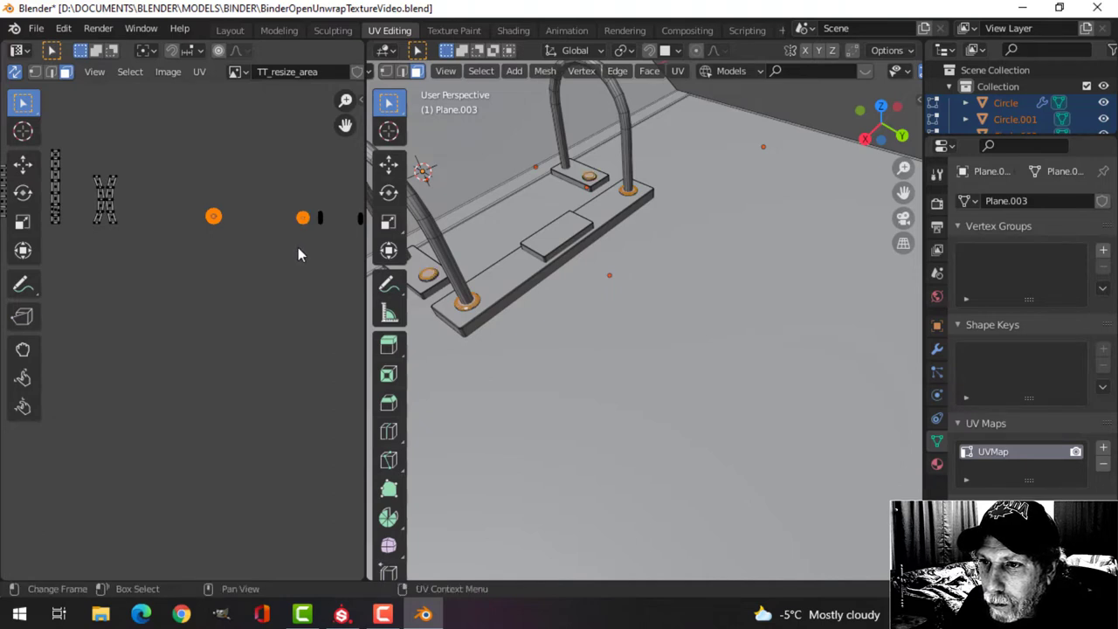
# Stack the base plate's matching rivet islands and spread the cover islands apart
pyautogui.click(354, 336)
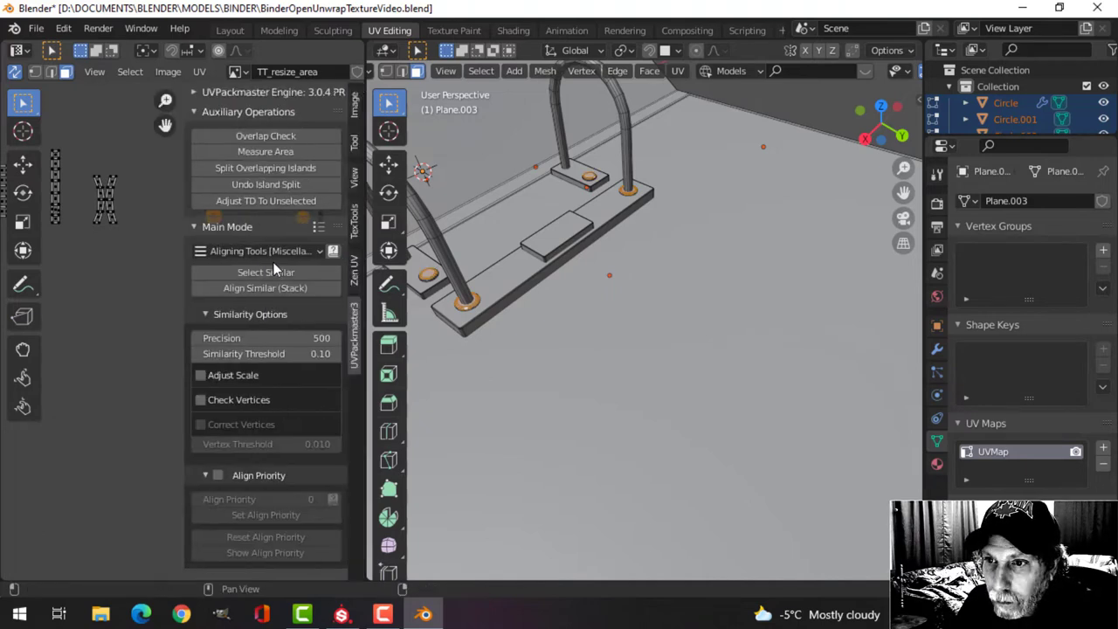
pyautogui.click(266, 288)
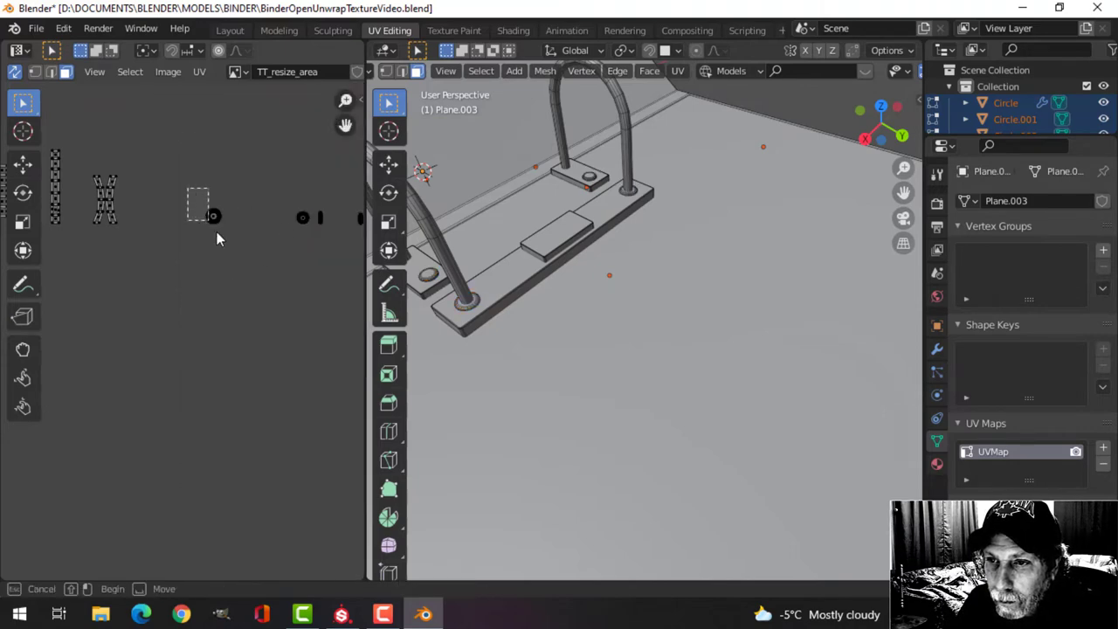
pyautogui.press('s')
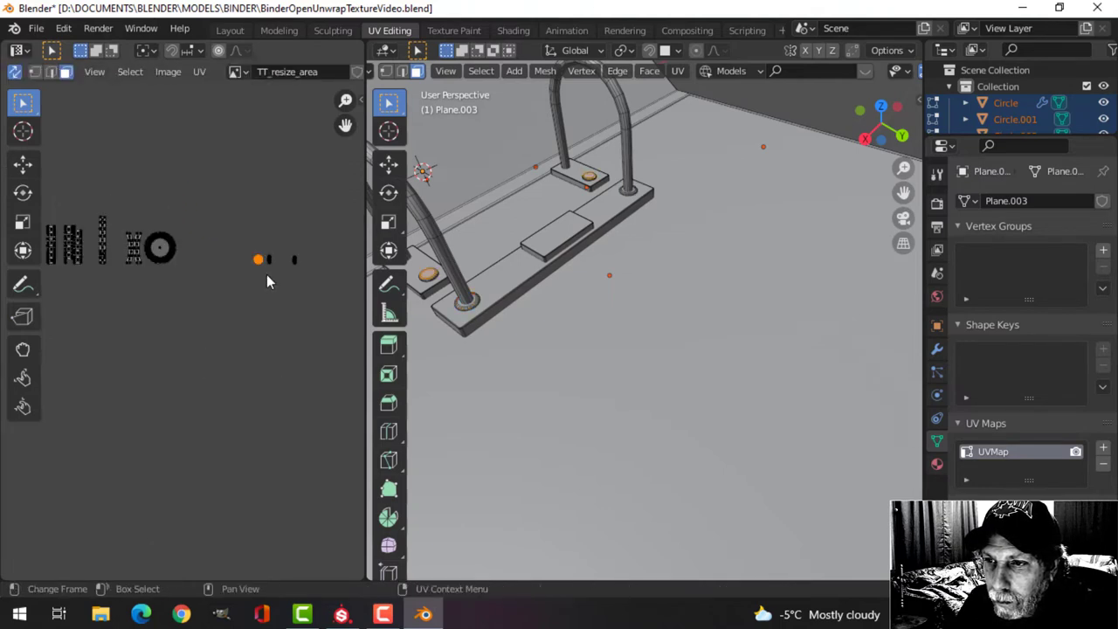
pyautogui.moveTo(259, 260); pyautogui.dragTo(199, 250)
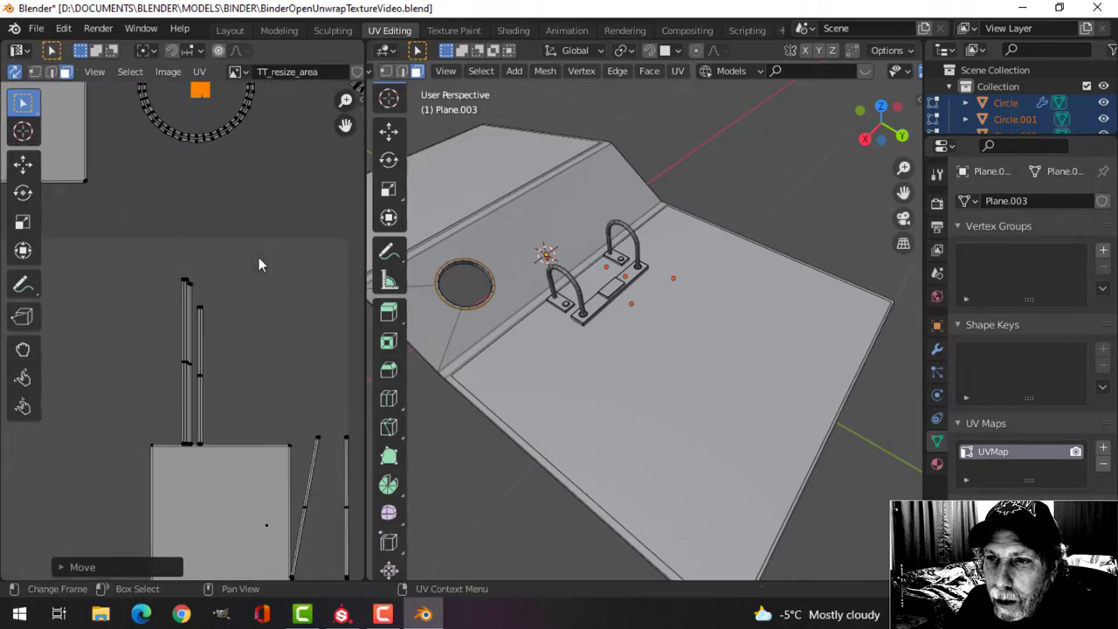
# Place the small mechanism islands beside the cover panels and maximize the UV editor
pyautogui.press('s')
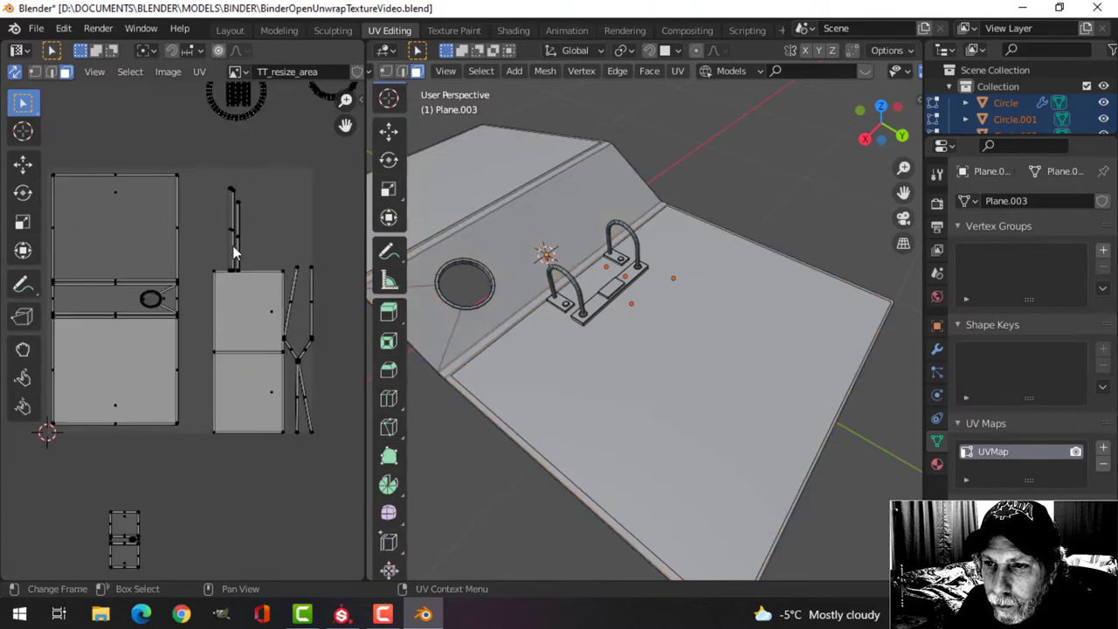
pyautogui.click(234, 227)
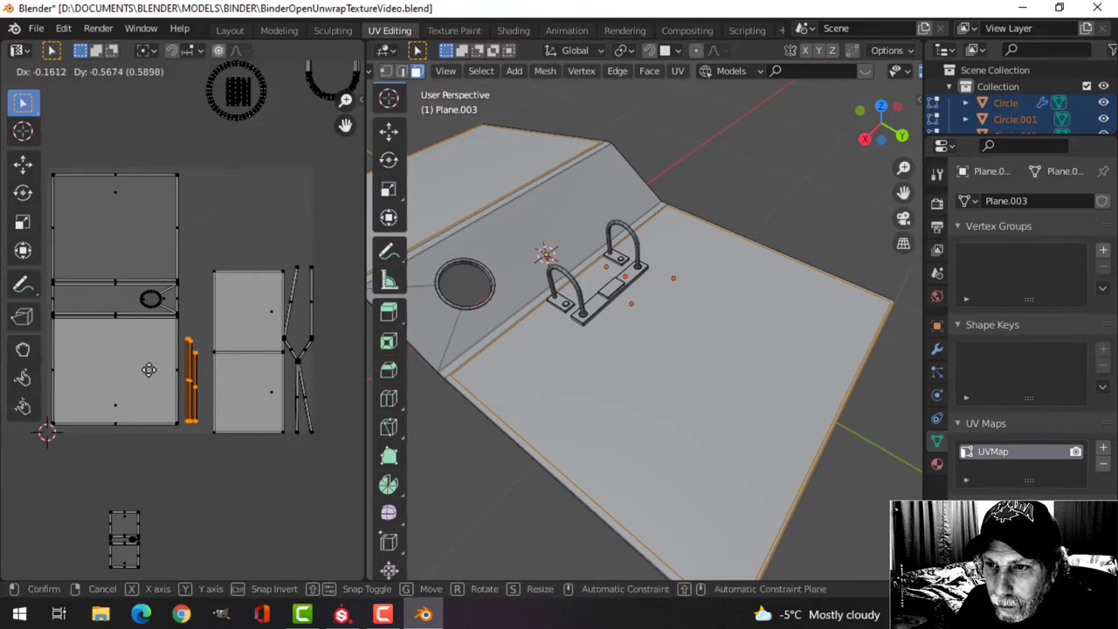
pyautogui.click(148, 367)
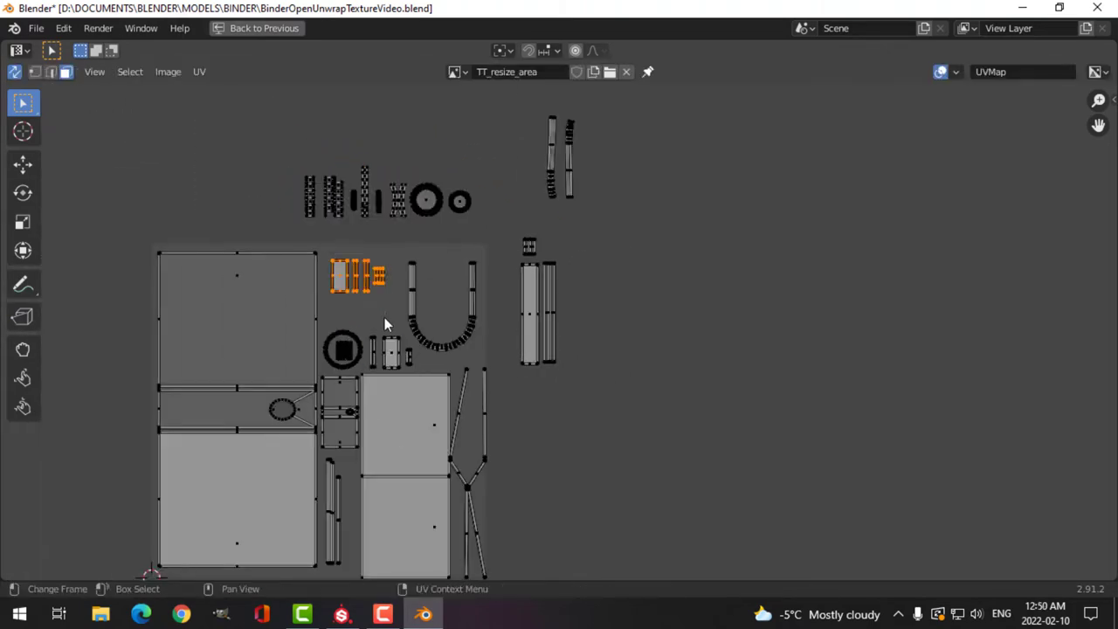
pyautogui.moveTo(353, 276); pyautogui.dragTo(446, 317)
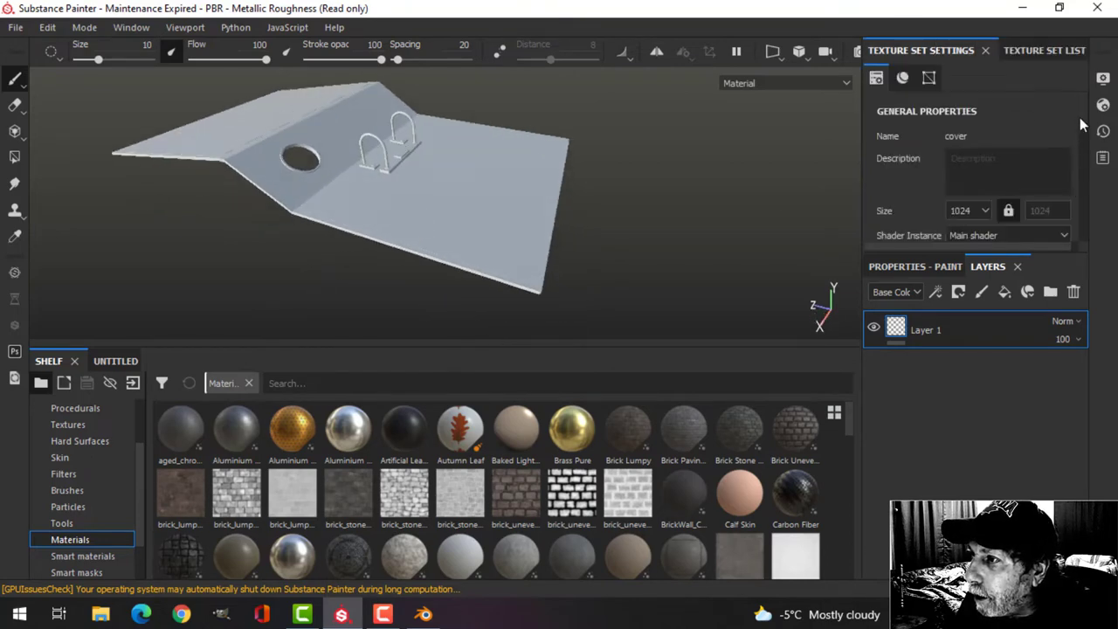
# Bake the binder's mesh maps at 2048 output size with common parameters
pyautogui.click(1058, 126)
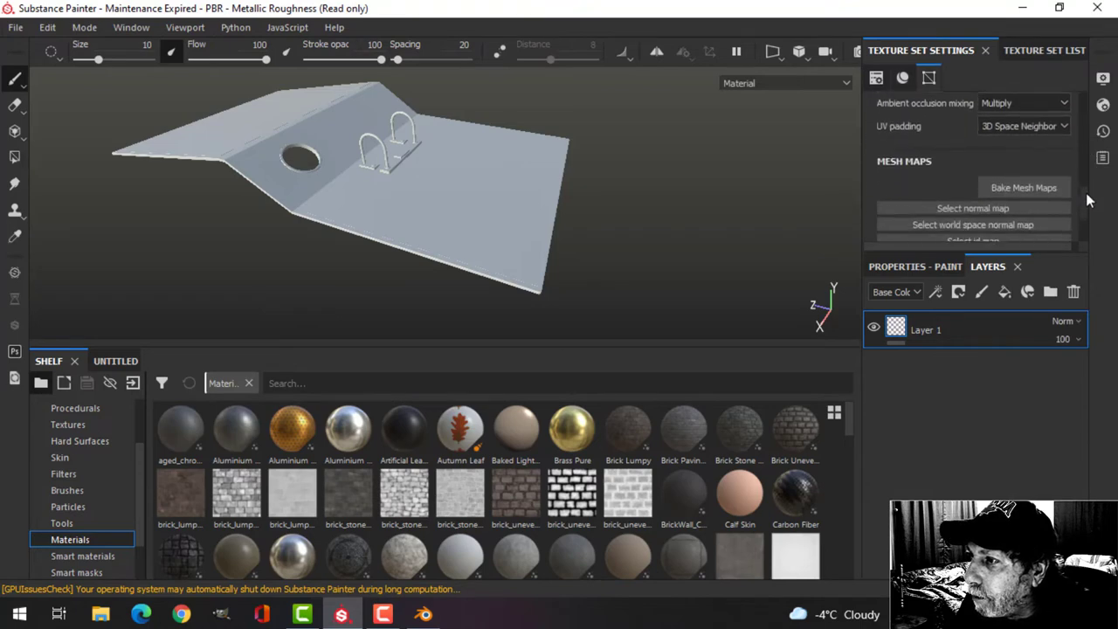
pyautogui.click(1024, 187)
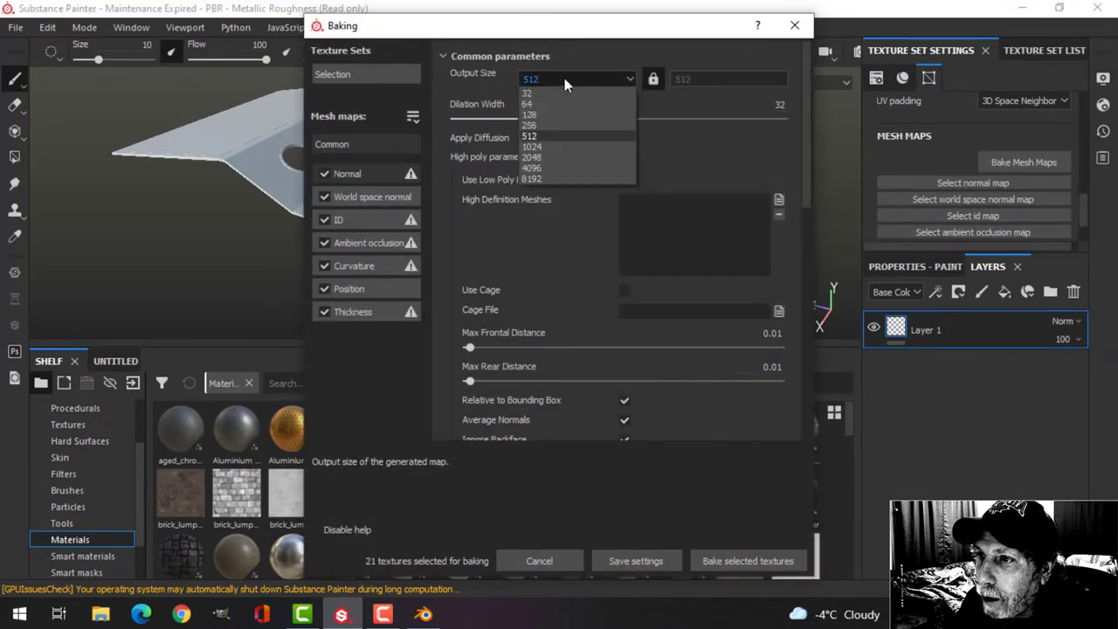
pyautogui.click(531, 157)
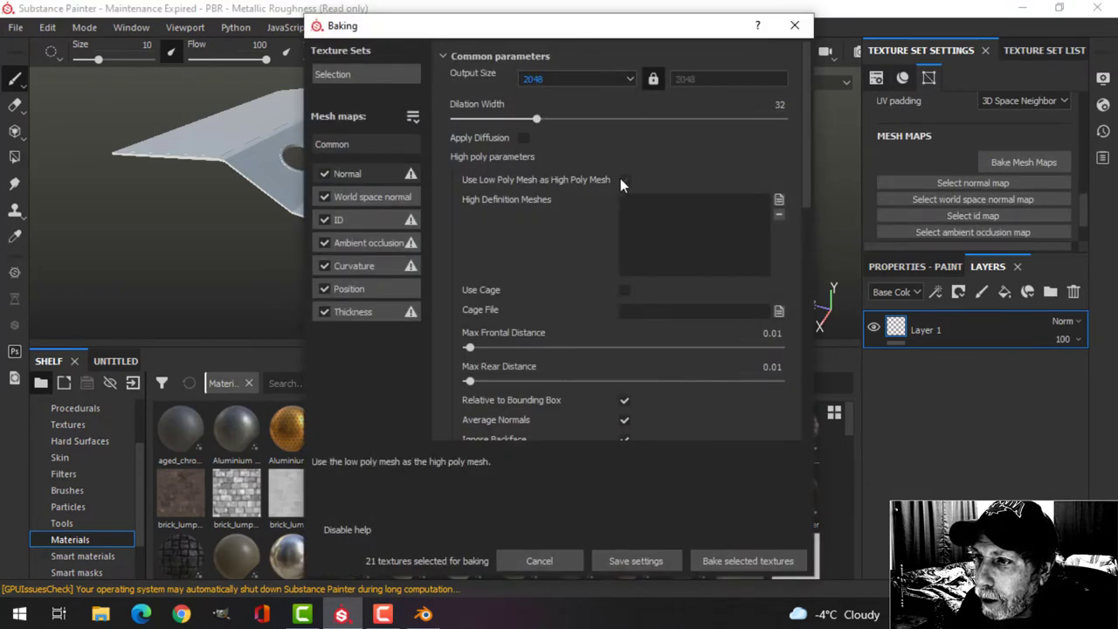
pyautogui.click(624, 178)
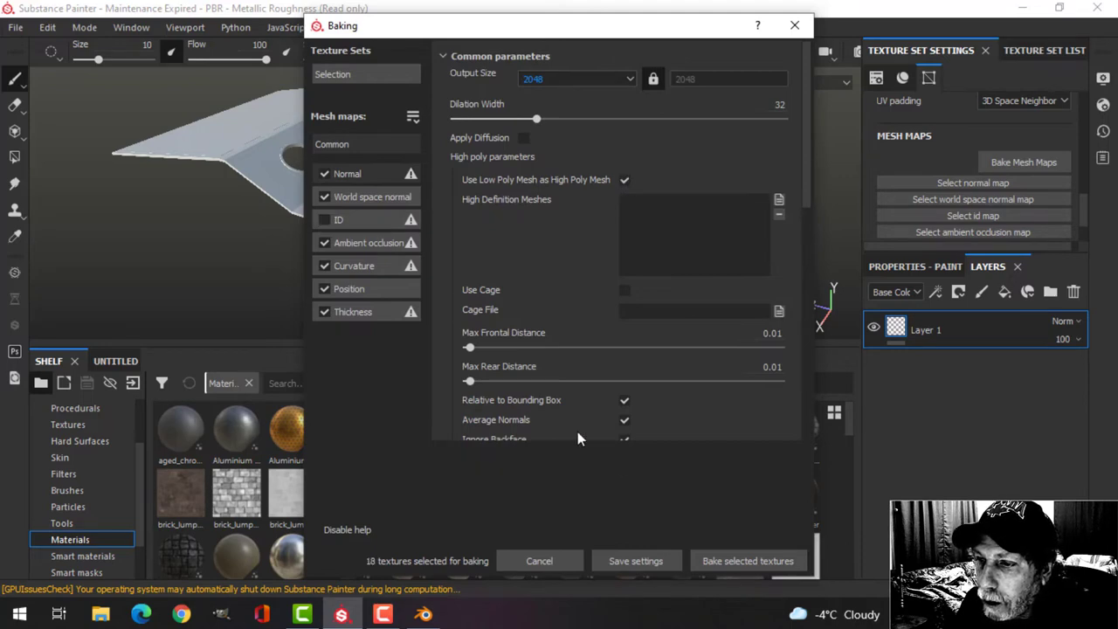
pyautogui.click(747, 561)
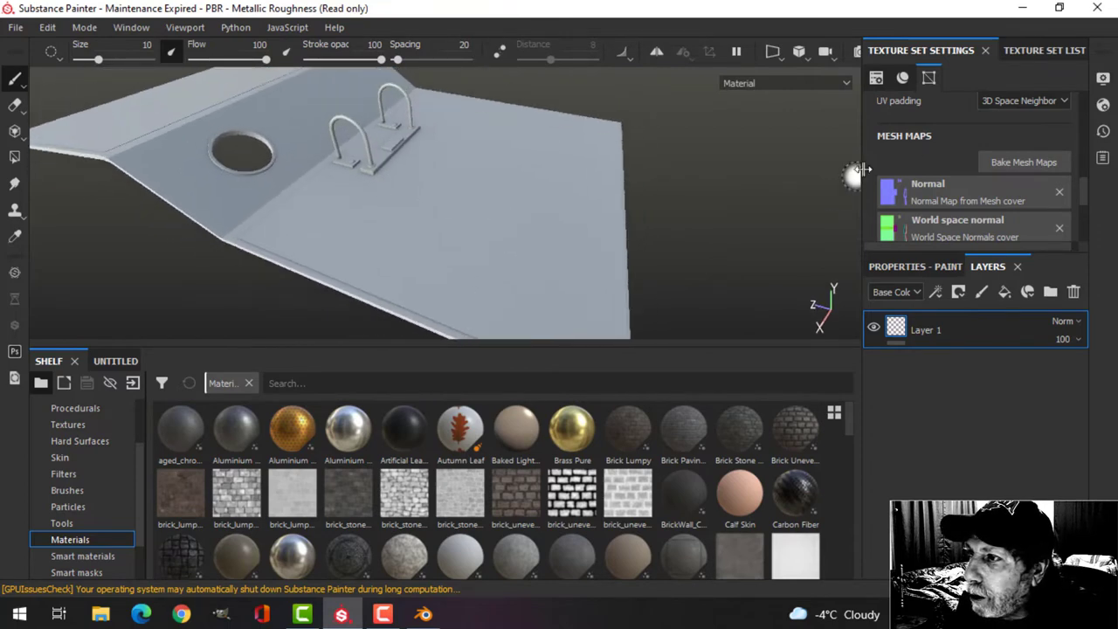
# Show the texture set list and make the inset set active
pyautogui.click(1020, 49)
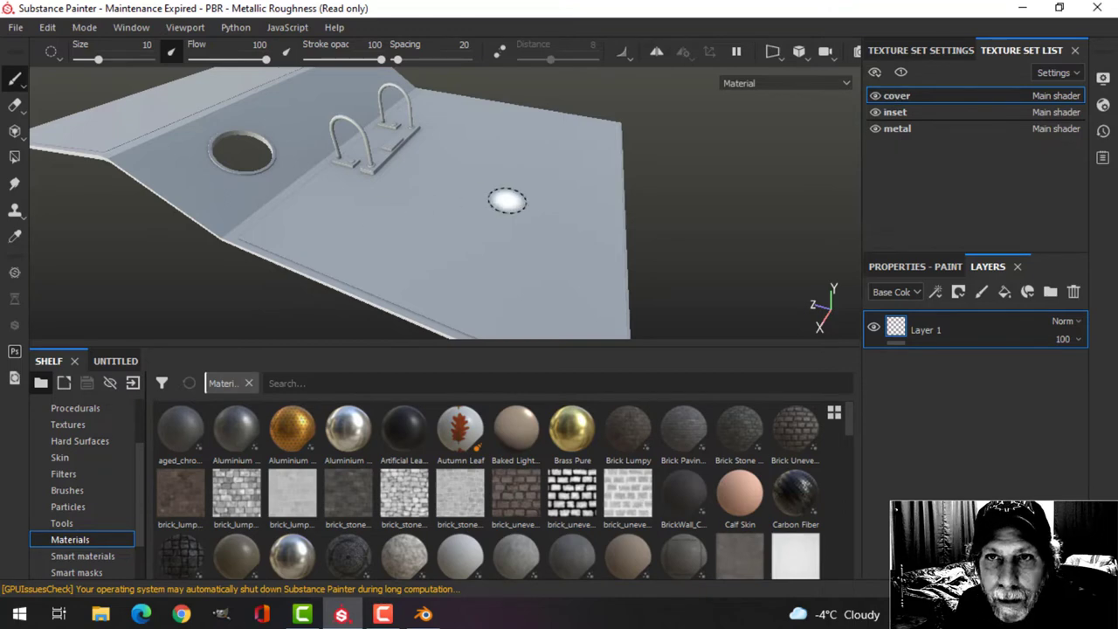
pyautogui.moveTo(208, 194)
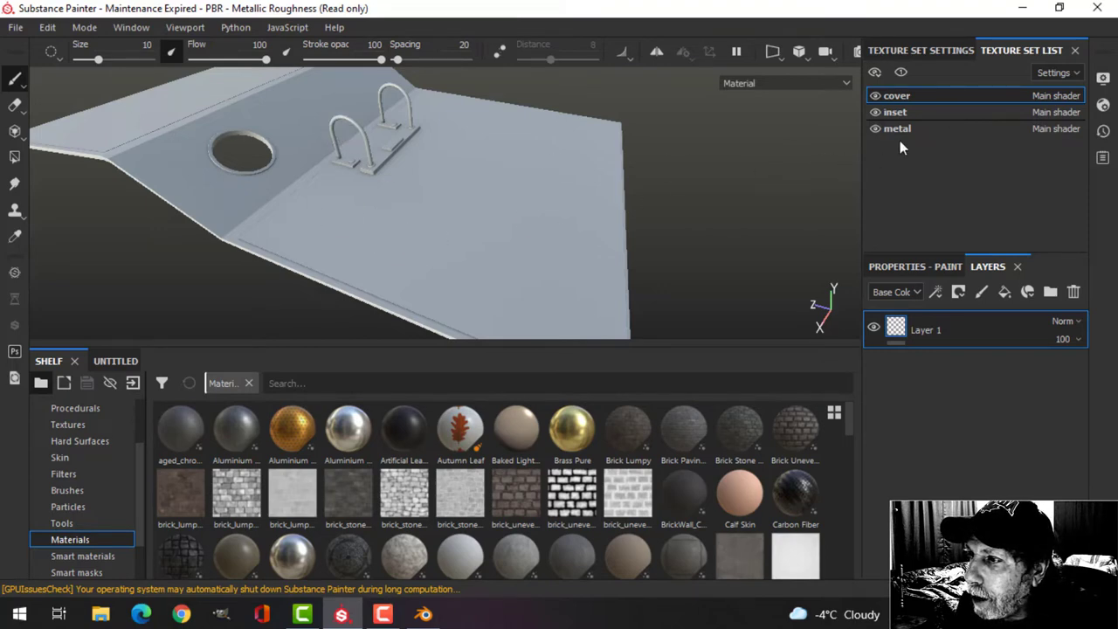
pyautogui.click(895, 112)
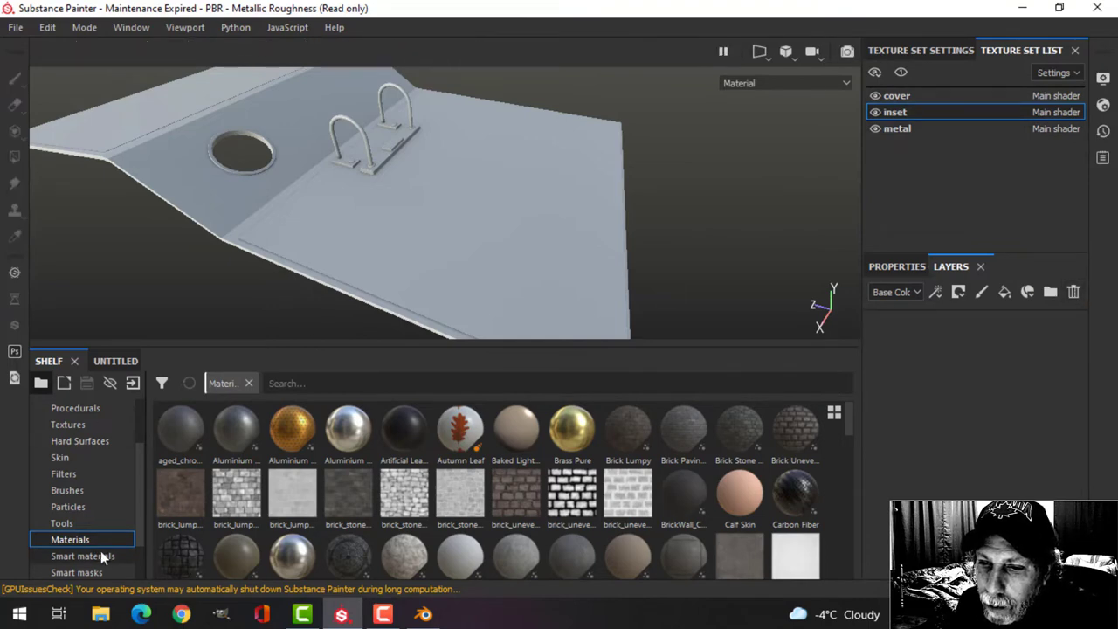
# Apply the paper_1 smart material to the binder inset
pyautogui.click(83, 556)
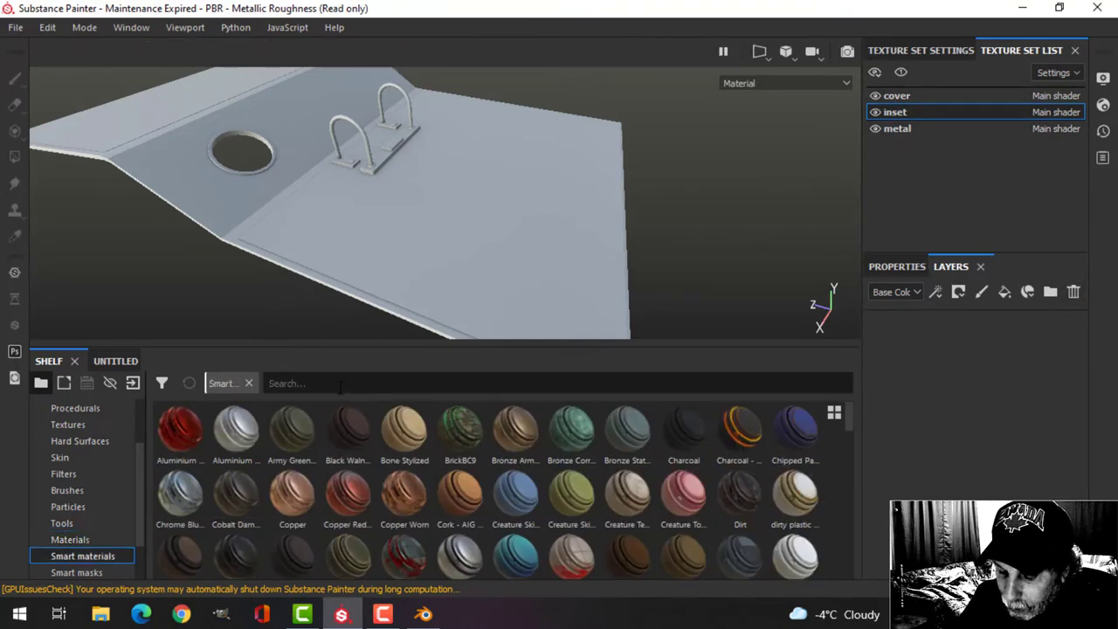
pyautogui.write('paper')
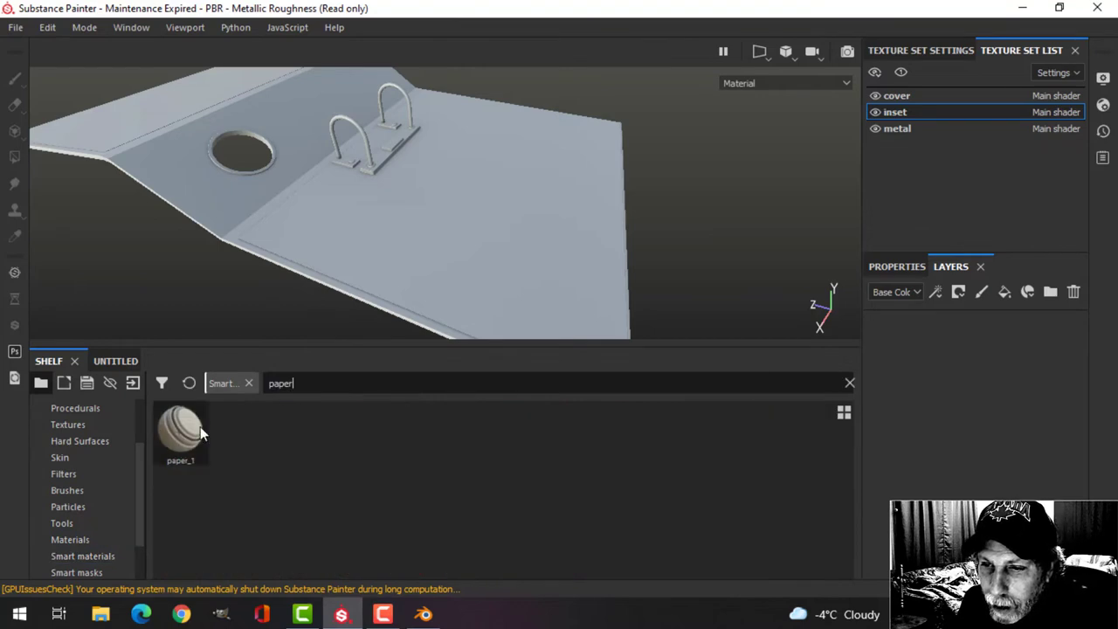
pyautogui.doubleClick(180, 434)
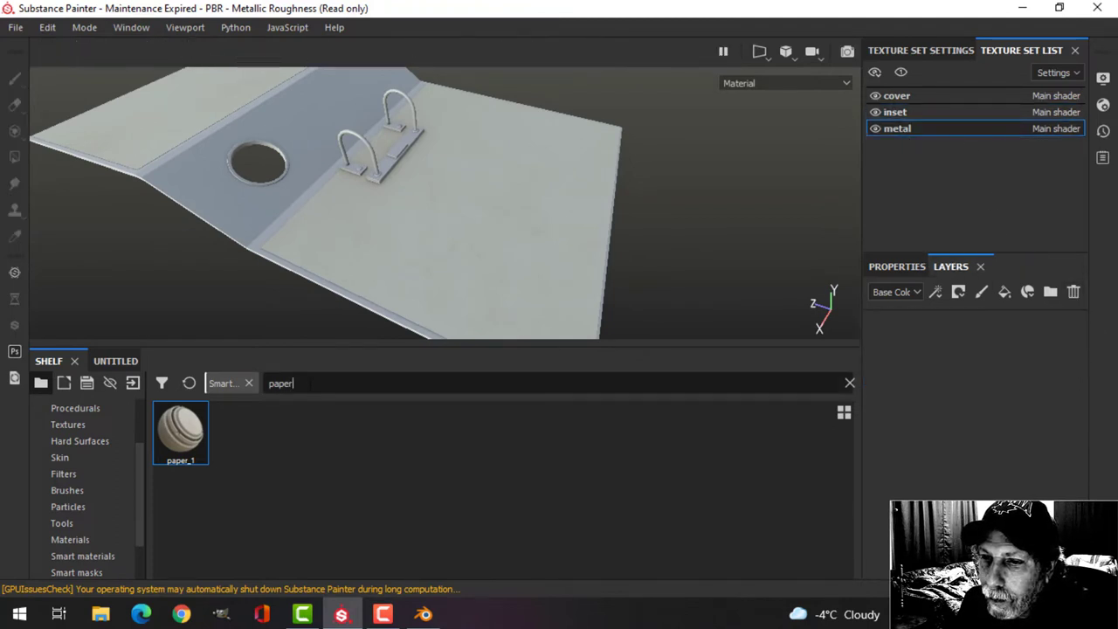
# Apply a steel smart material to the binder rings
pyautogui.write('steel')
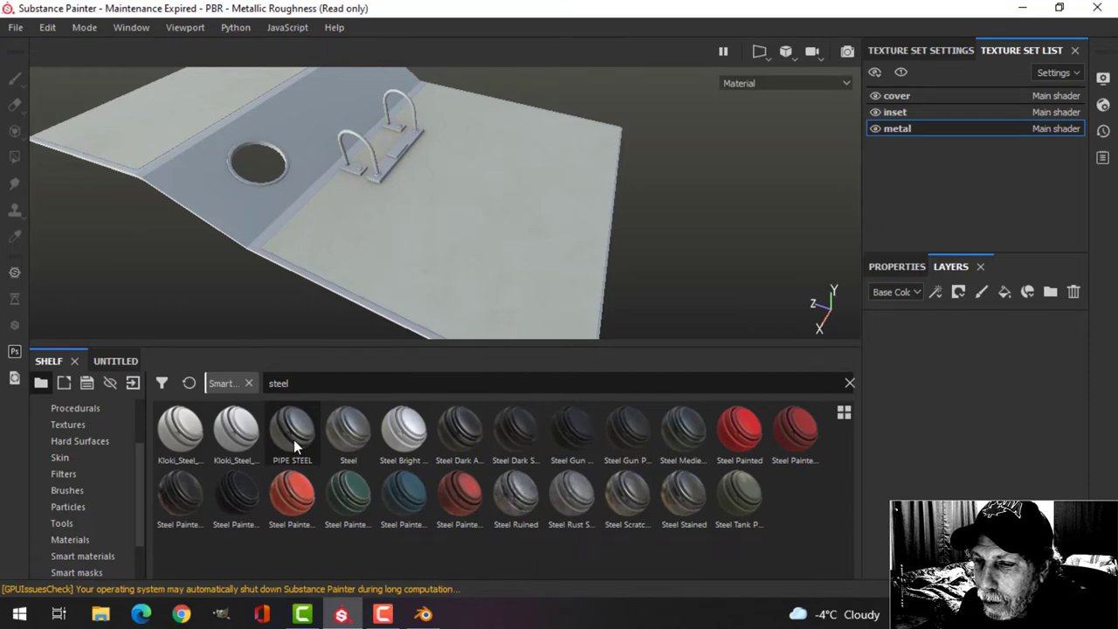
pyautogui.click(347, 427)
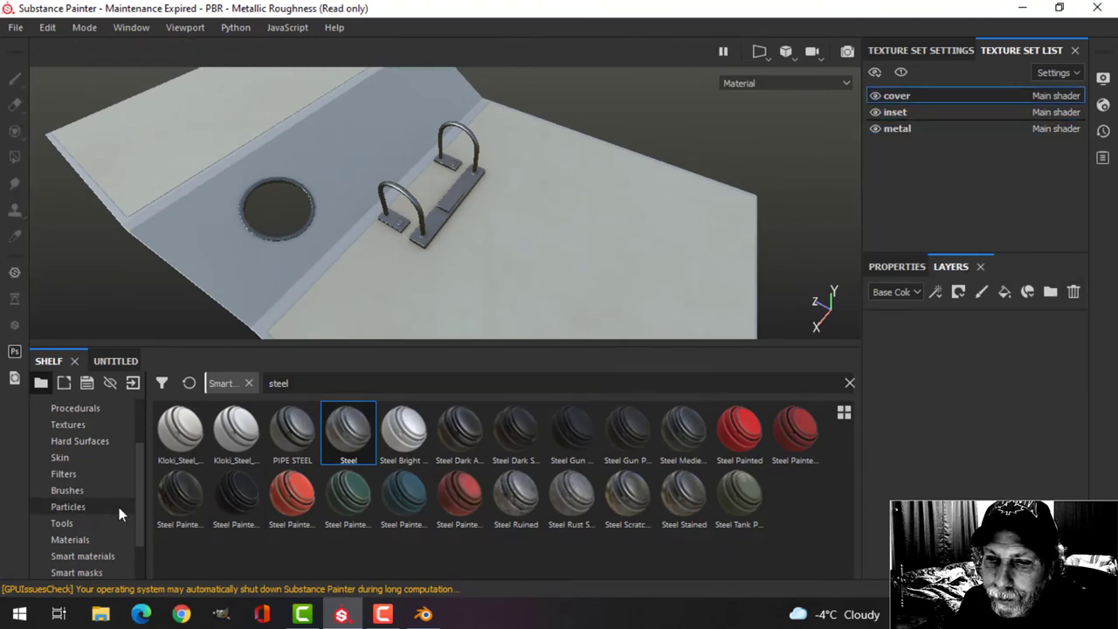
# Apply the ELeather smart material to the binder cover
pyautogui.click(84, 555)
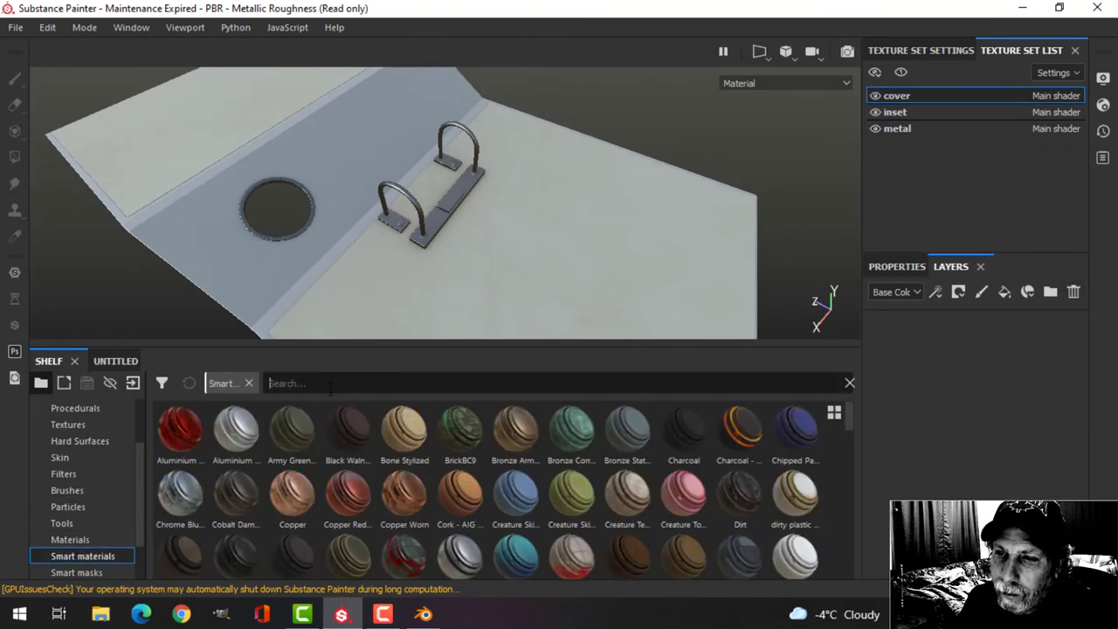
pyautogui.write('elle')
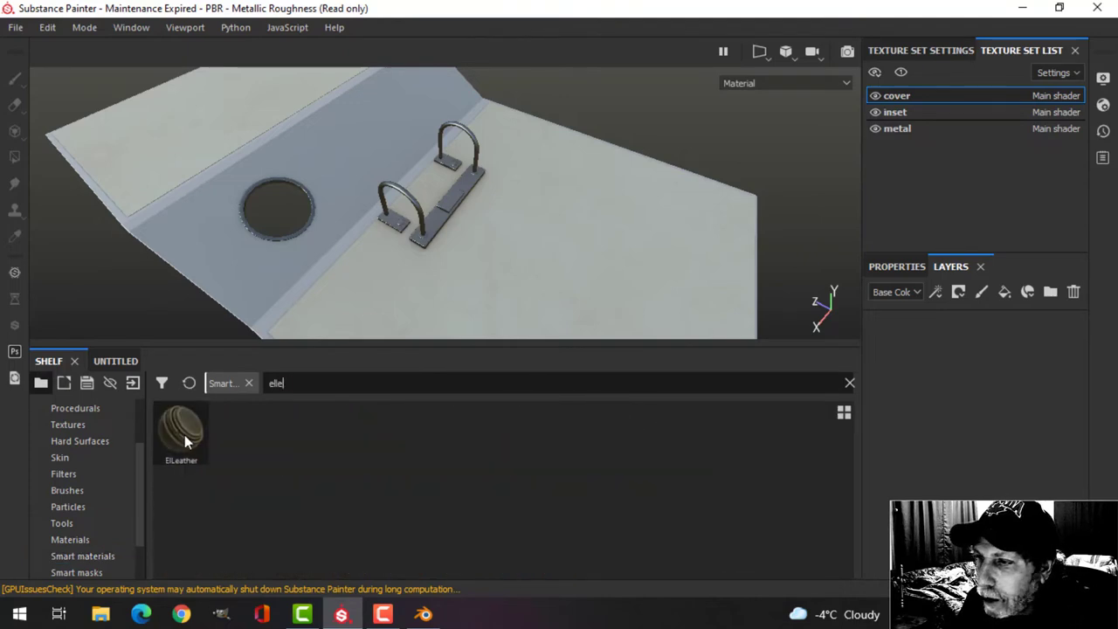
pyautogui.moveTo(181, 434)
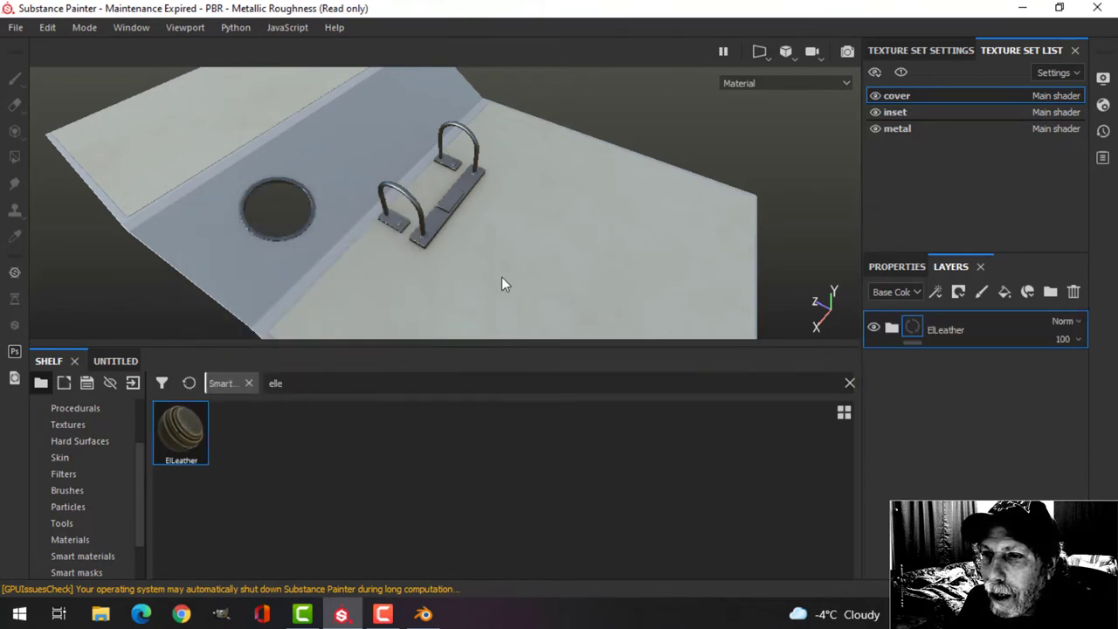
pyautogui.moveTo(503, 282); pyautogui.dragTo(446, 168)
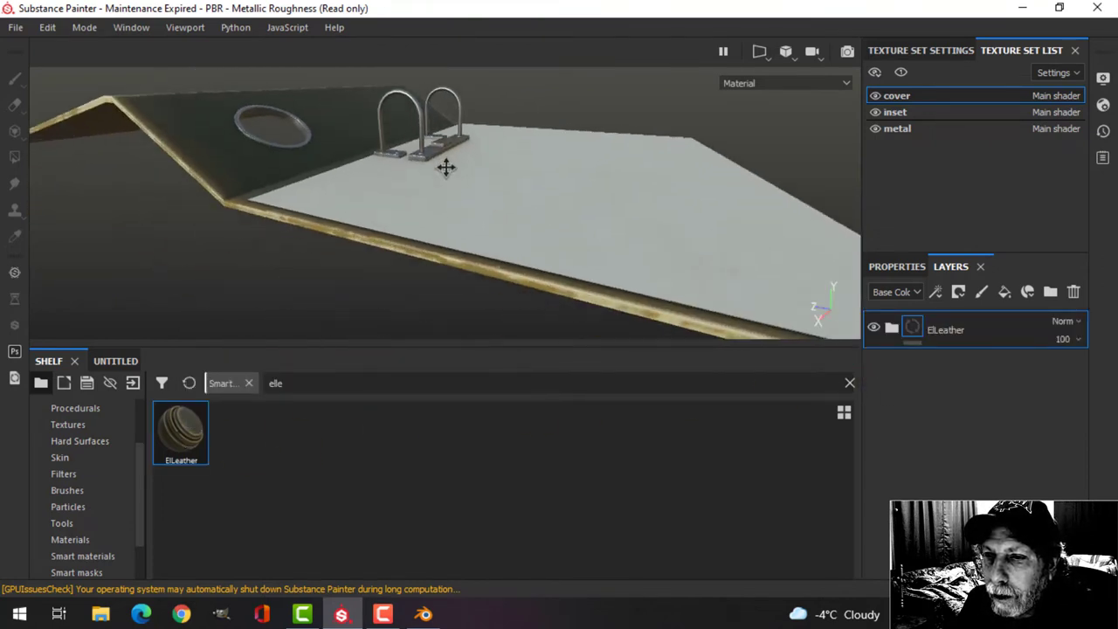
pyautogui.moveTo(445, 166); pyautogui.dragTo(468, 234)
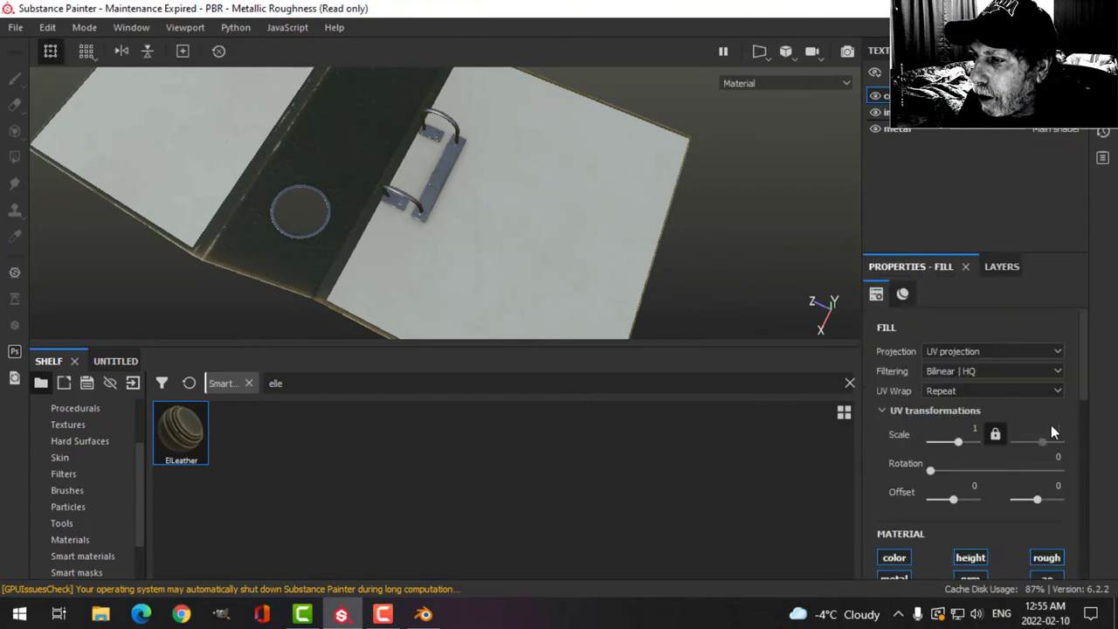
# Add a new plain fill layer above the leather material
pyautogui.scroll(-3)
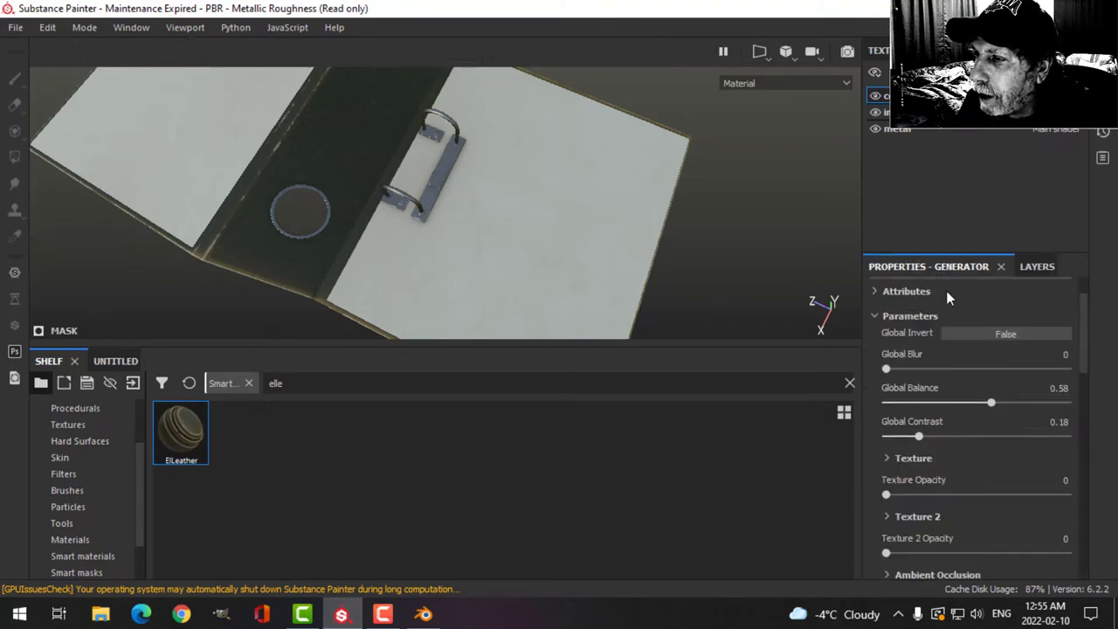
pyautogui.click(1038, 266)
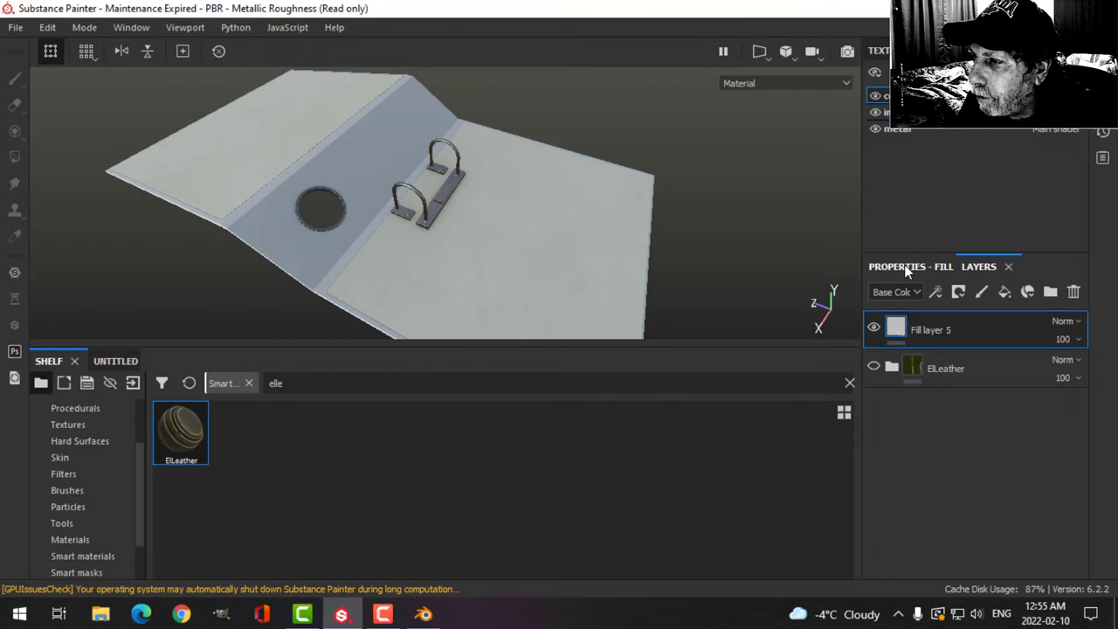
# Set the cover fill layer's base colour to a darkened olive green
pyautogui.click(929, 328)
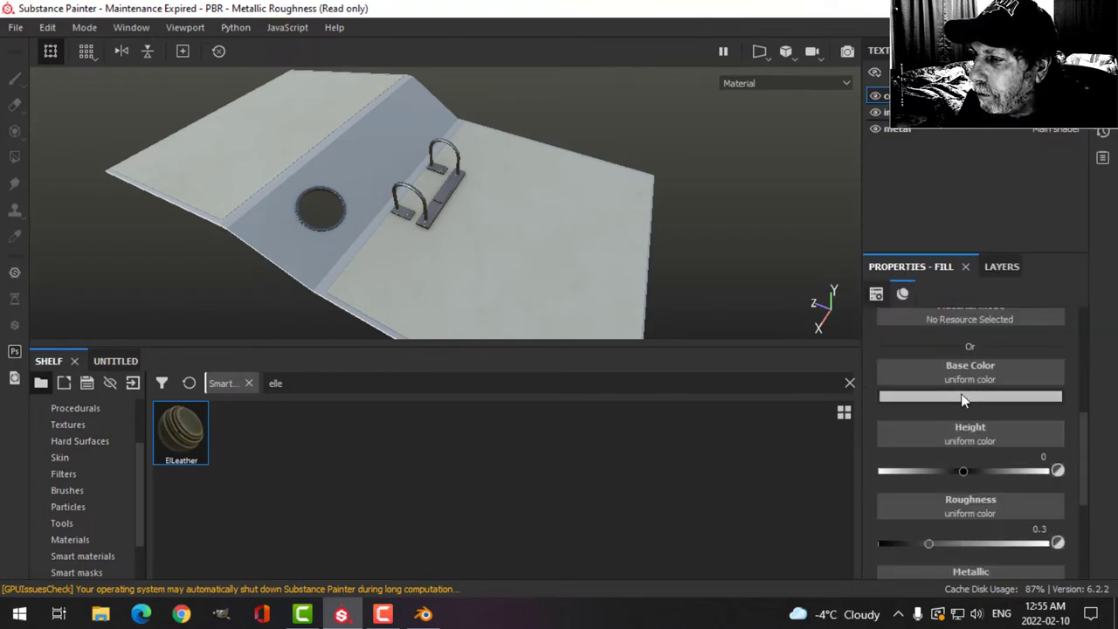
pyautogui.click(969, 394)
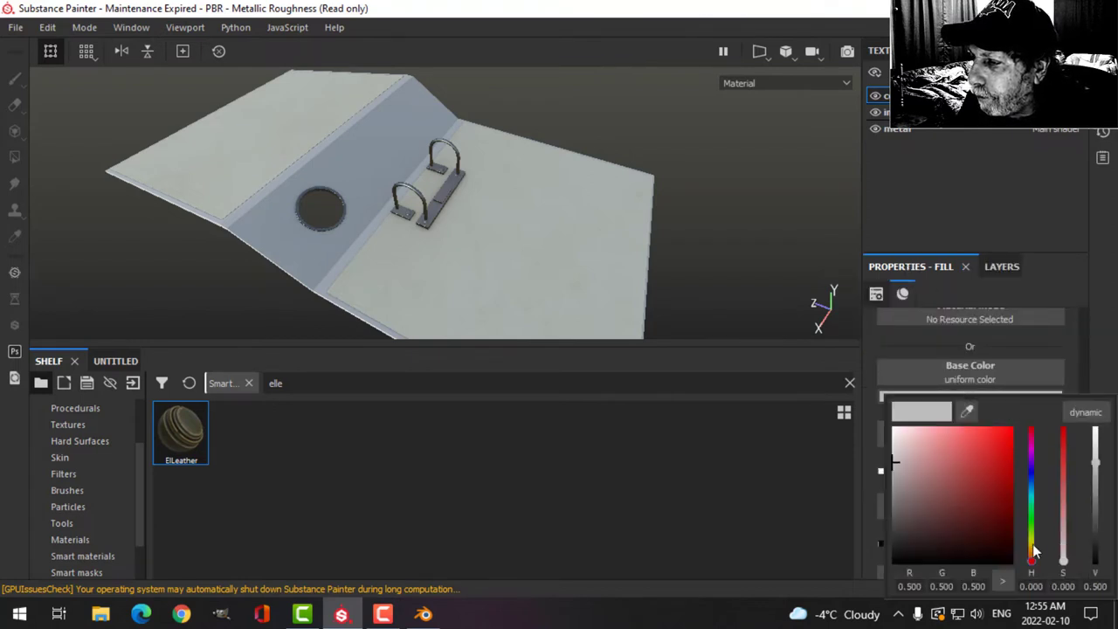
pyautogui.click(950, 515)
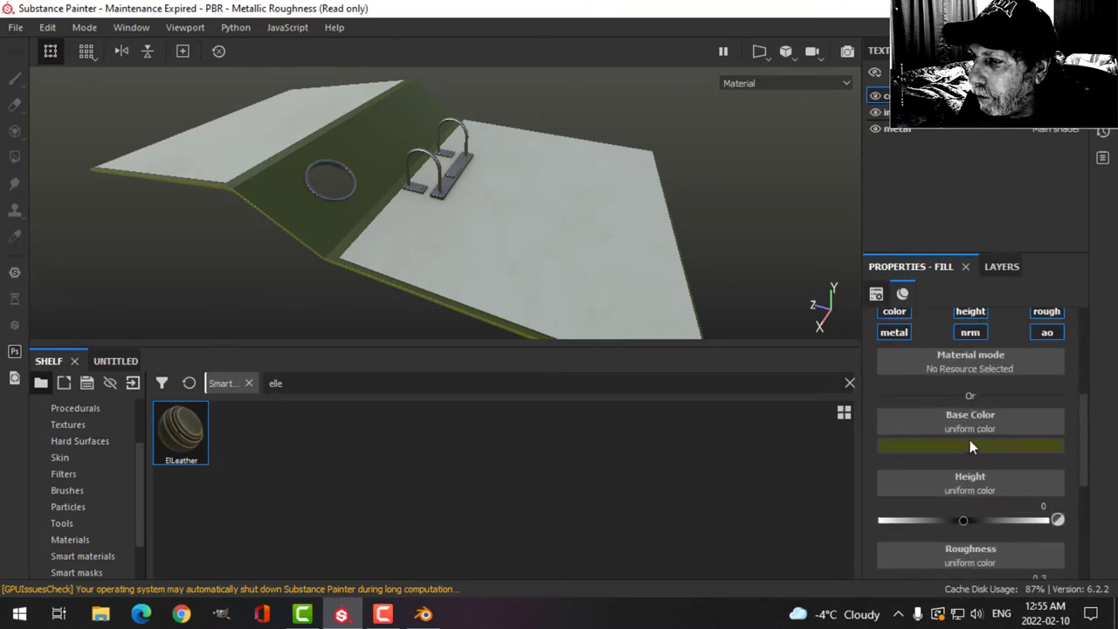
pyautogui.click(970, 447)
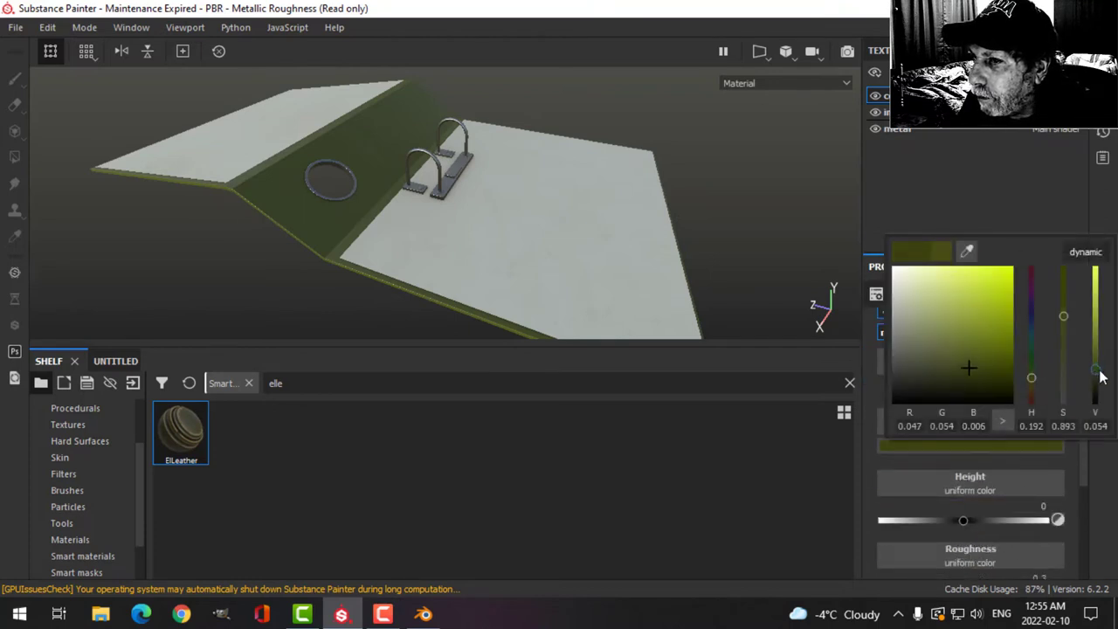
pyautogui.moveTo(1094, 377); pyautogui.dragTo(1095, 381)
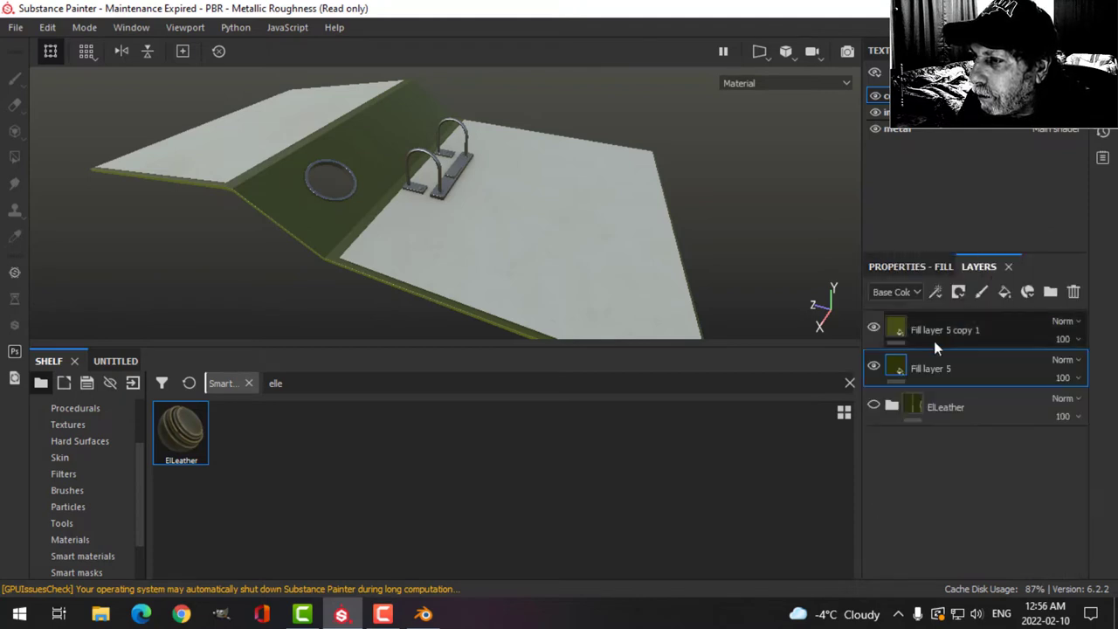
# Give the copied fill layer a mask with a Mask Editor generator
pyautogui.click(945, 328)
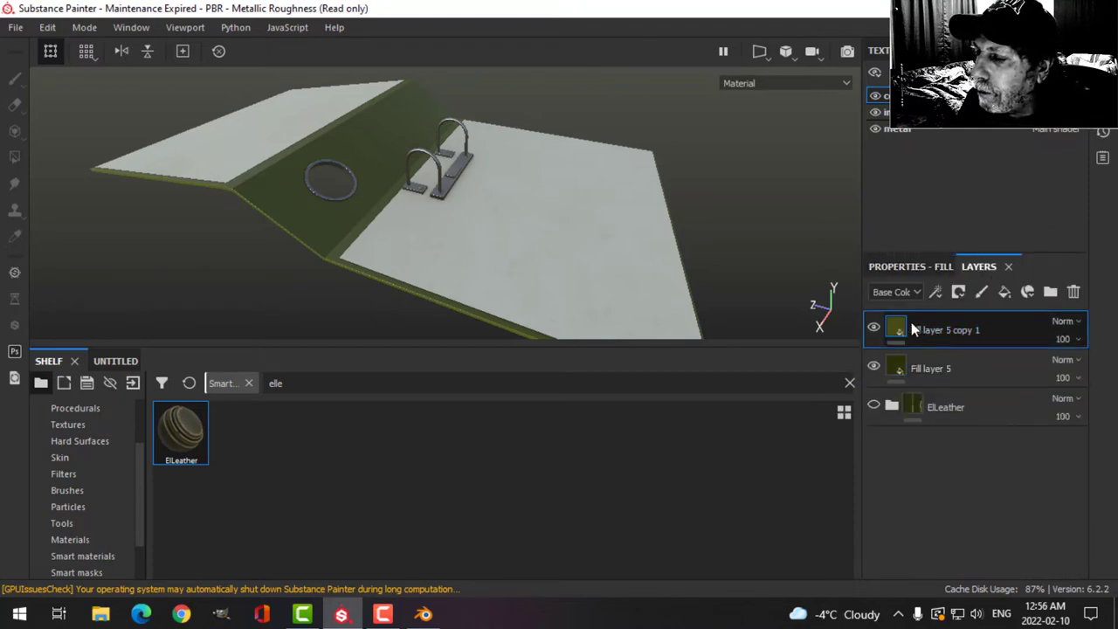
pyautogui.click(957, 292)
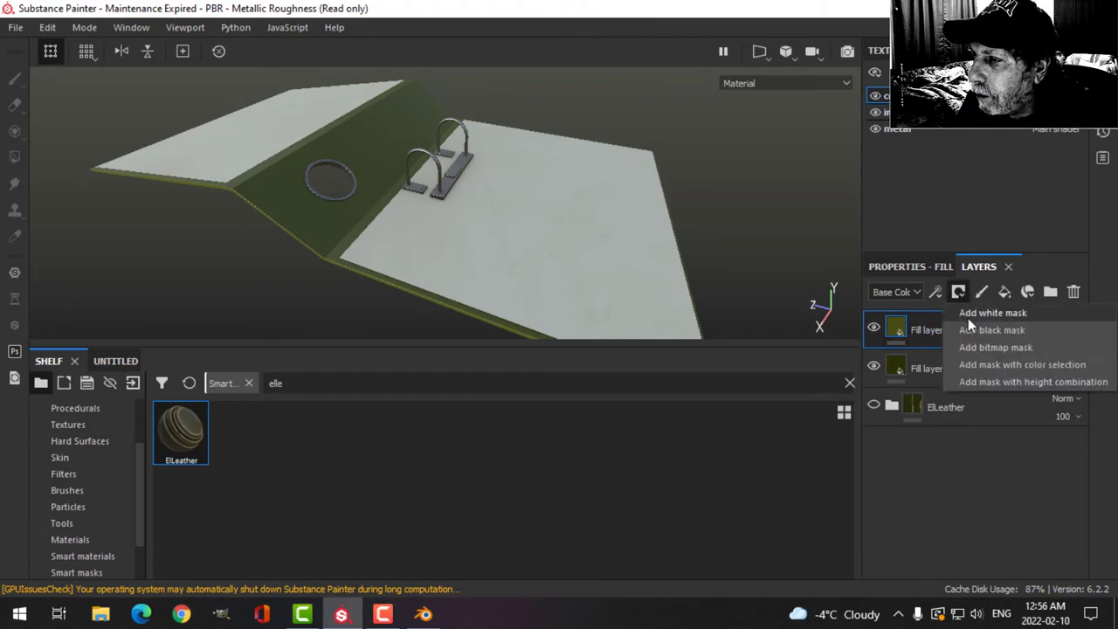
pyautogui.click(992, 328)
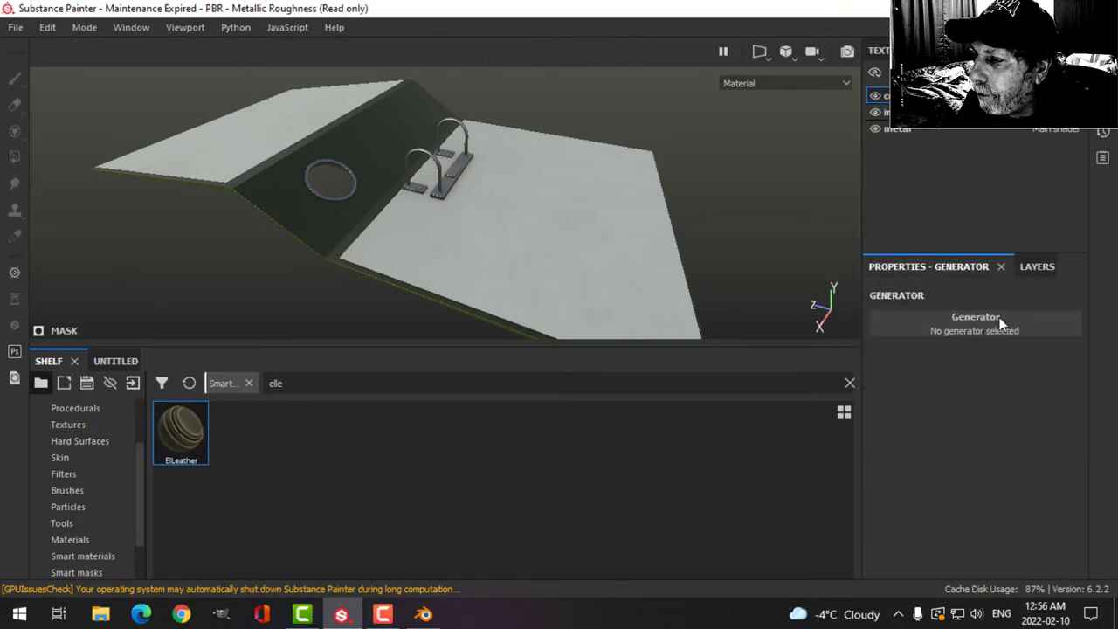
pyautogui.click(974, 323)
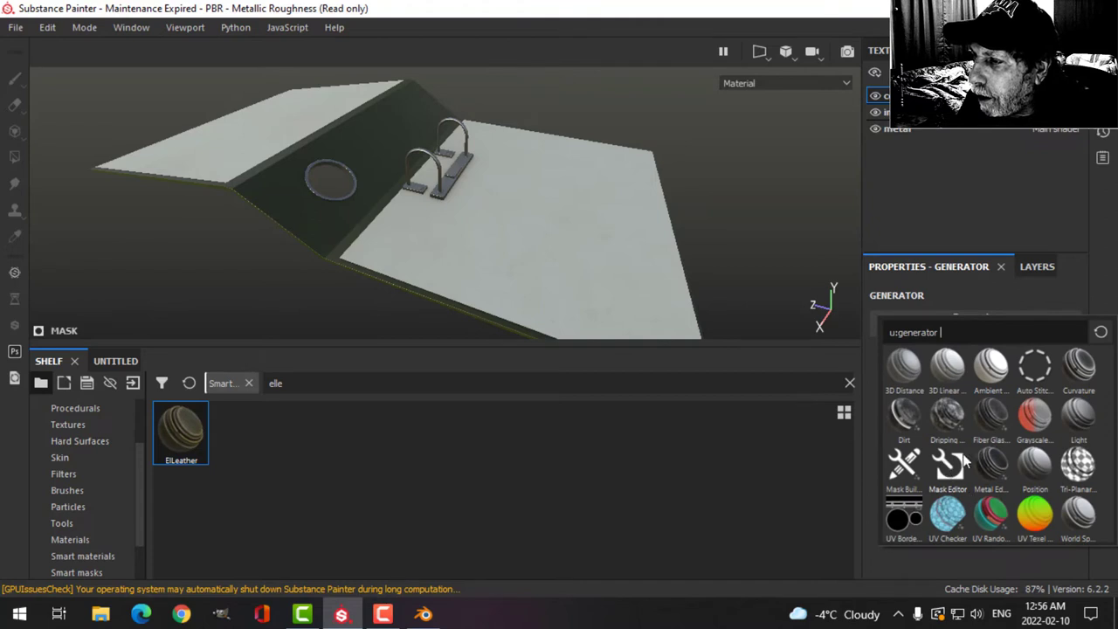
pyautogui.click(947, 463)
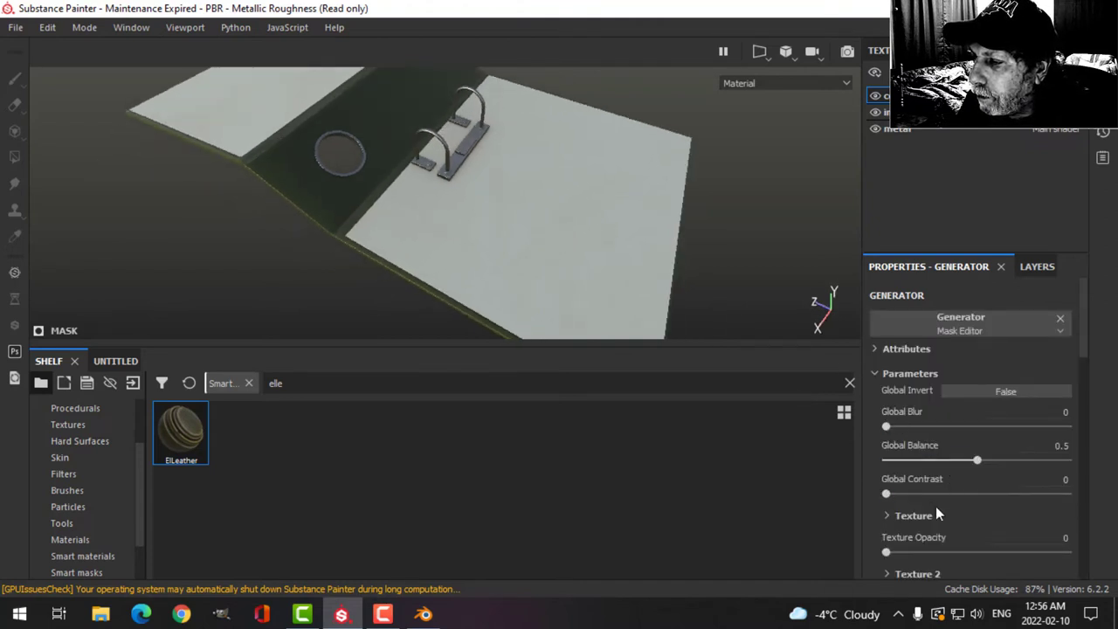
# Lower the Mask Editor's global balance to 0.26
pyautogui.scroll(-3)
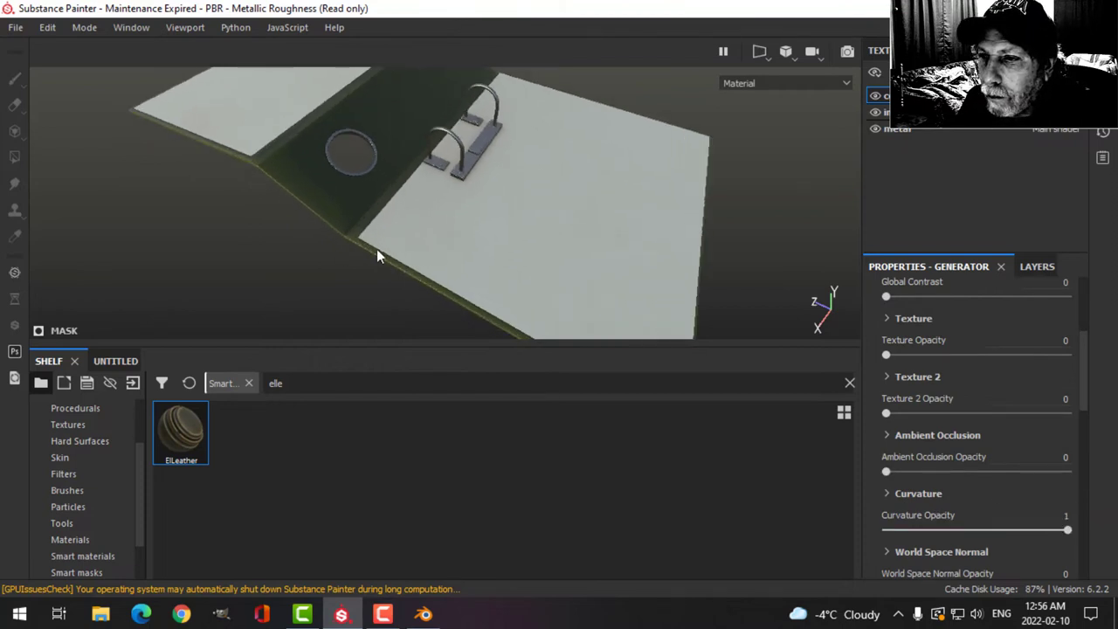
pyautogui.moveTo(440, 236)
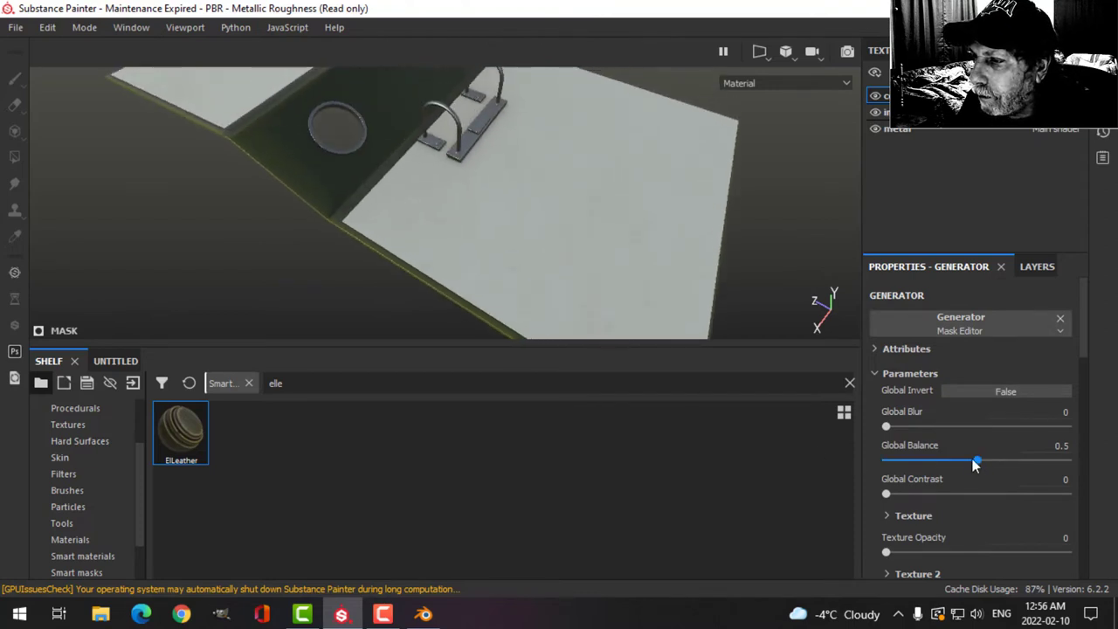
pyautogui.moveTo(976, 461); pyautogui.dragTo(934, 461)
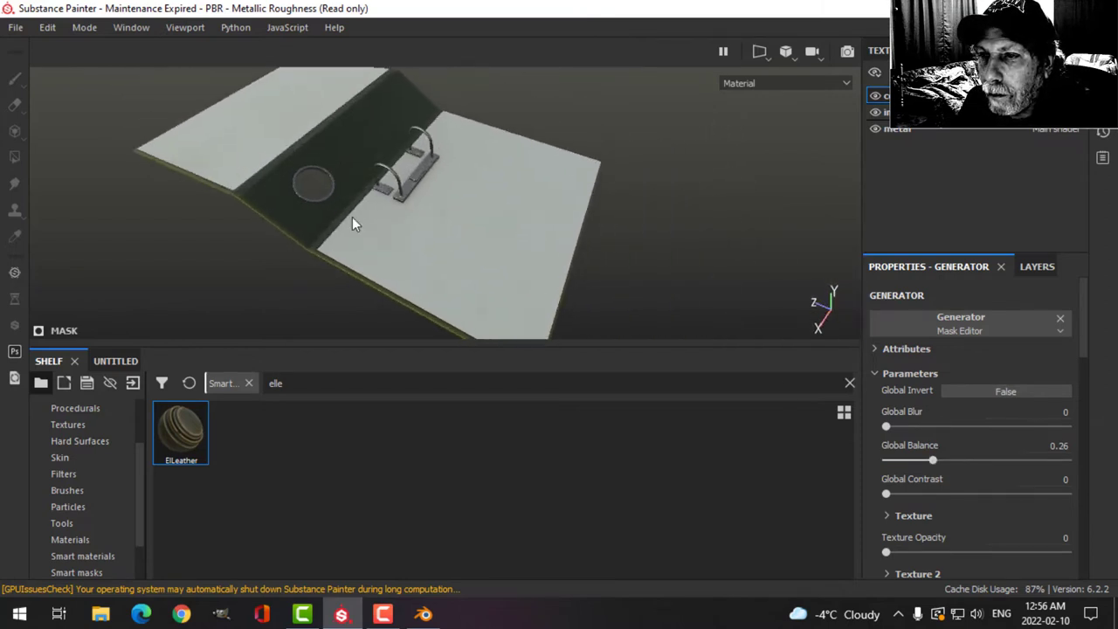
pyautogui.moveTo(353, 223); pyautogui.dragTo(387, 248)
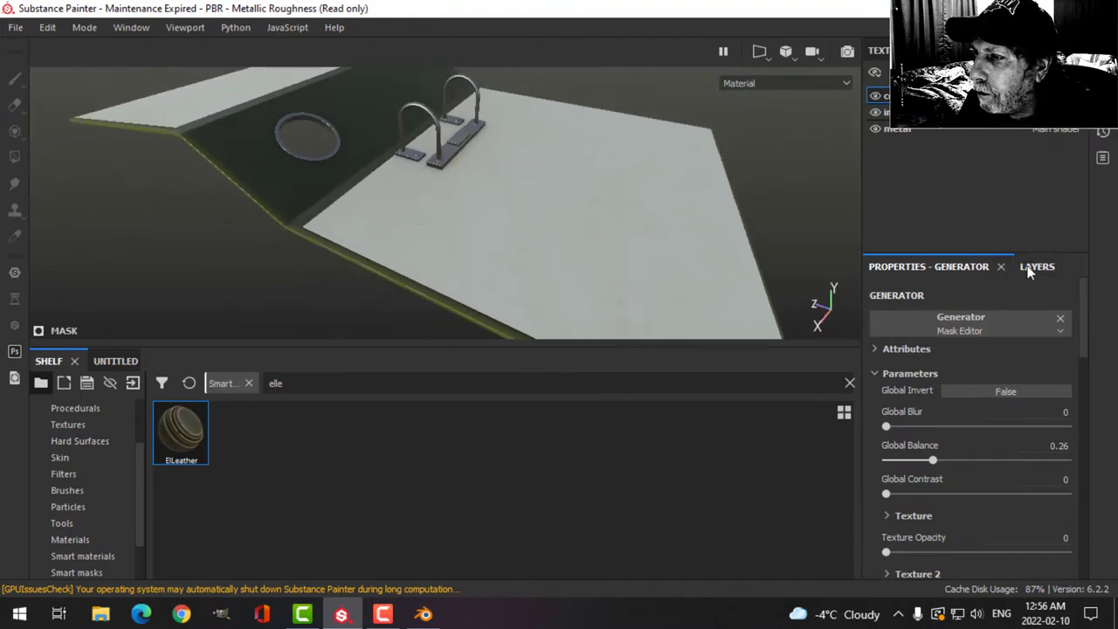
pyautogui.click(1037, 265)
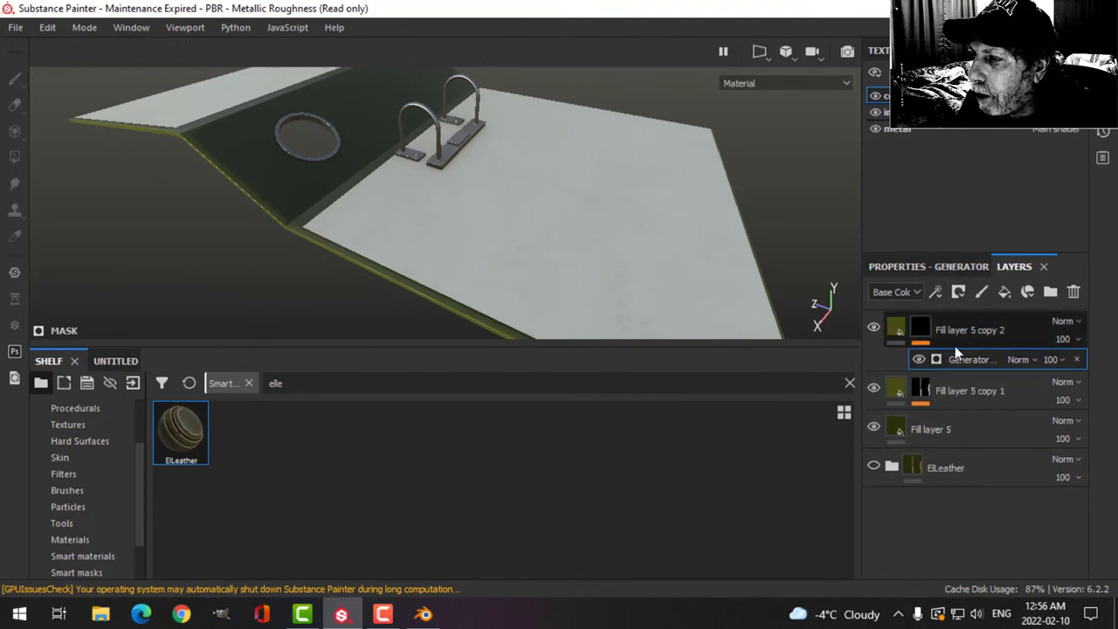
# Swap the mask's generator to Dirt on the second fill copy
pyautogui.click(971, 360)
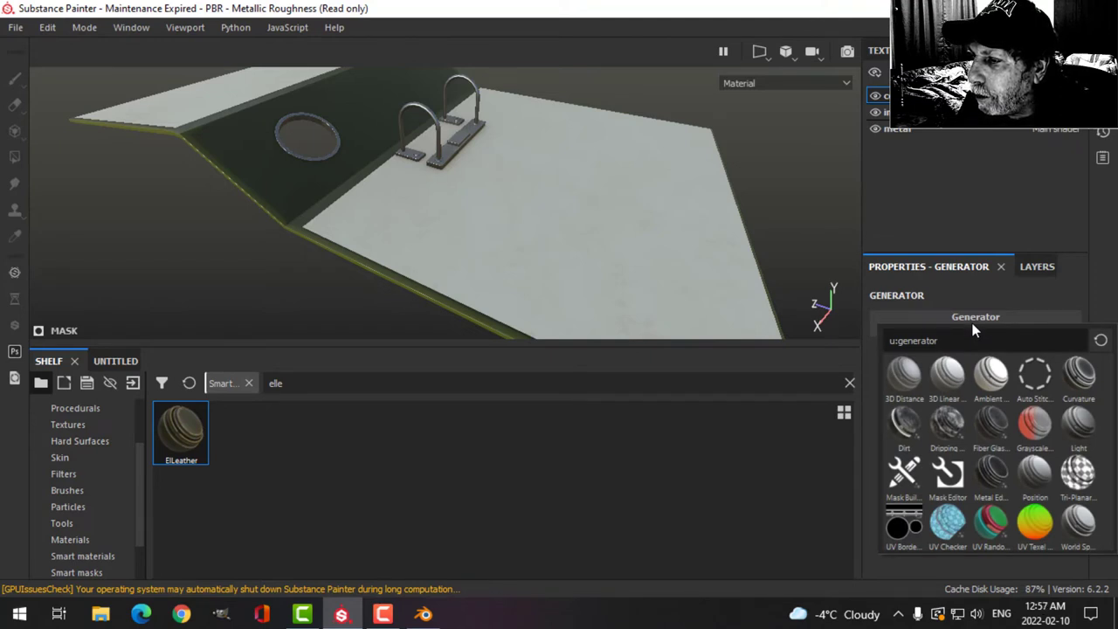
pyautogui.click(904, 427)
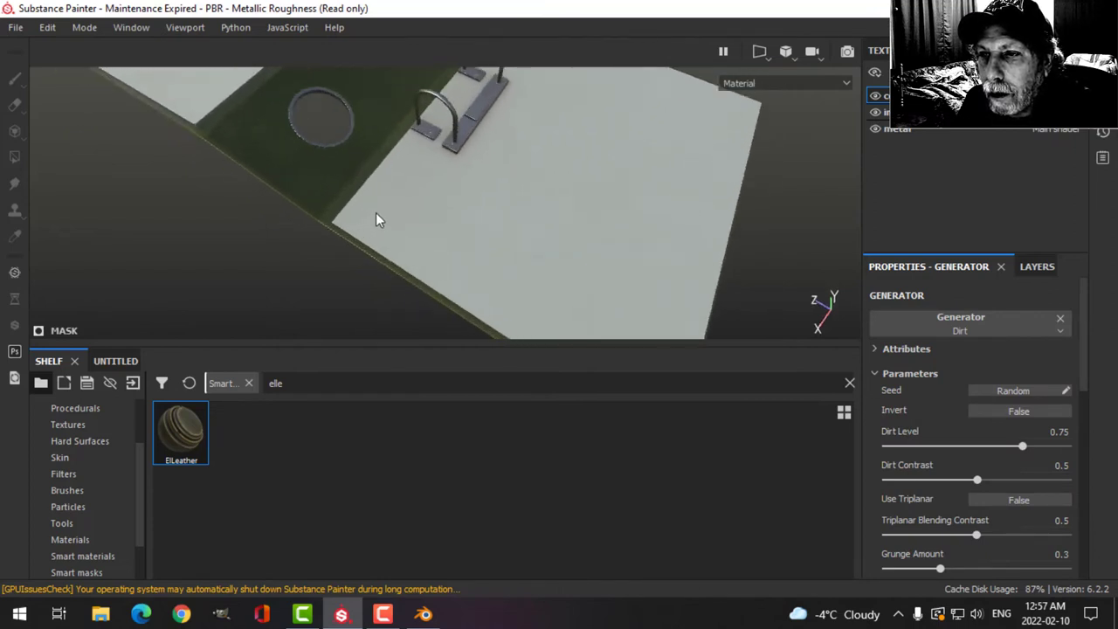
pyautogui.moveTo(381, 218); pyautogui.dragTo(384, 188)
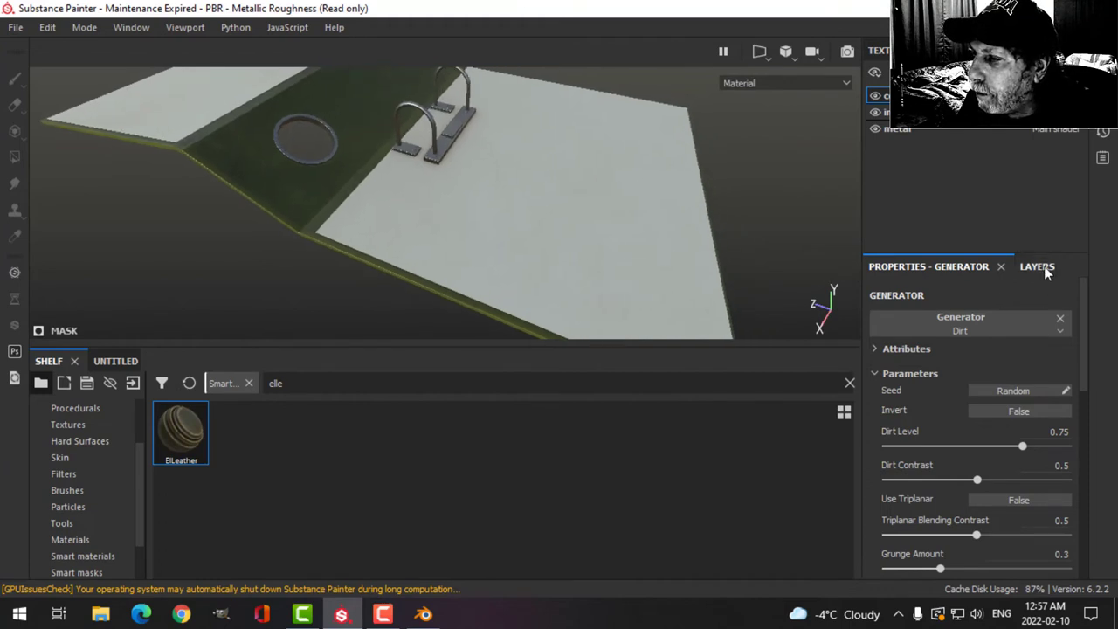
pyautogui.scroll(-3)
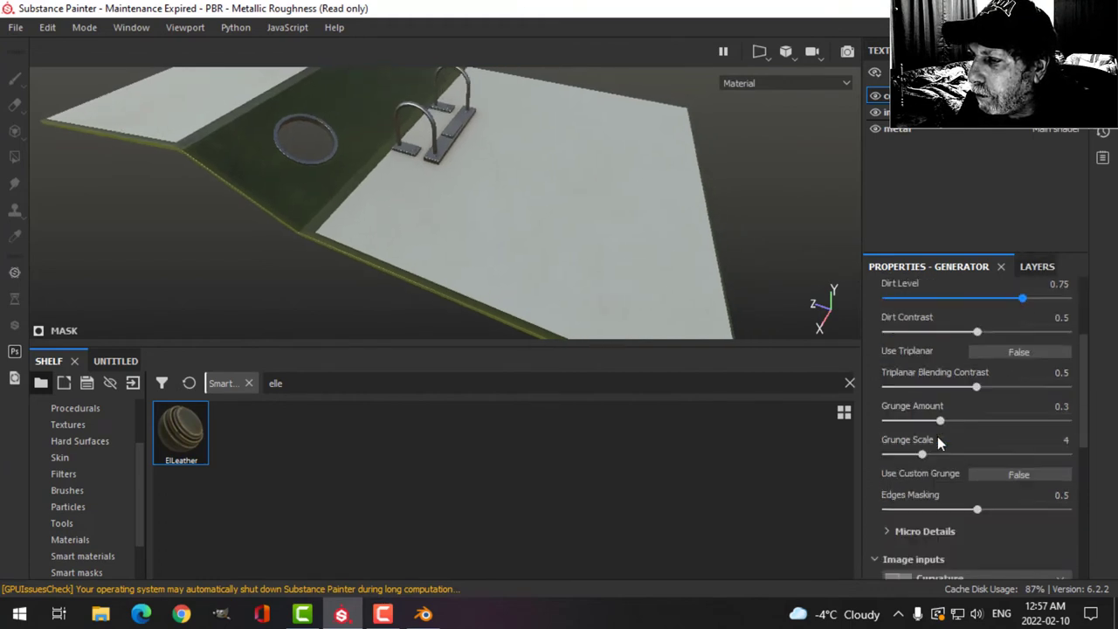
pyautogui.scroll(-3)
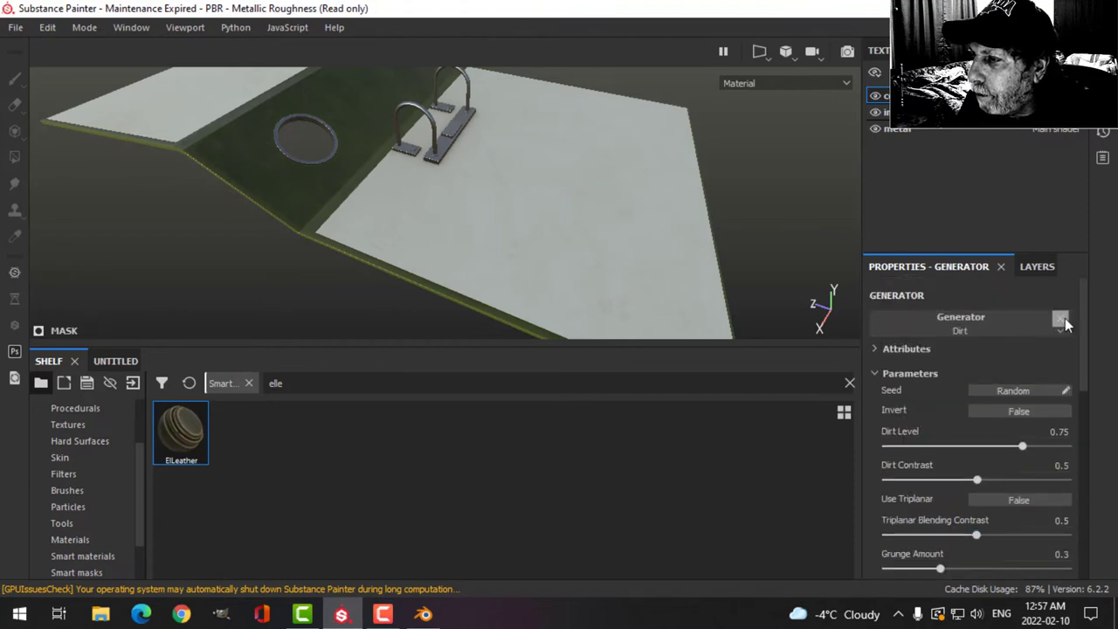
pyautogui.click(1038, 266)
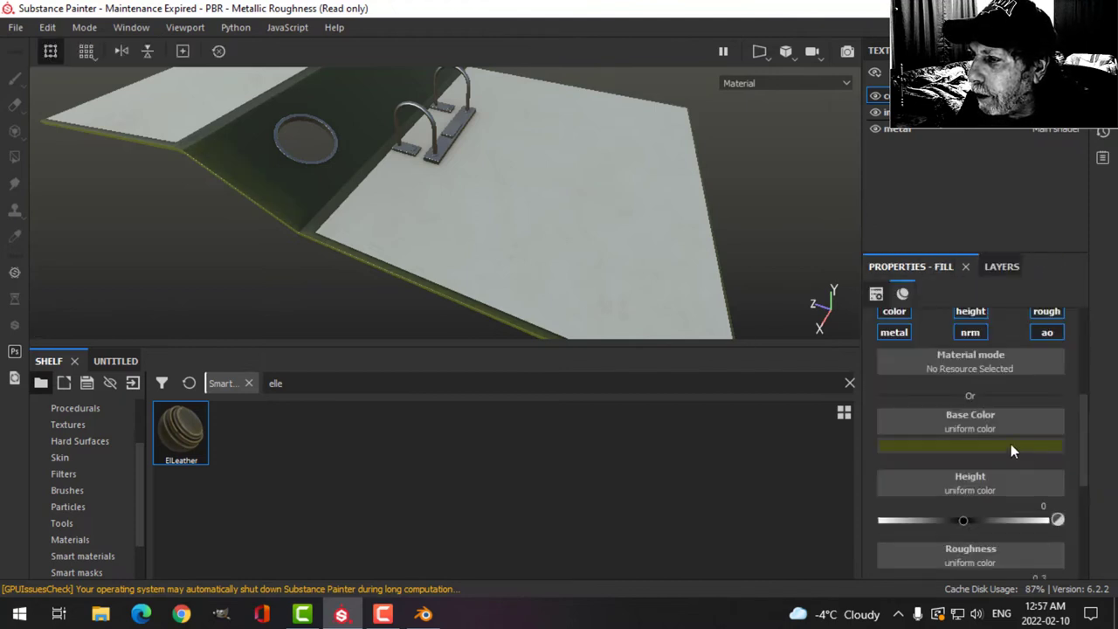
pyautogui.click(969, 445)
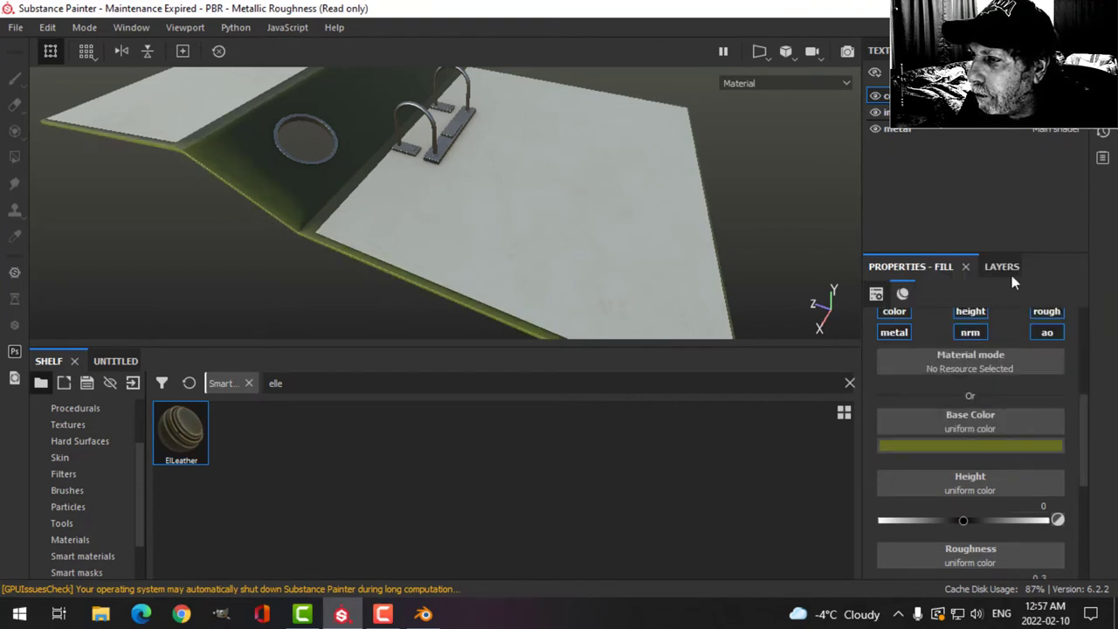
# Lower the Curvature generator's global balance to 0.37
pyautogui.click(1002, 265)
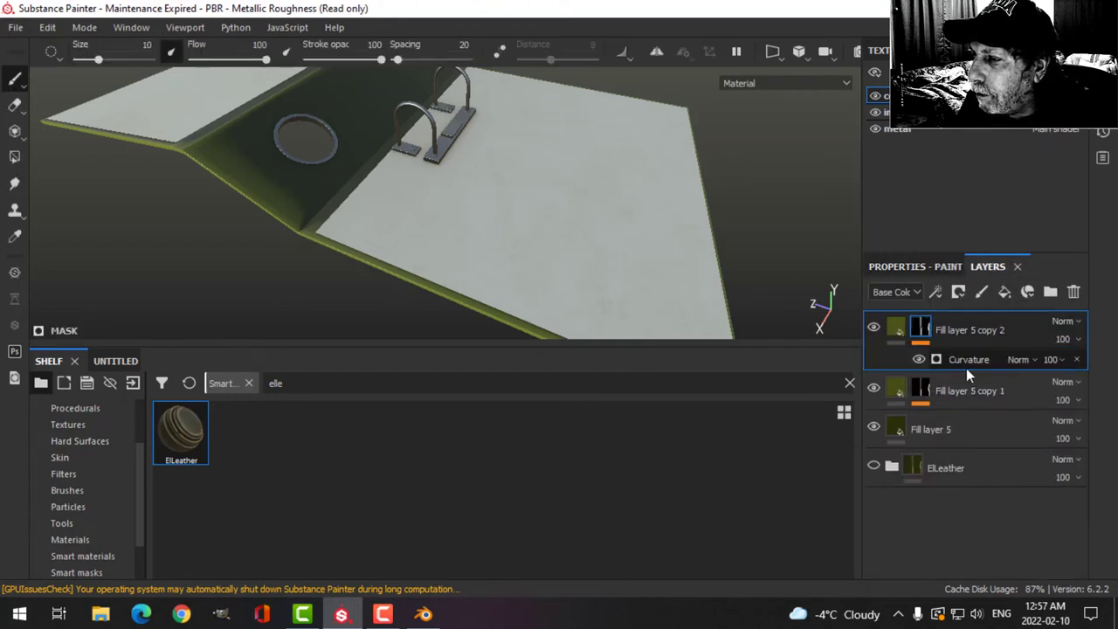
pyautogui.click(968, 360)
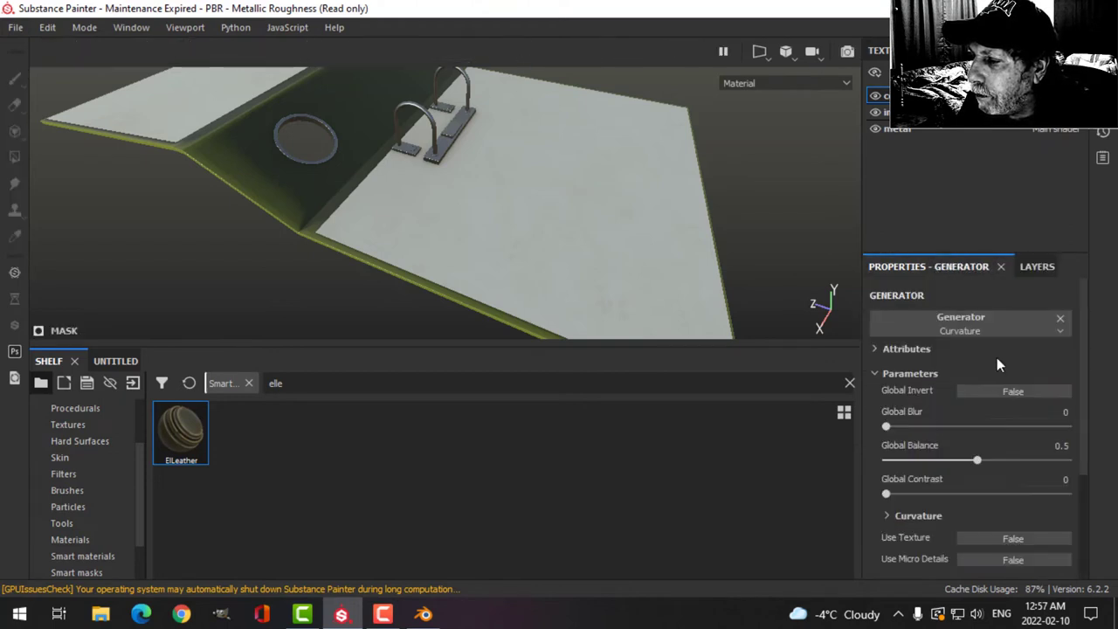
pyautogui.moveTo(978, 460); pyautogui.dragTo(953, 459)
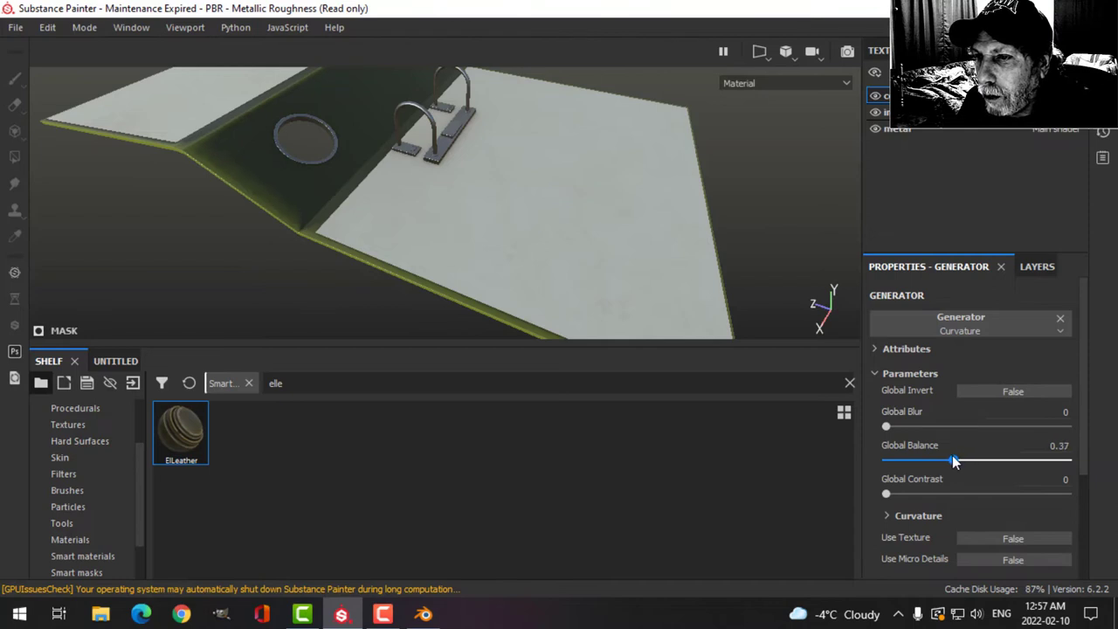
pyautogui.click(1014, 265)
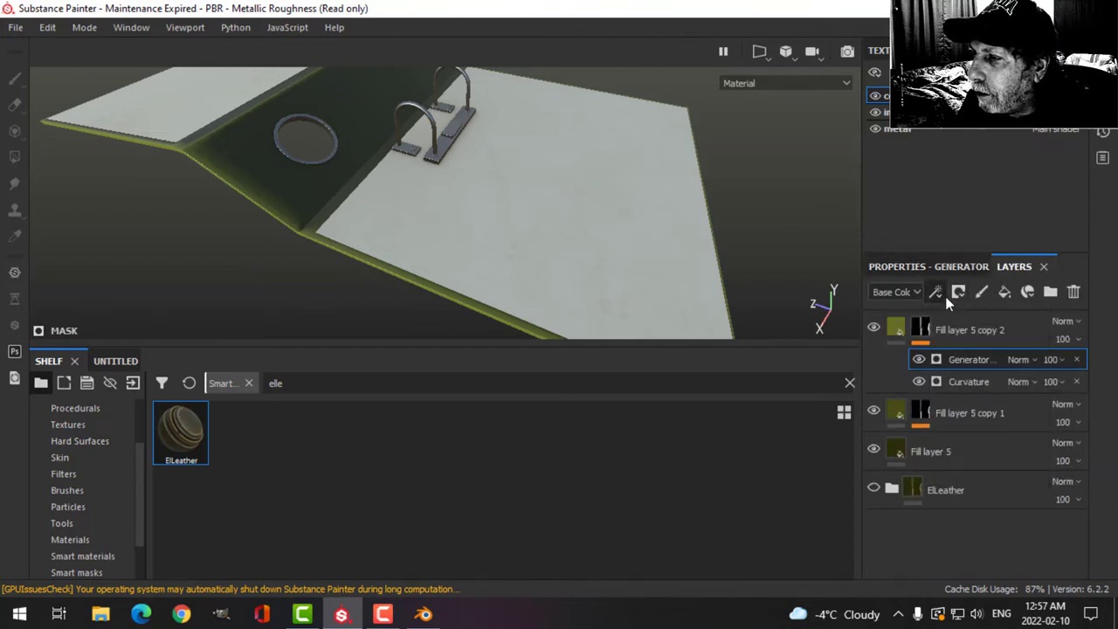
# Lower the Dirt generator's dirt level to 0.54 and inspect the cover
pyautogui.click(936, 292)
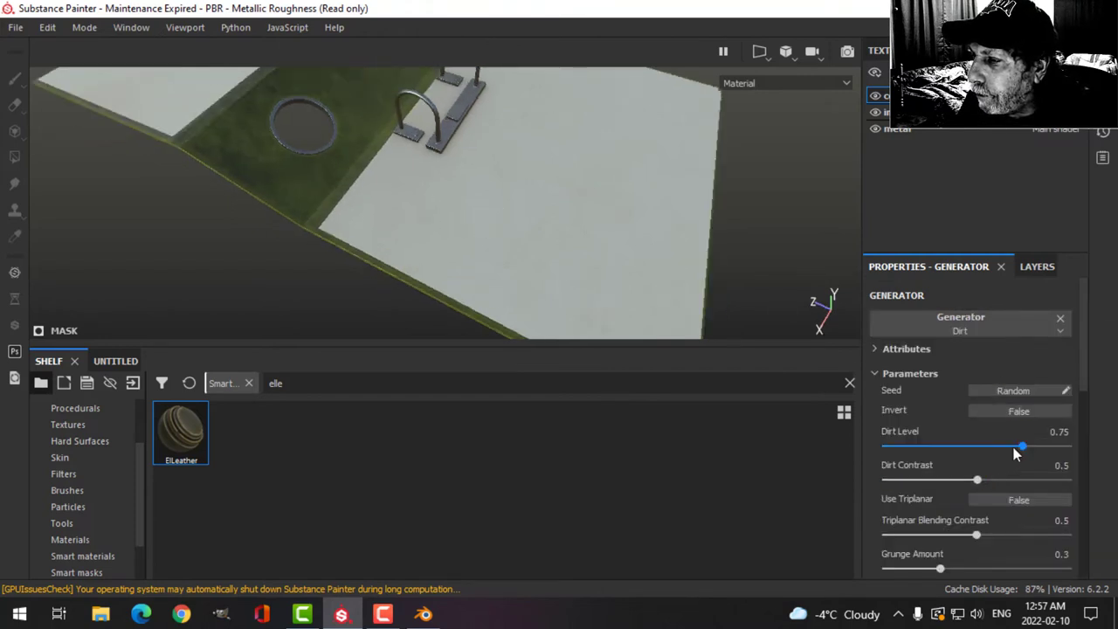
pyautogui.moveTo(1022, 447); pyautogui.dragTo(985, 447)
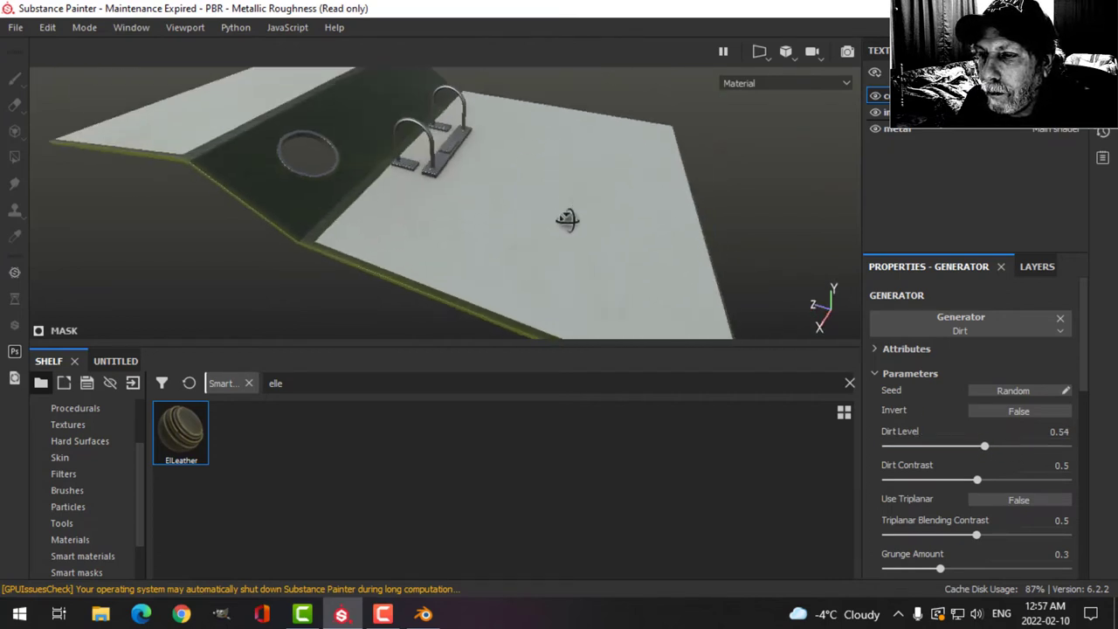
pyautogui.moveTo(566, 218); pyautogui.dragTo(524, 253)
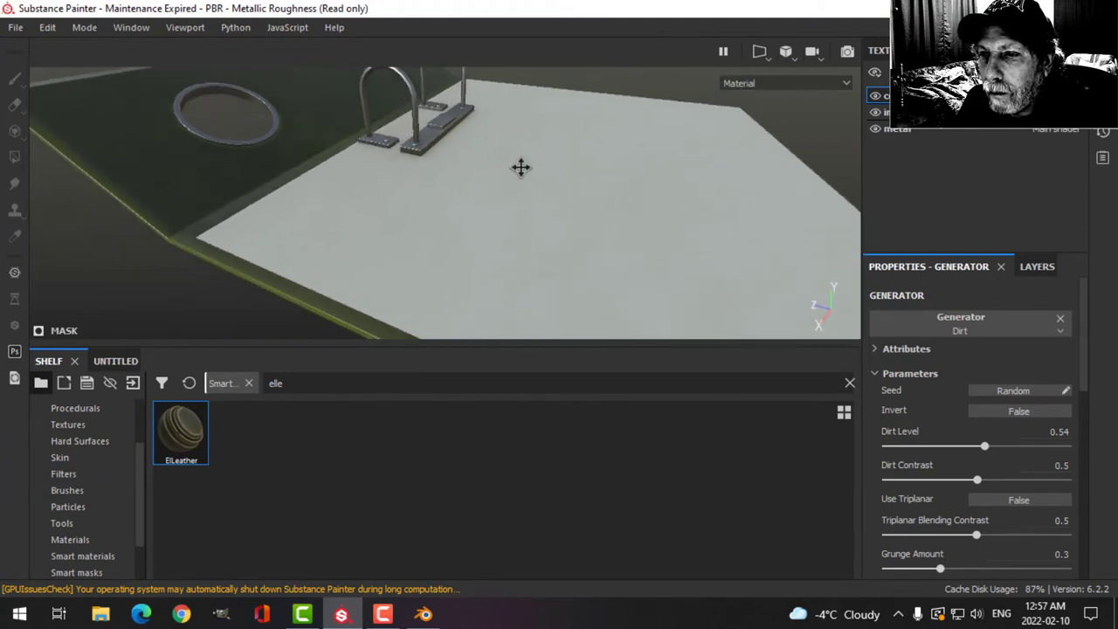
pyautogui.moveTo(521, 168); pyautogui.dragTo(580, 191)
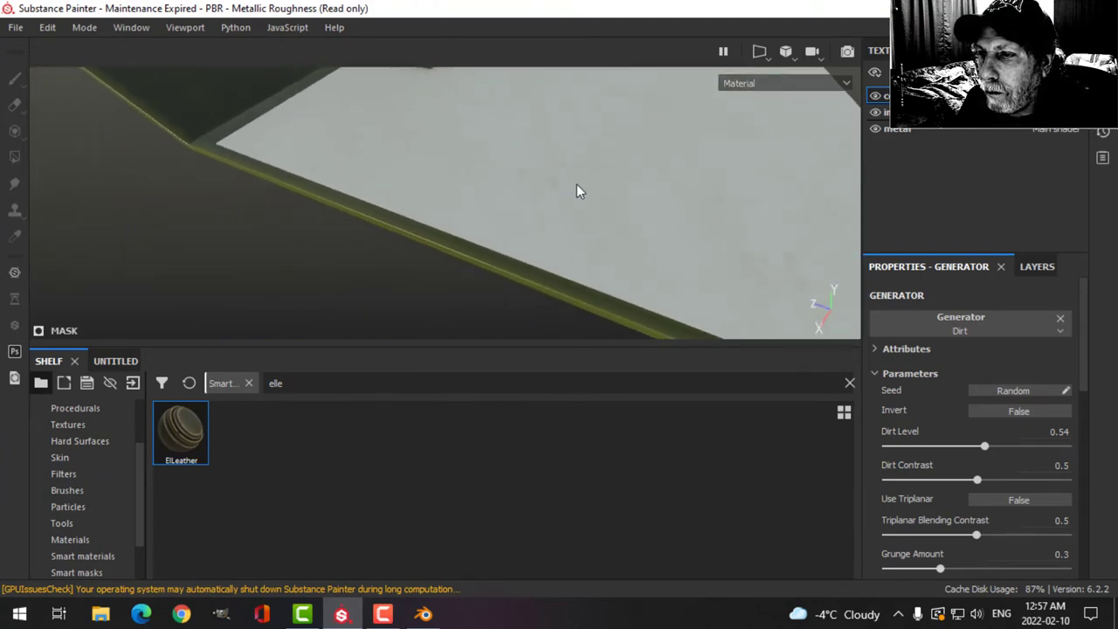
pyautogui.moveTo(580, 191); pyautogui.dragTo(575, 203)
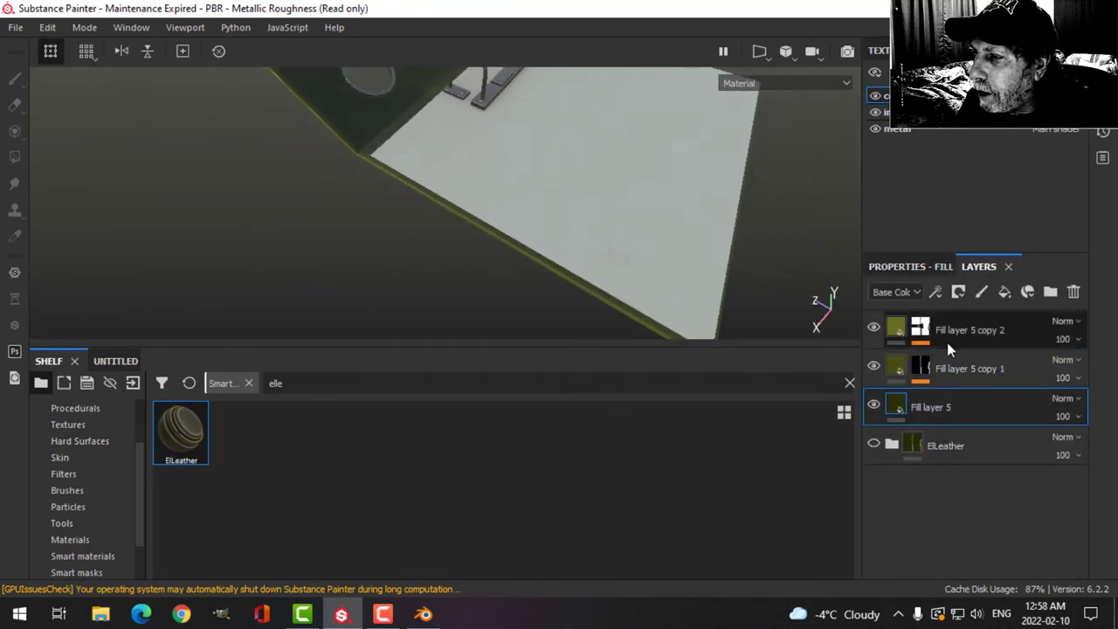
# Duplicate the top fill layer and add a generator to its mask
pyautogui.click(969, 367)
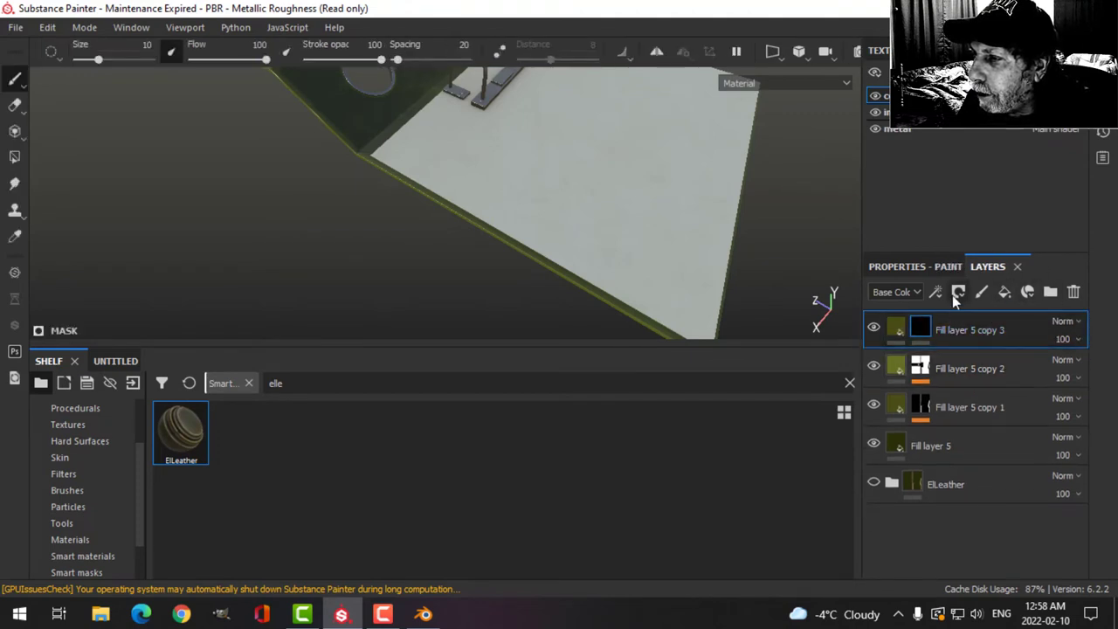
pyautogui.click(936, 291)
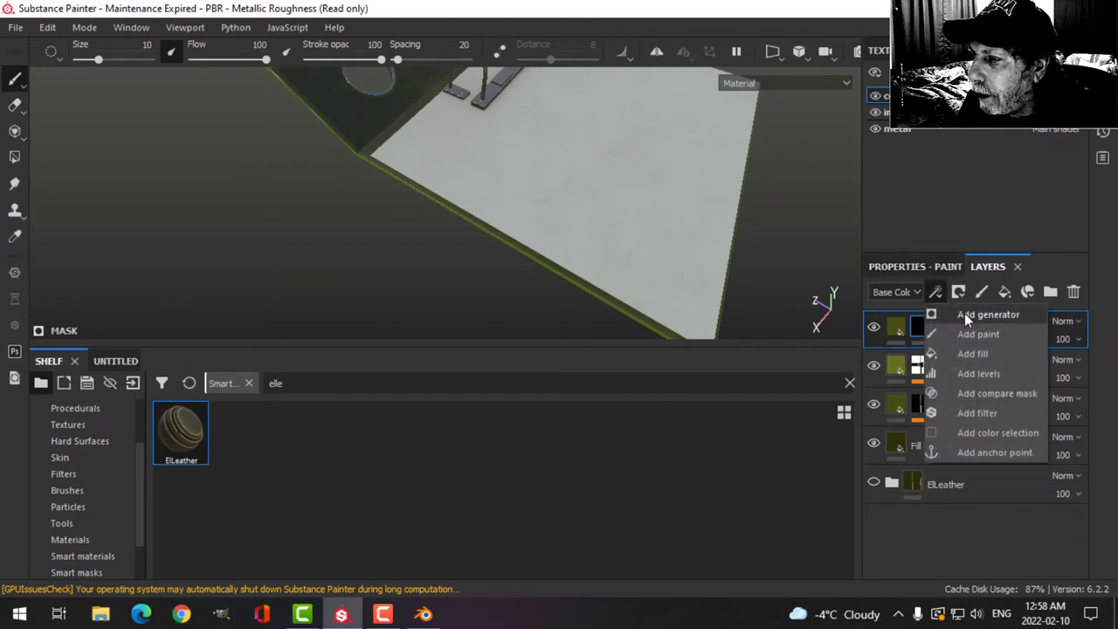
pyautogui.click(988, 314)
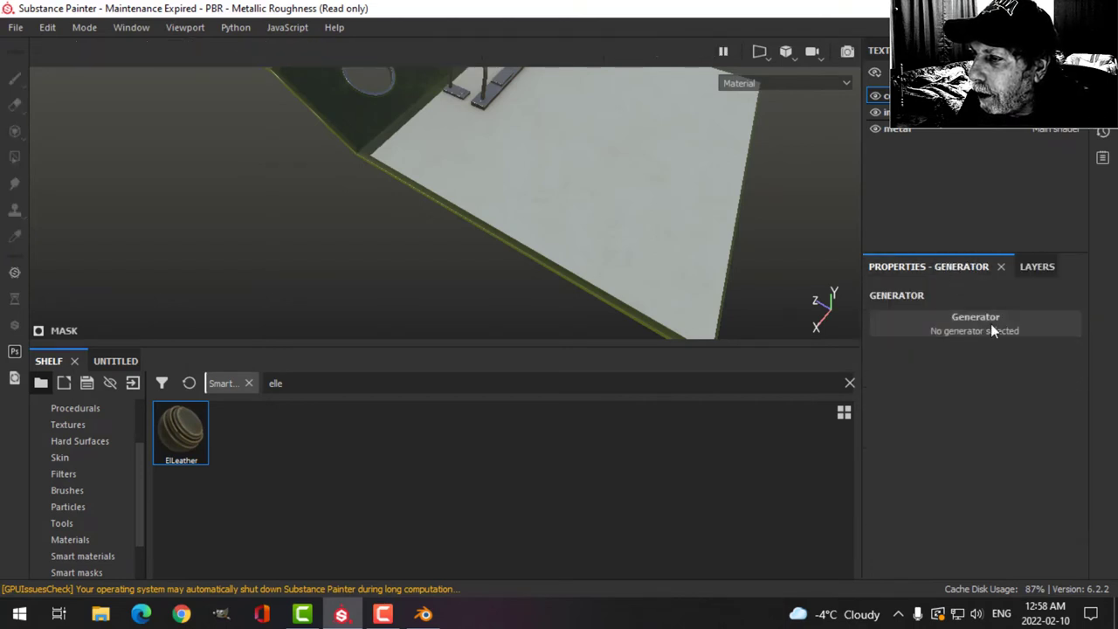
pyautogui.click(974, 330)
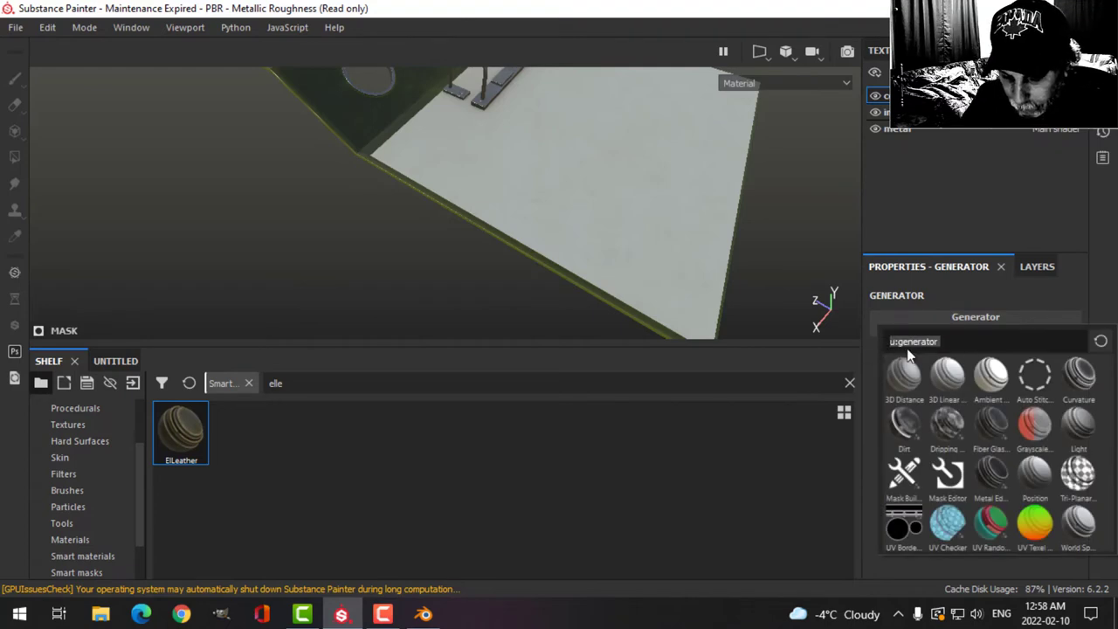
# Choose the Grunge Leather generator for the new copy's mask
pyautogui.write('grunge le')
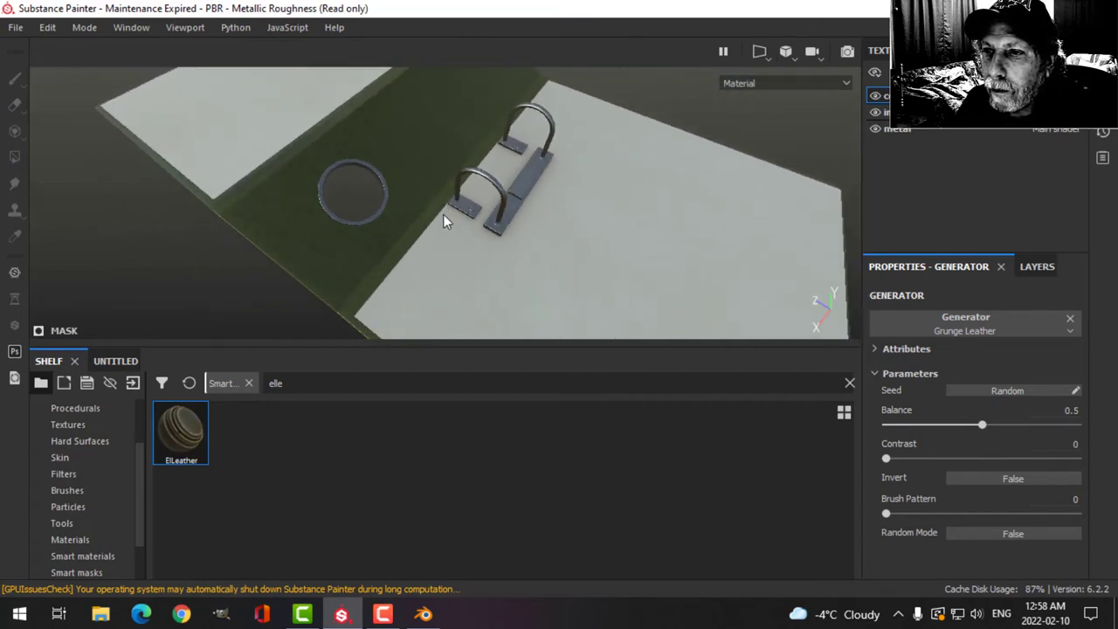
pyautogui.click(1012, 266)
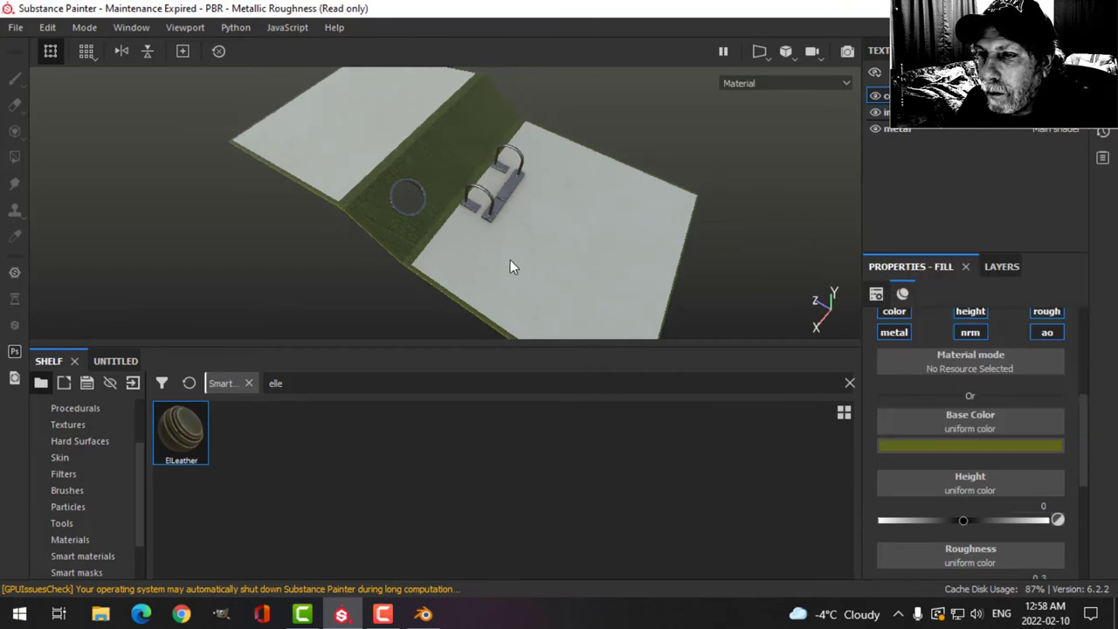
pyautogui.moveTo(510, 261); pyautogui.dragTo(506, 206)
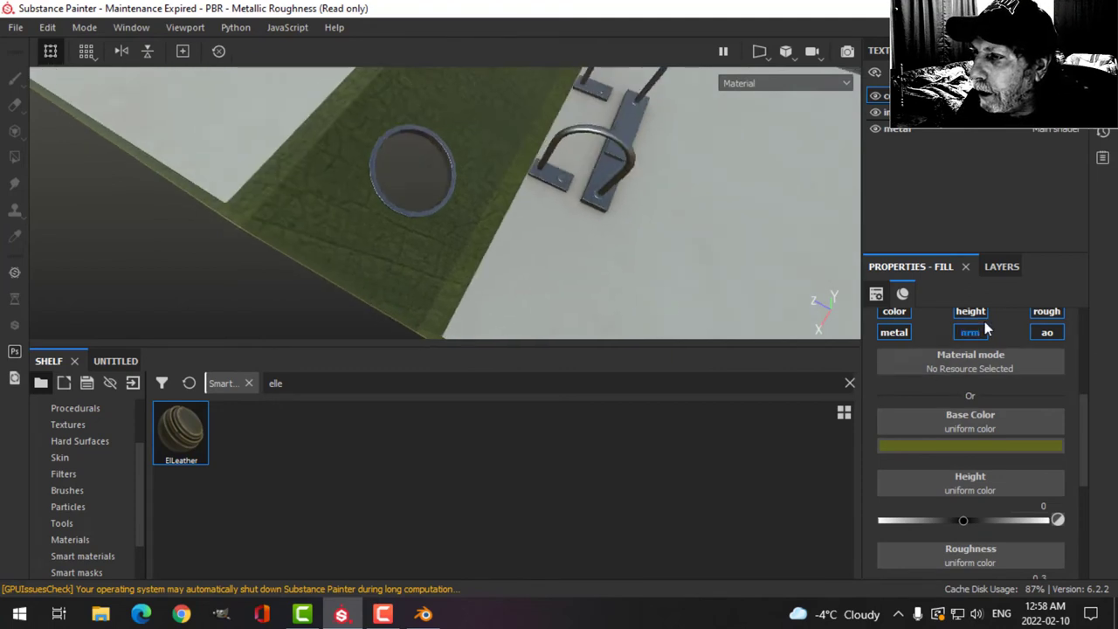
pyautogui.click(1002, 265)
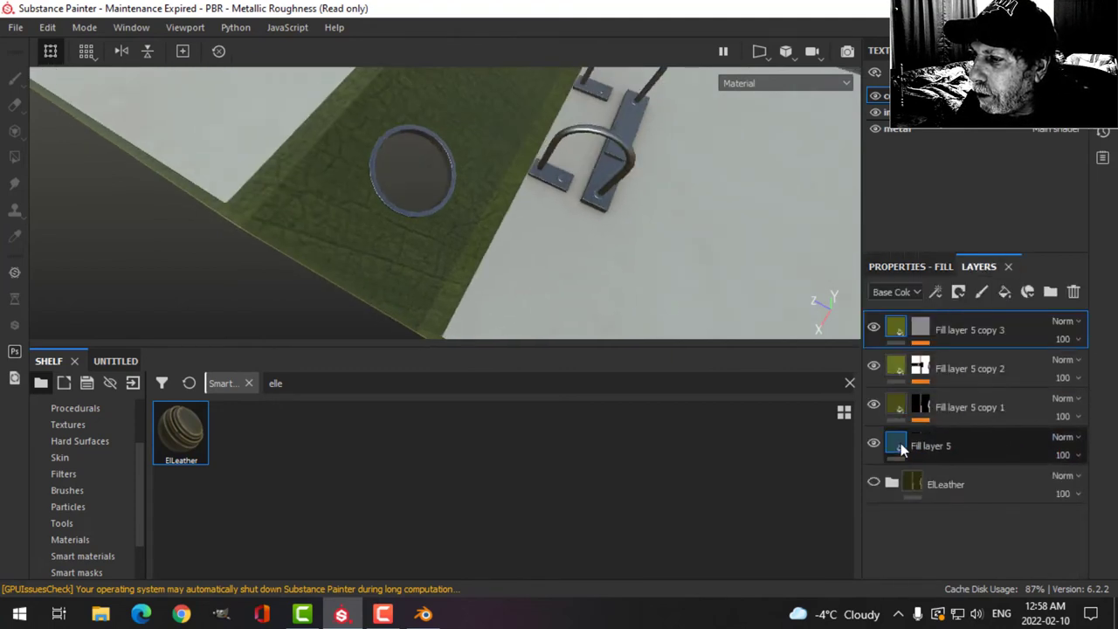
# Check Fill layer 5's settings and add a new Fill layer 6 on top
pyautogui.click(969, 328)
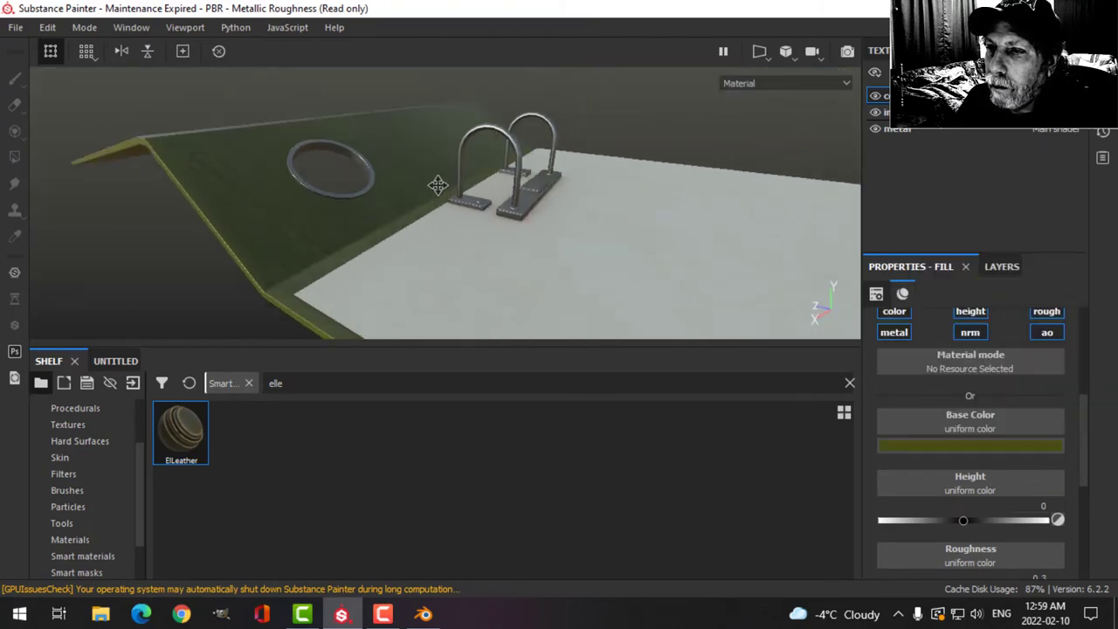
pyautogui.moveTo(437, 185); pyautogui.dragTo(410, 203)
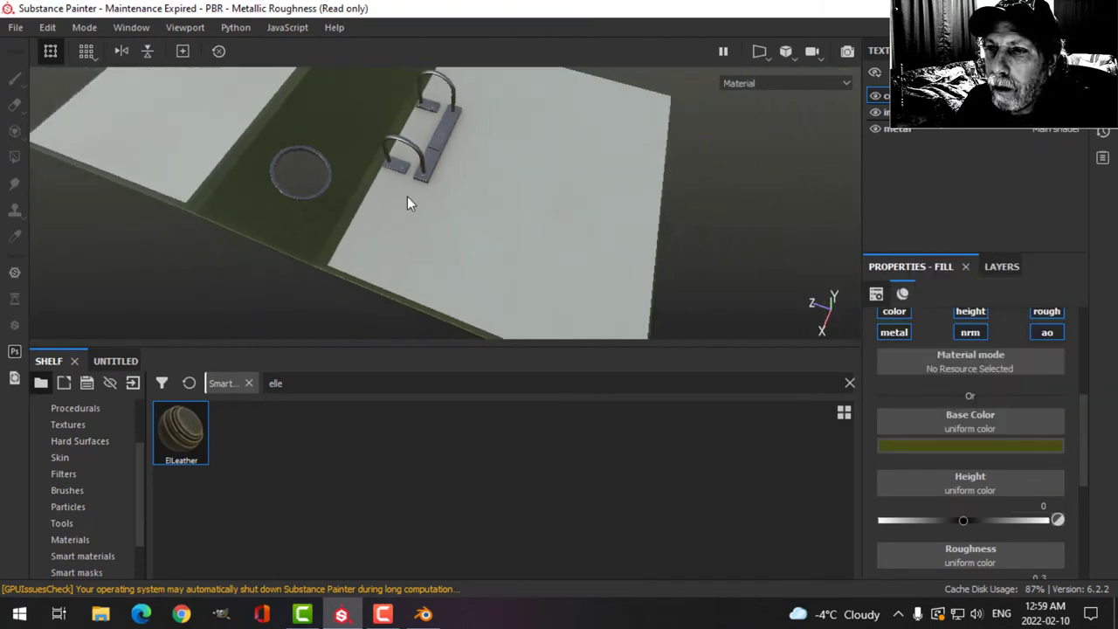
pyautogui.click(1003, 265)
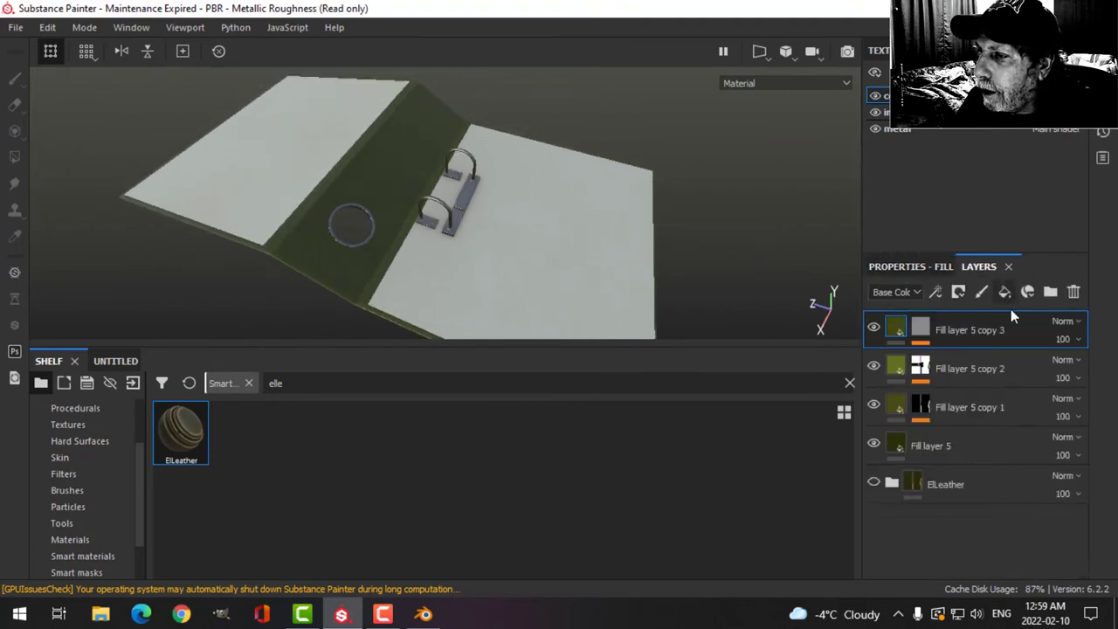
pyautogui.click(957, 292)
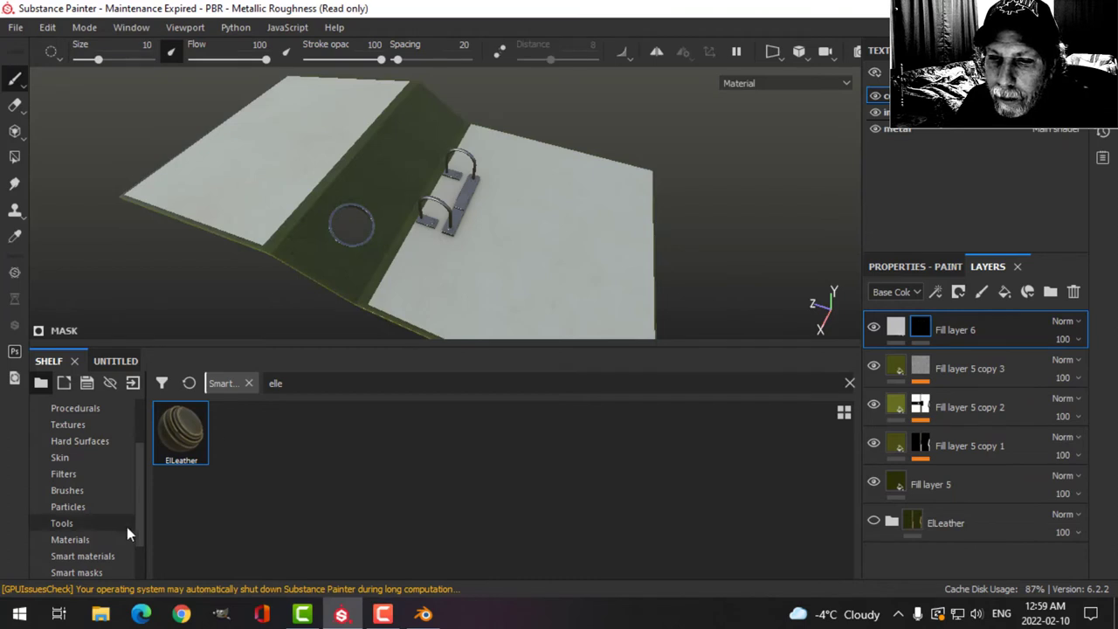
# Give the dusty dirt fill layer a dark base colour
pyautogui.click(77, 555)
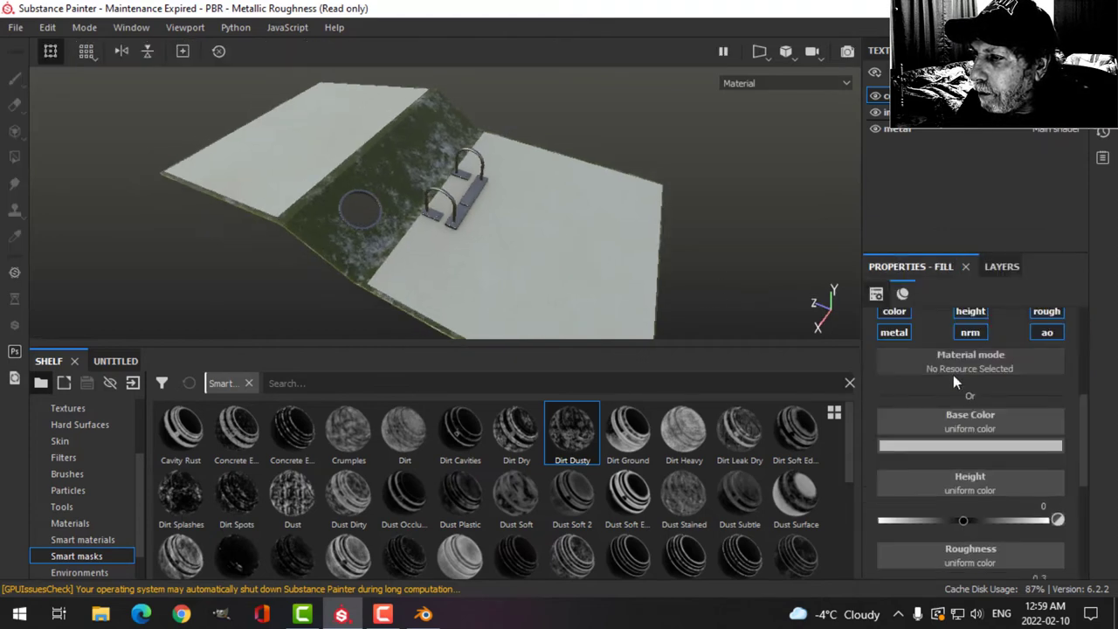
pyautogui.click(969, 445)
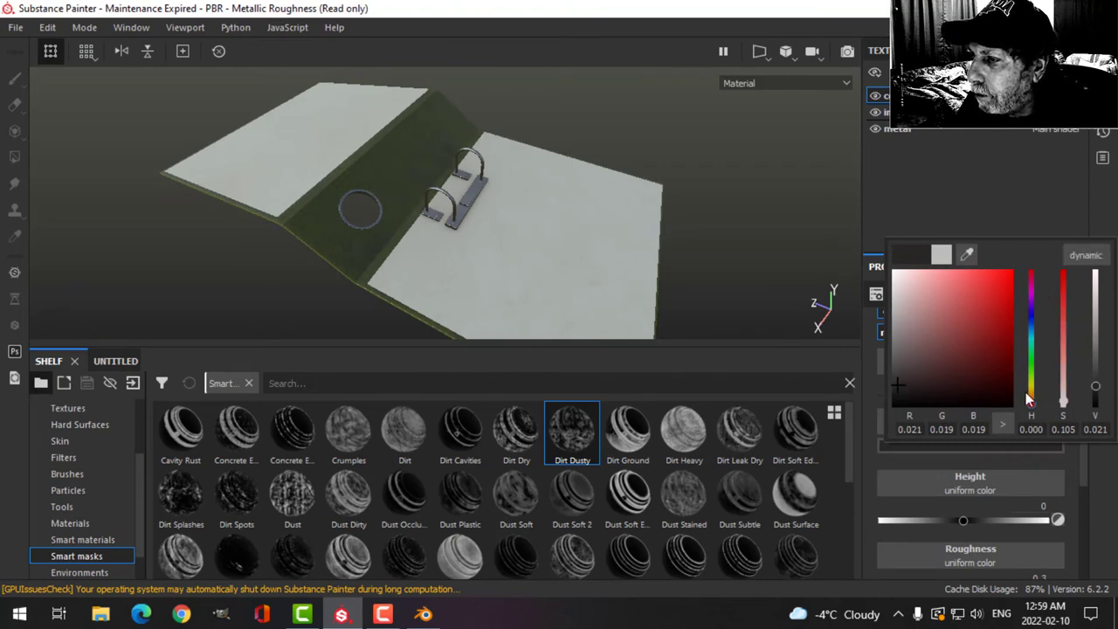
pyautogui.click(977, 376)
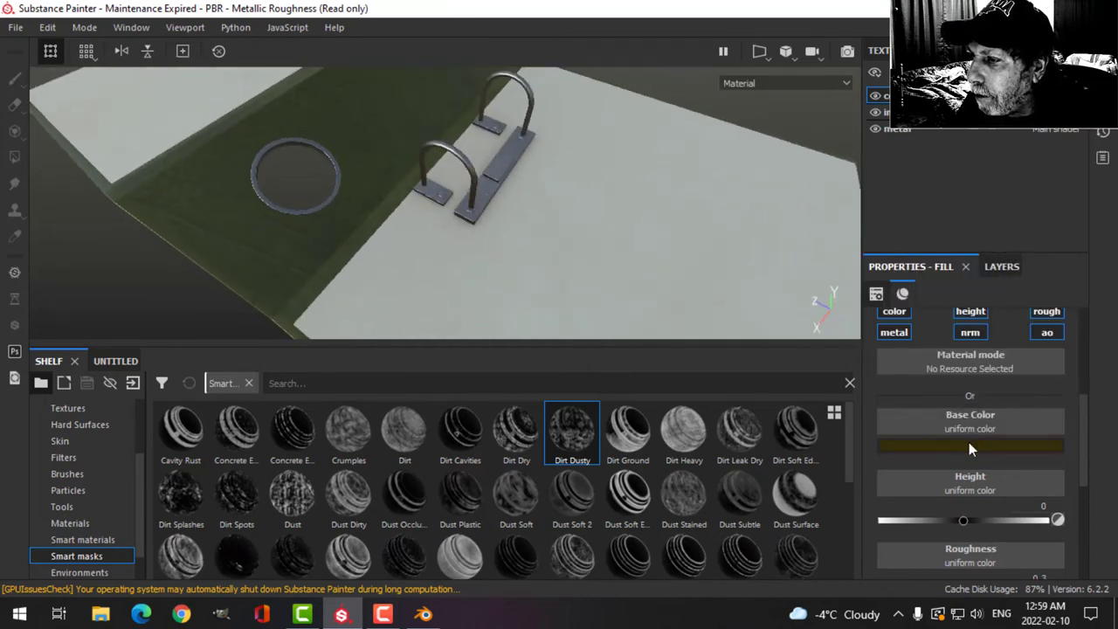
pyautogui.click(969, 447)
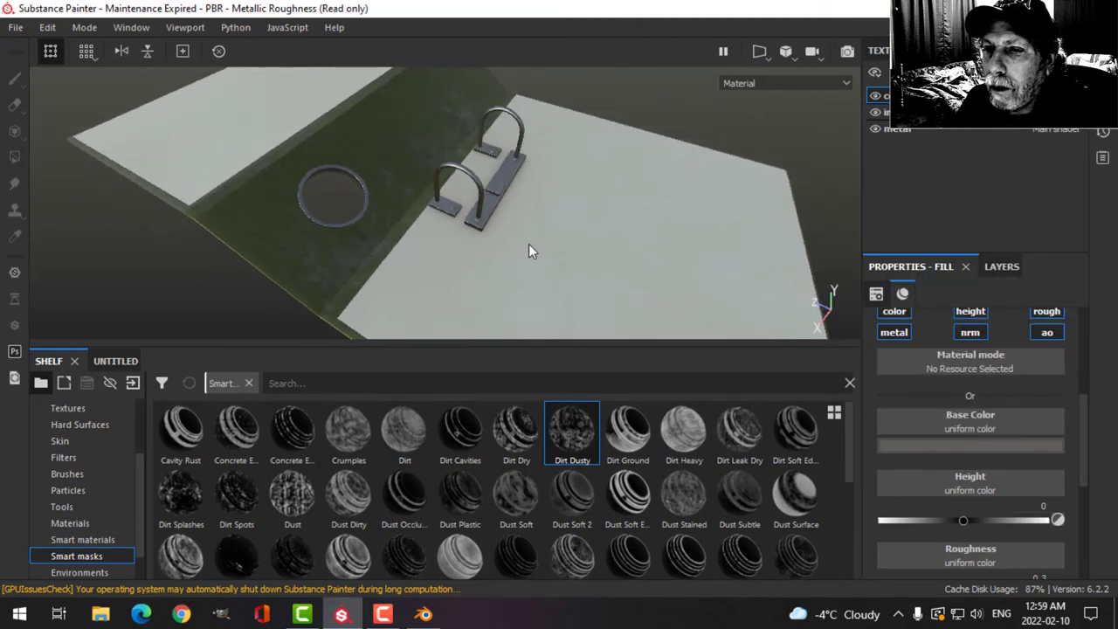
pyautogui.moveTo(524, 253); pyautogui.dragTo(498, 178)
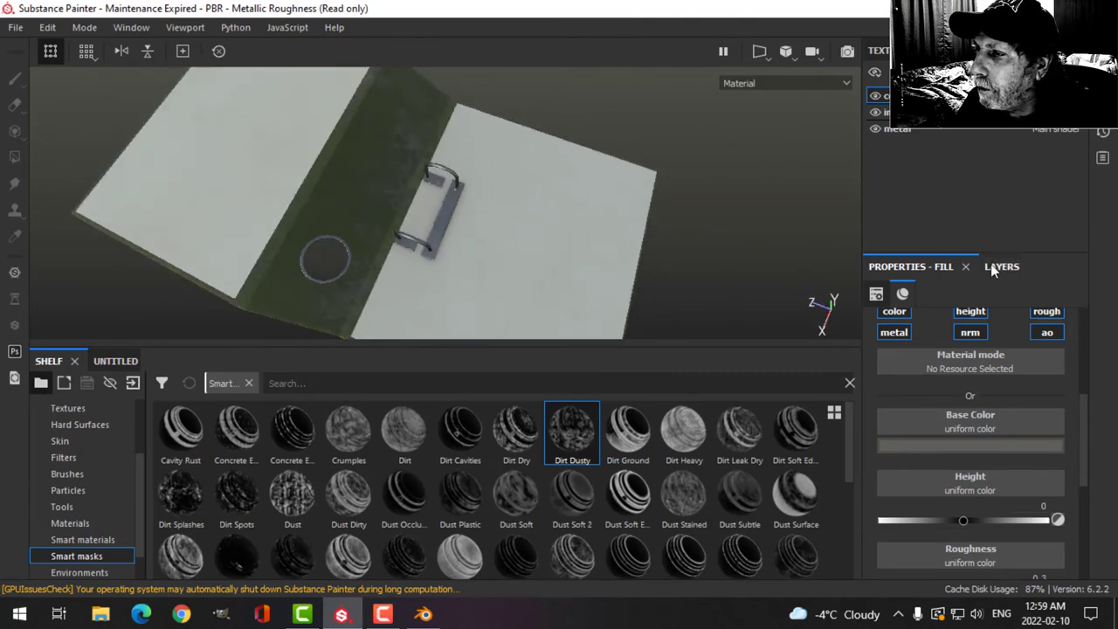
# Lower the dirt layer's opacity to 76%
pyautogui.click(1003, 265)
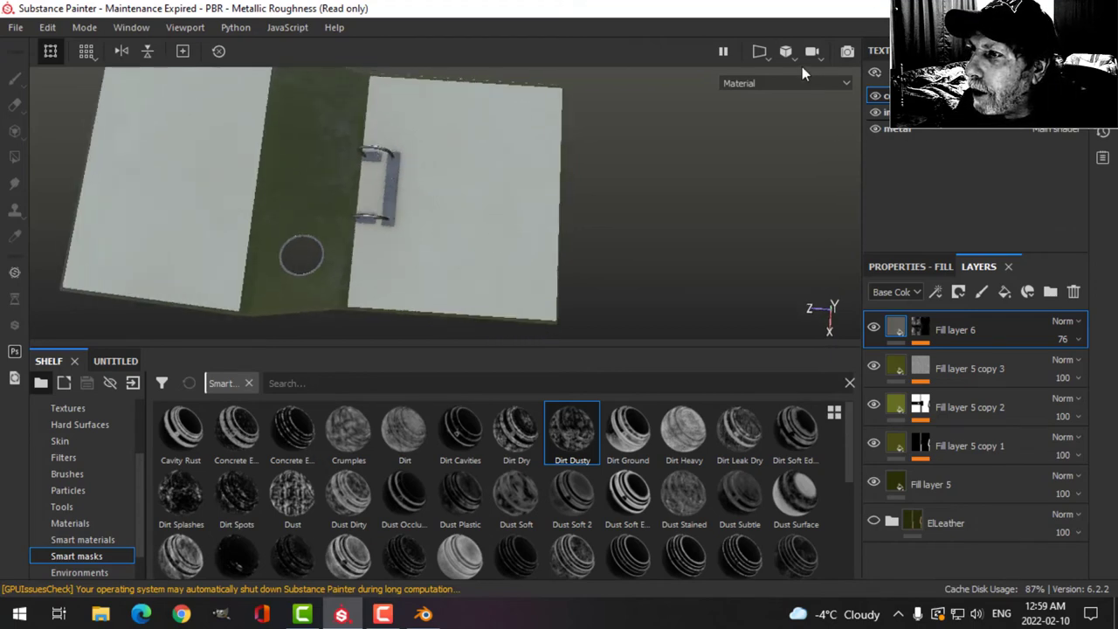
pyautogui.click(910, 265)
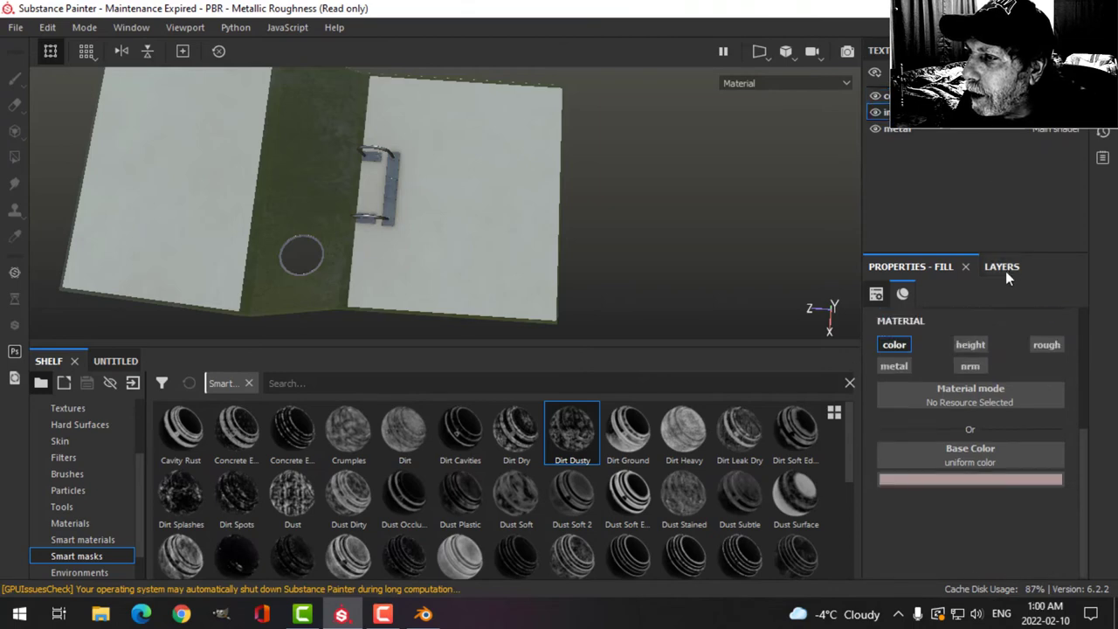
# Show the layer stack to add a paint layer above the paper folder
pyautogui.click(1003, 265)
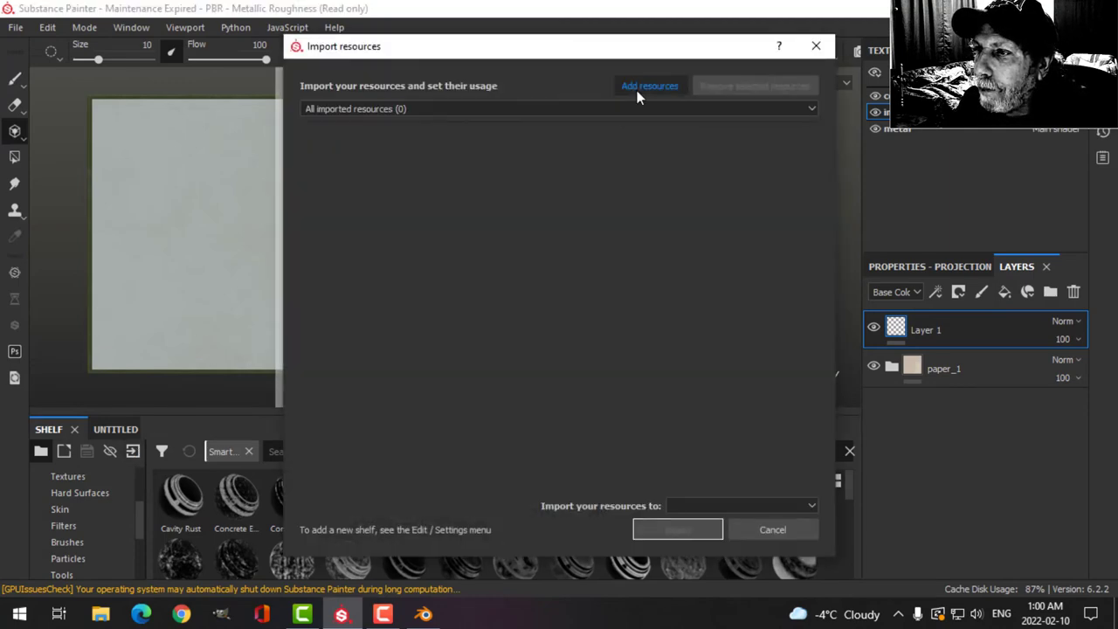
# Browse to DOCUMENTS > BLENDER > TEXTURES > LABELS AND DECALS for import
pyautogui.click(650, 86)
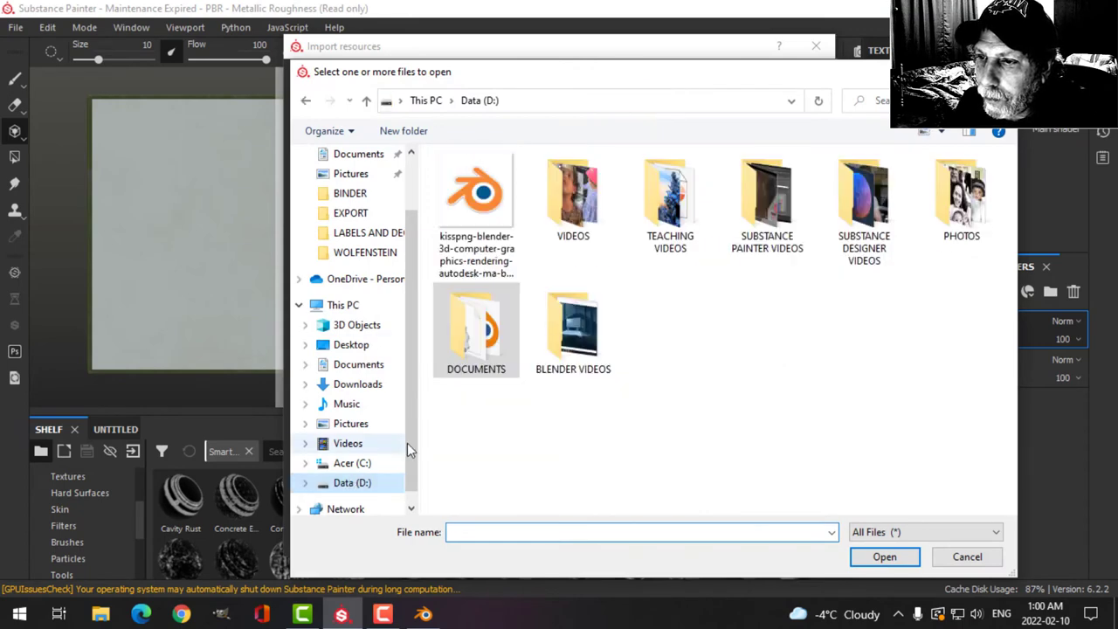
pyautogui.doubleClick(475, 328)
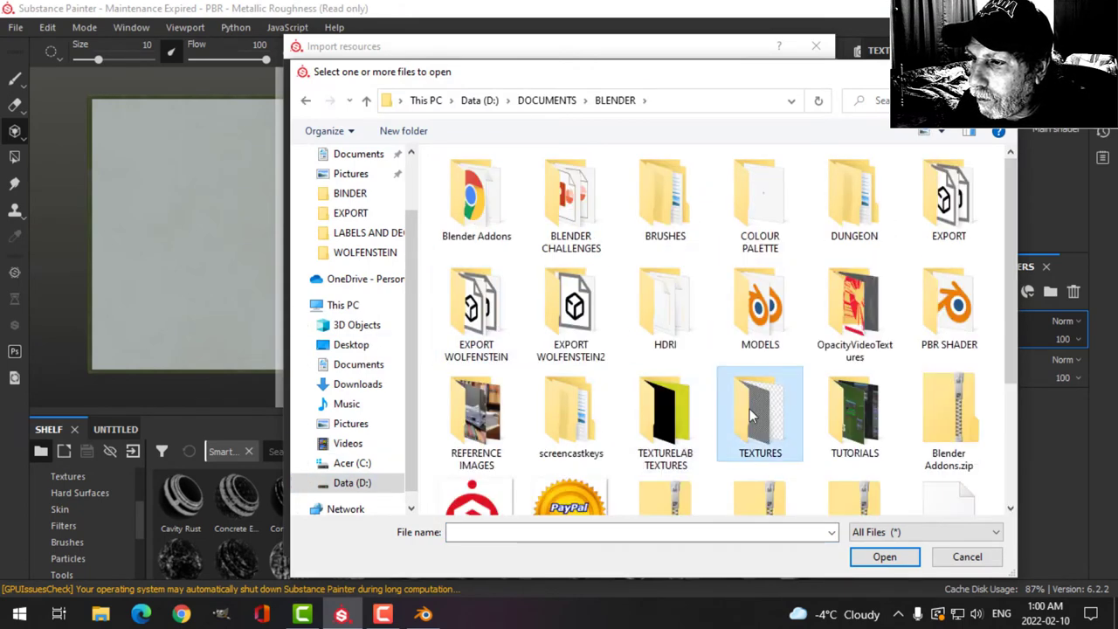
pyautogui.doubleClick(760, 412)
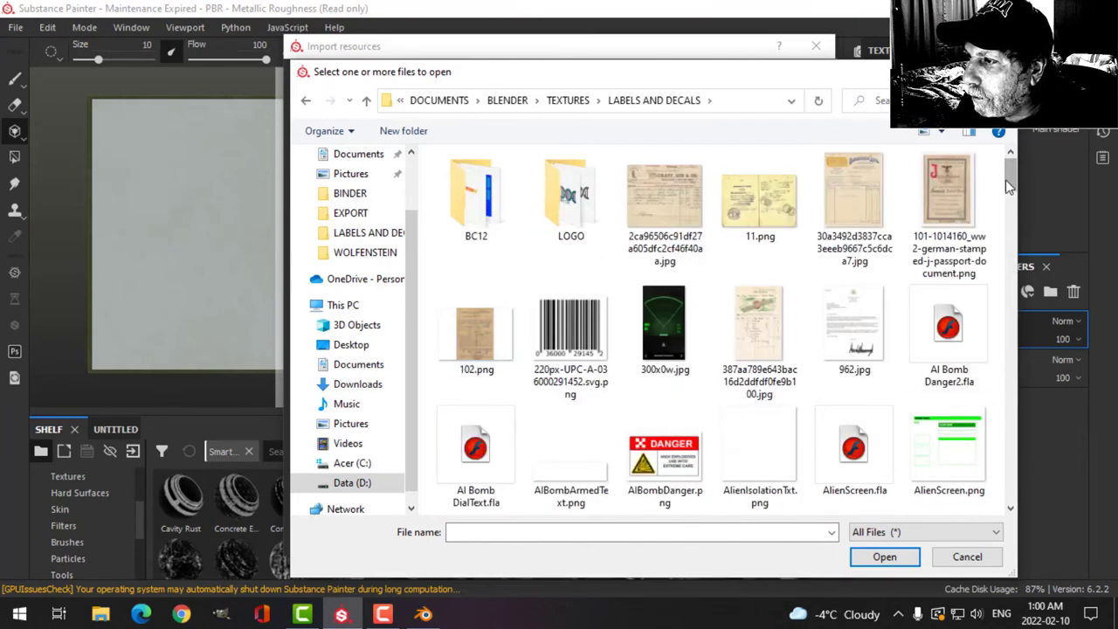
pyautogui.scroll(-3)
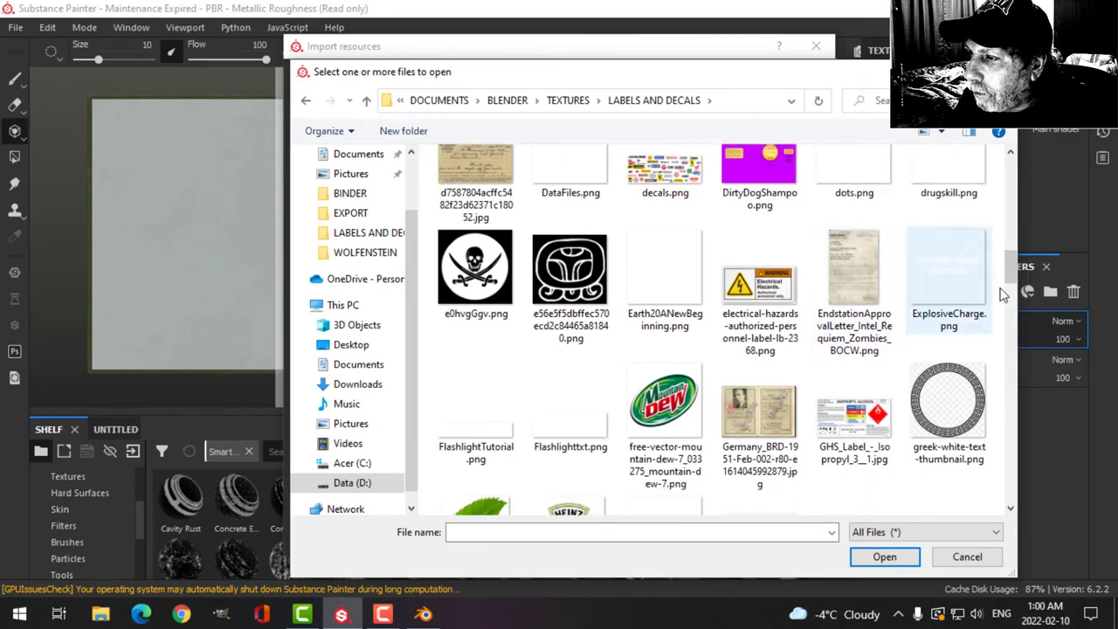
pyautogui.scroll(-3)
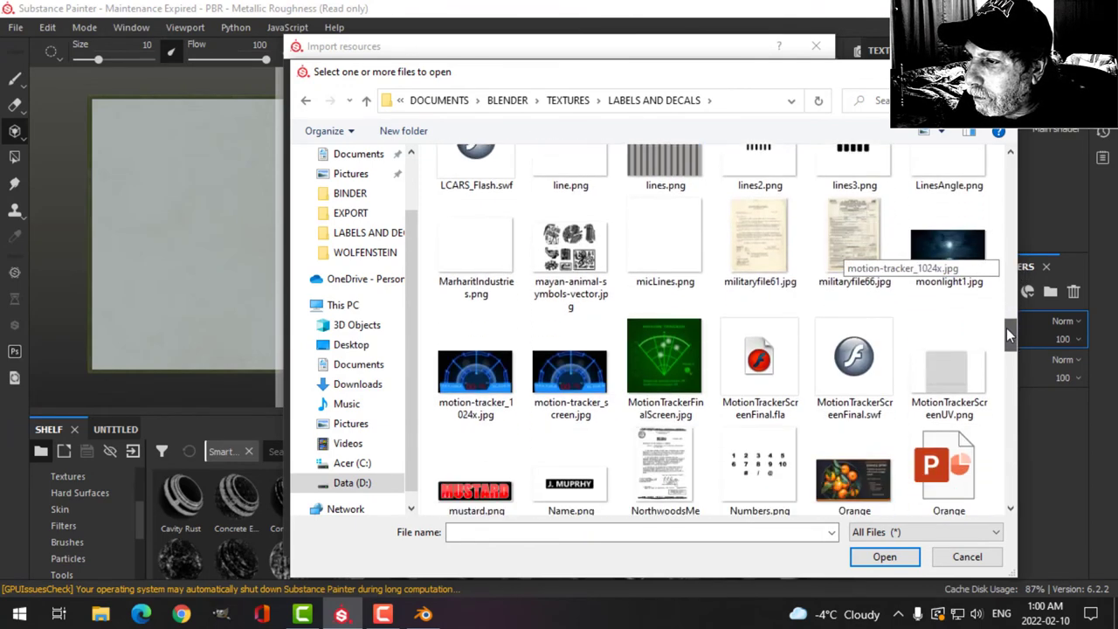
pyautogui.moveTo(854, 244)
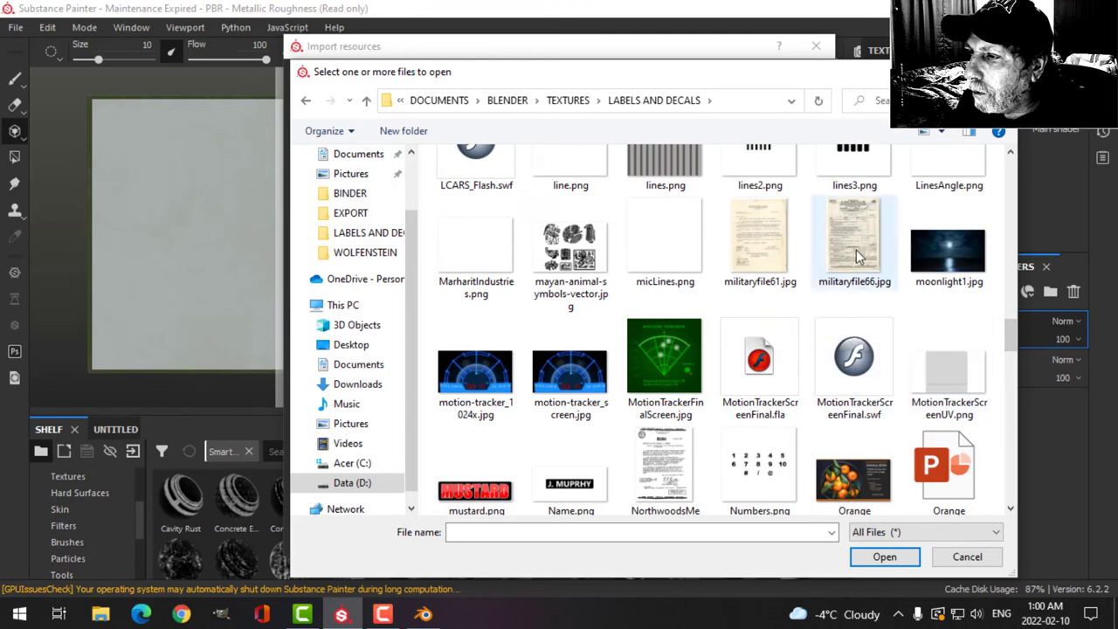
pyautogui.moveTo(759, 241)
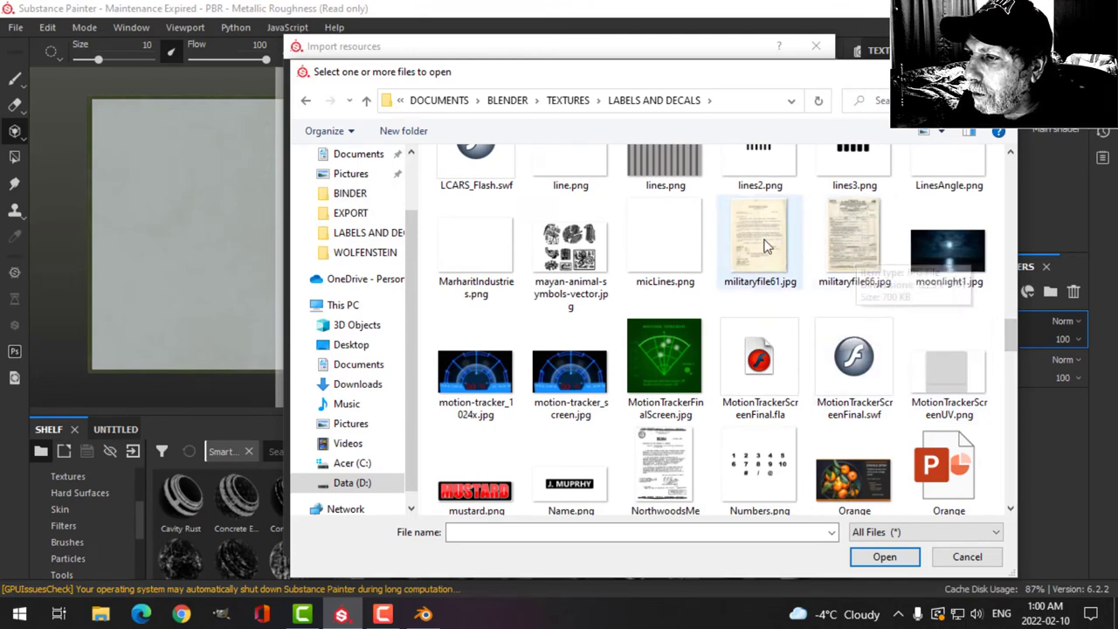
pyautogui.scroll(-3)
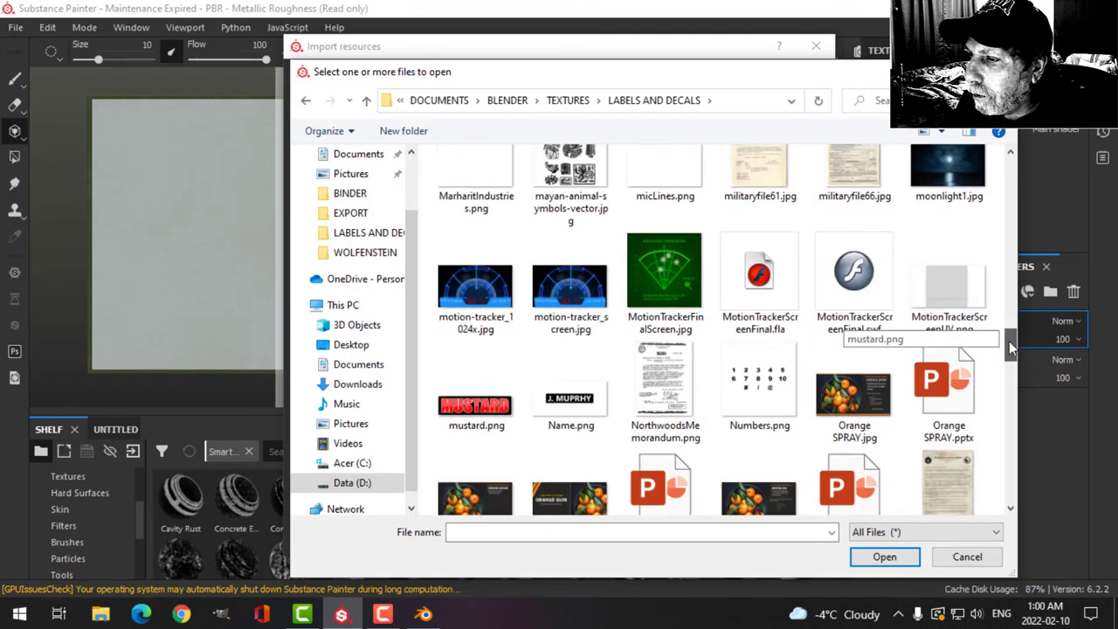
pyautogui.scroll(-3)
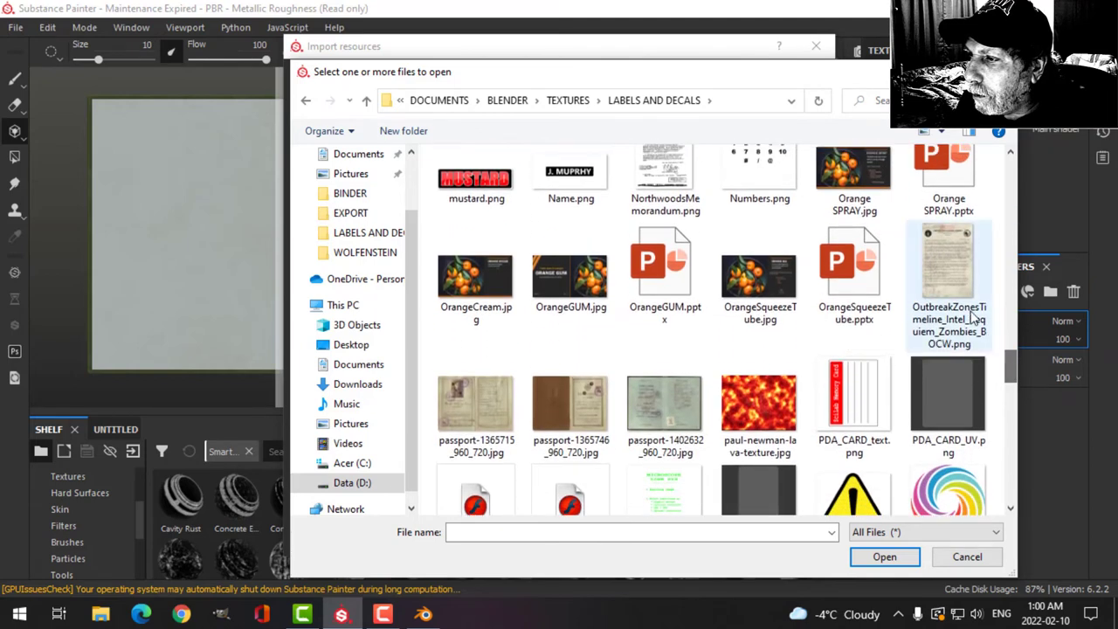
pyautogui.moveTo(946, 279)
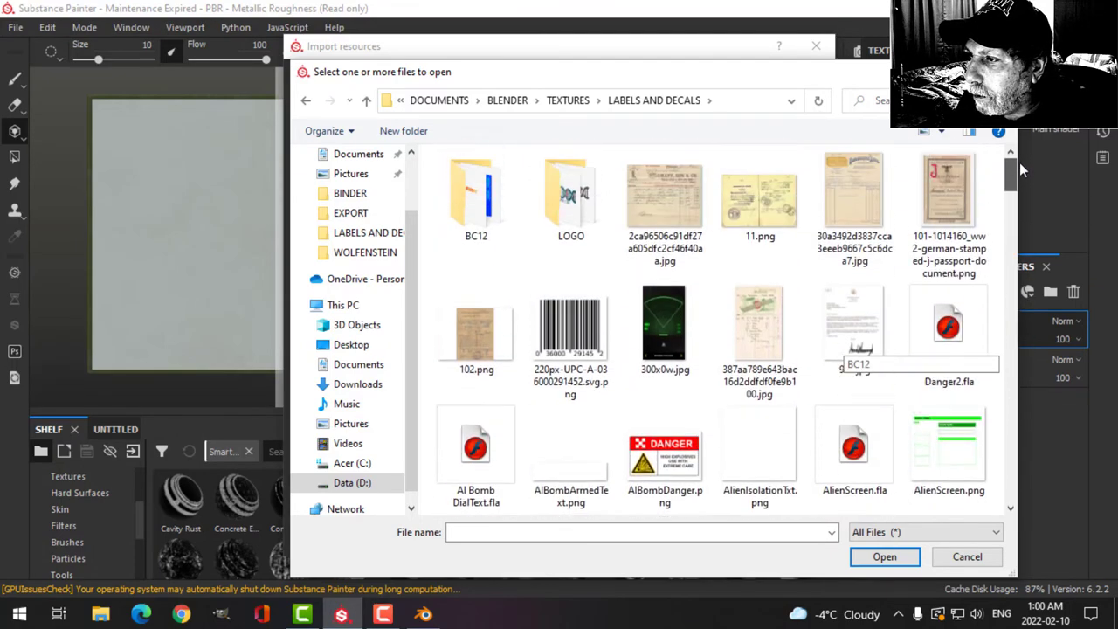
pyautogui.scroll(-3)
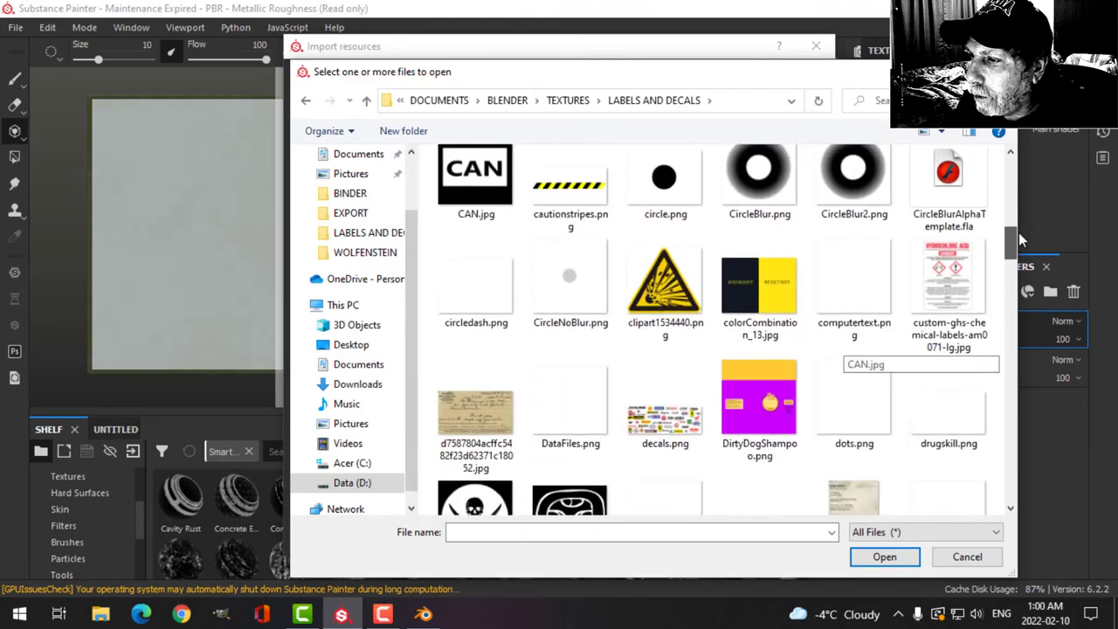
pyautogui.scroll(-3)
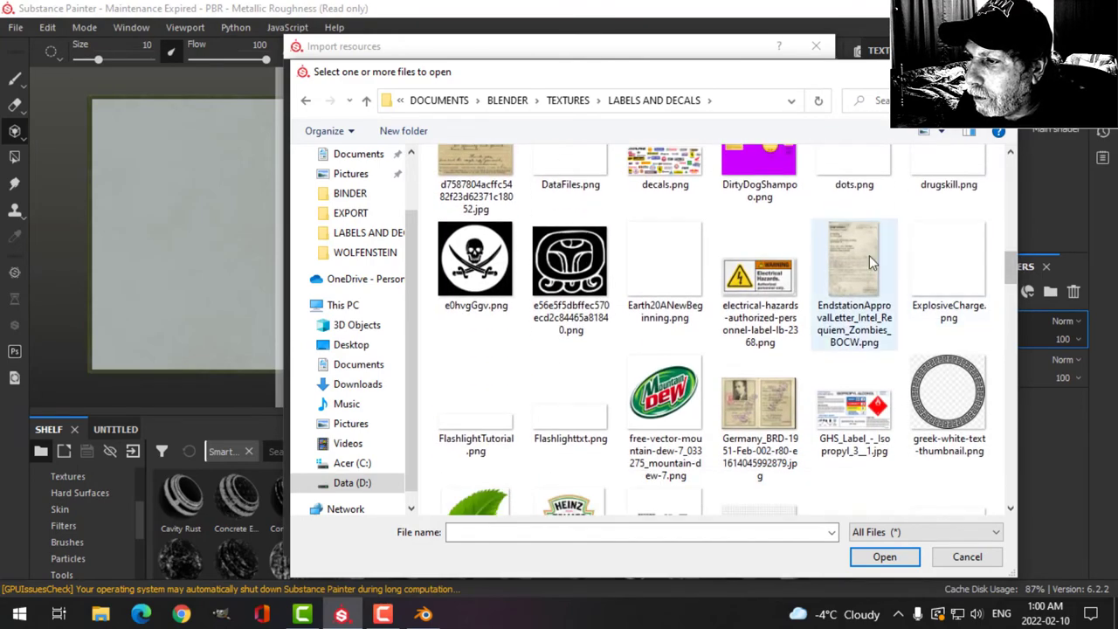
# Choose the EndstationApprovalLetter PNG and confirm the import
pyautogui.click(852, 258)
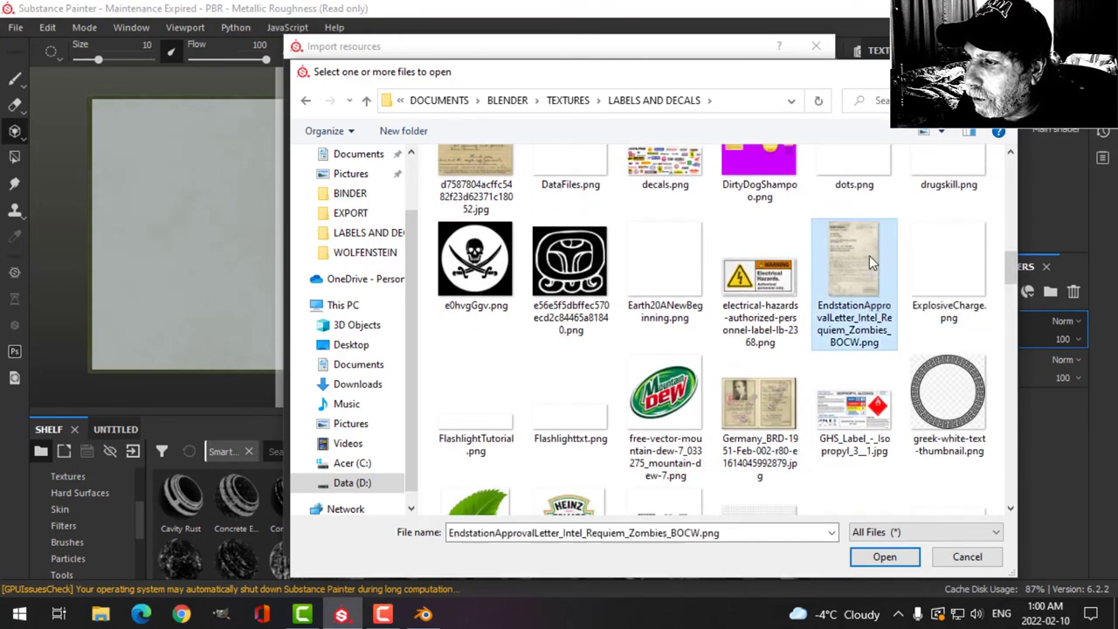
pyautogui.click(884, 556)
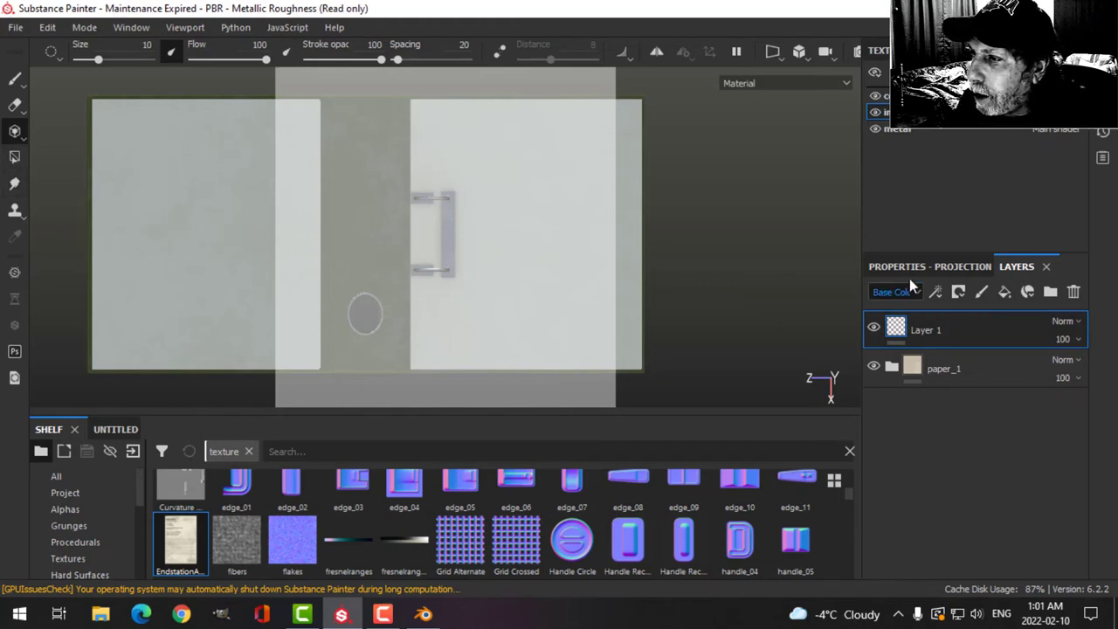
# Project the imported approval letter onto the right-hand paper inset
pyautogui.click(896, 265)
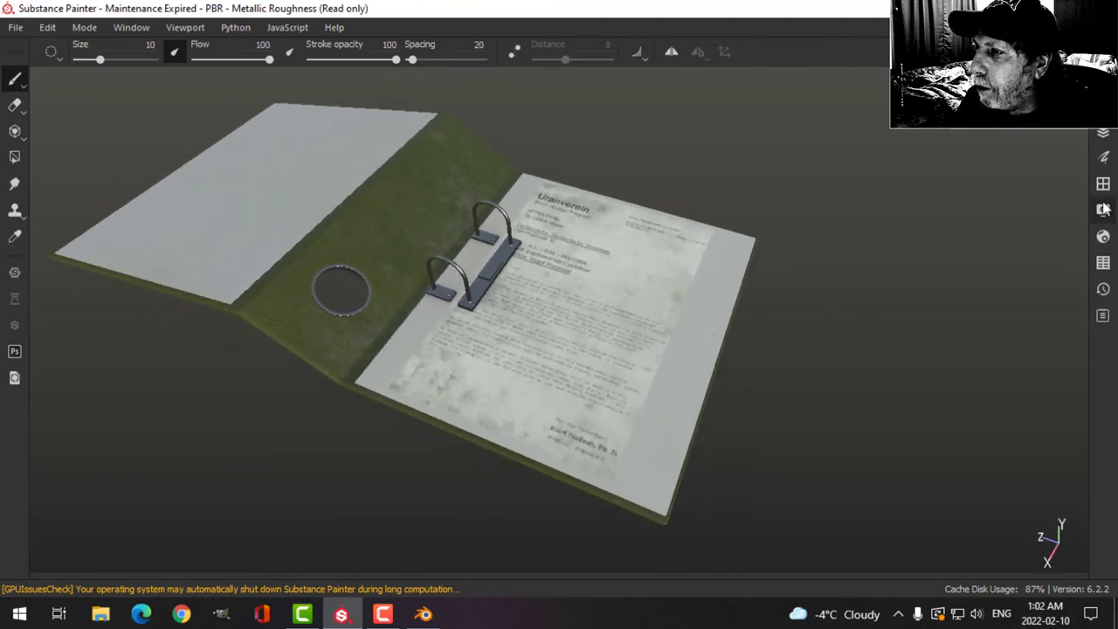
# Review the display settings and rotate the environment light around the binder
pyautogui.click(1102, 210)
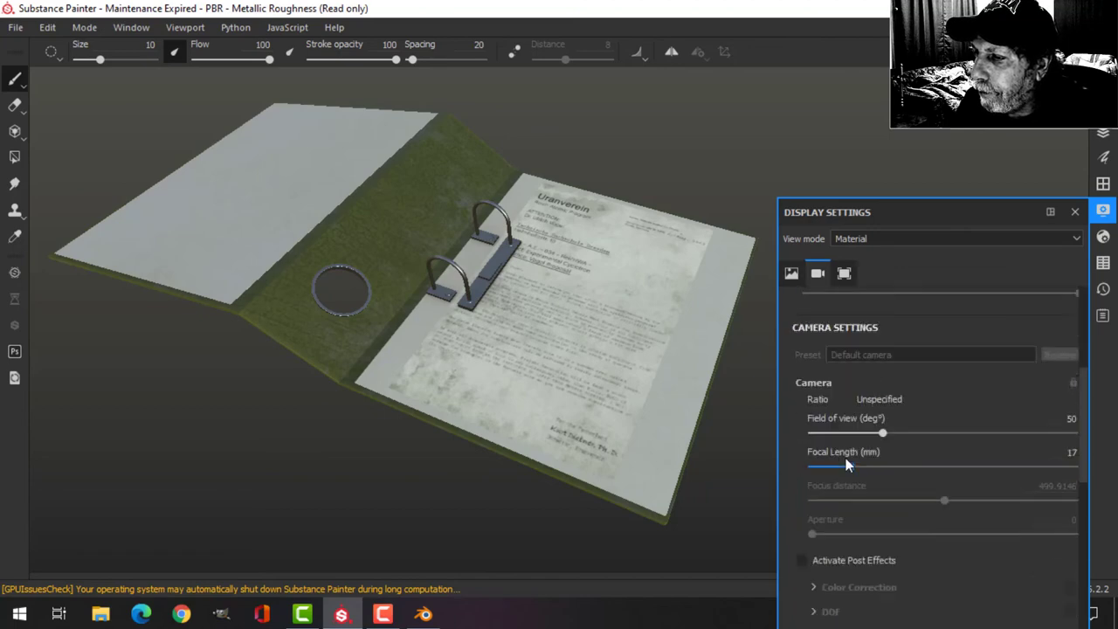
pyautogui.scroll(-3)
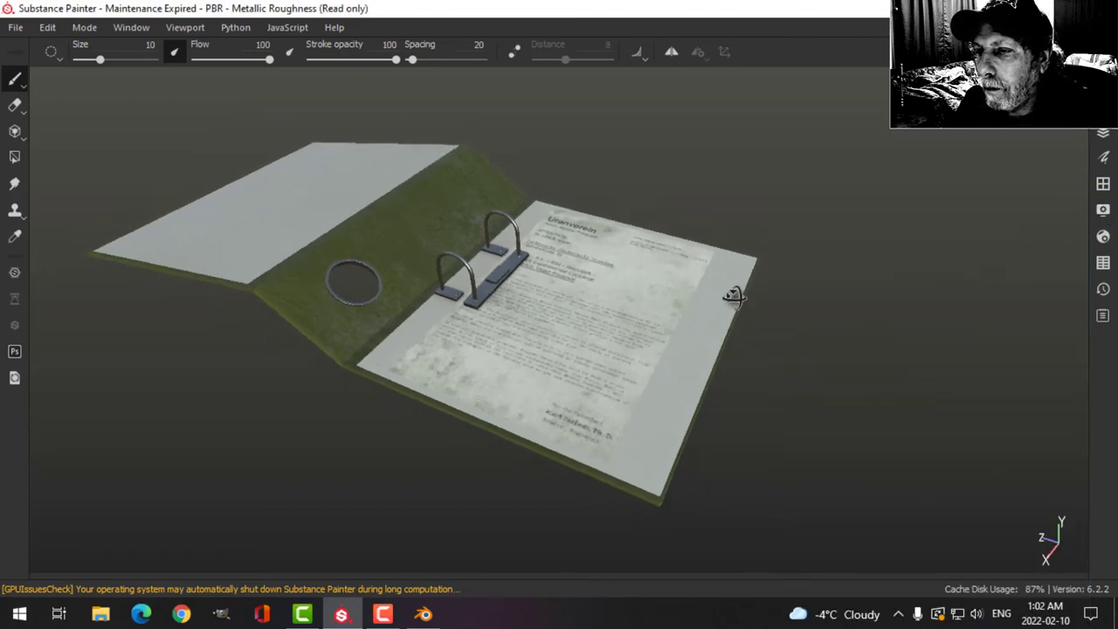
pyautogui.moveTo(734, 293); pyautogui.dragTo(747, 335)
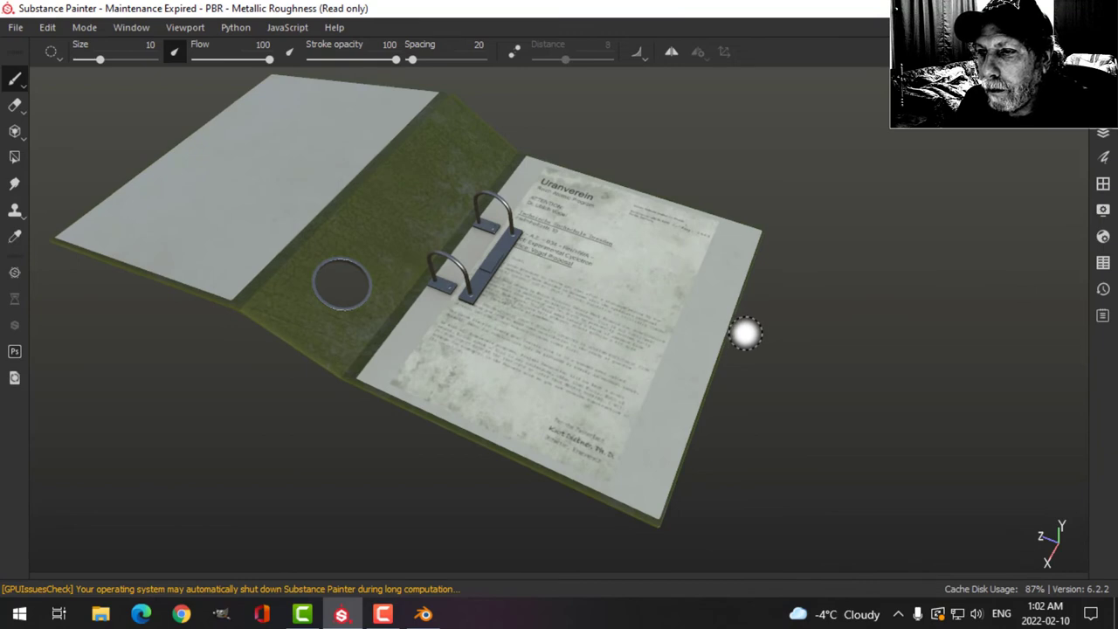
pyautogui.moveTo(747, 328)
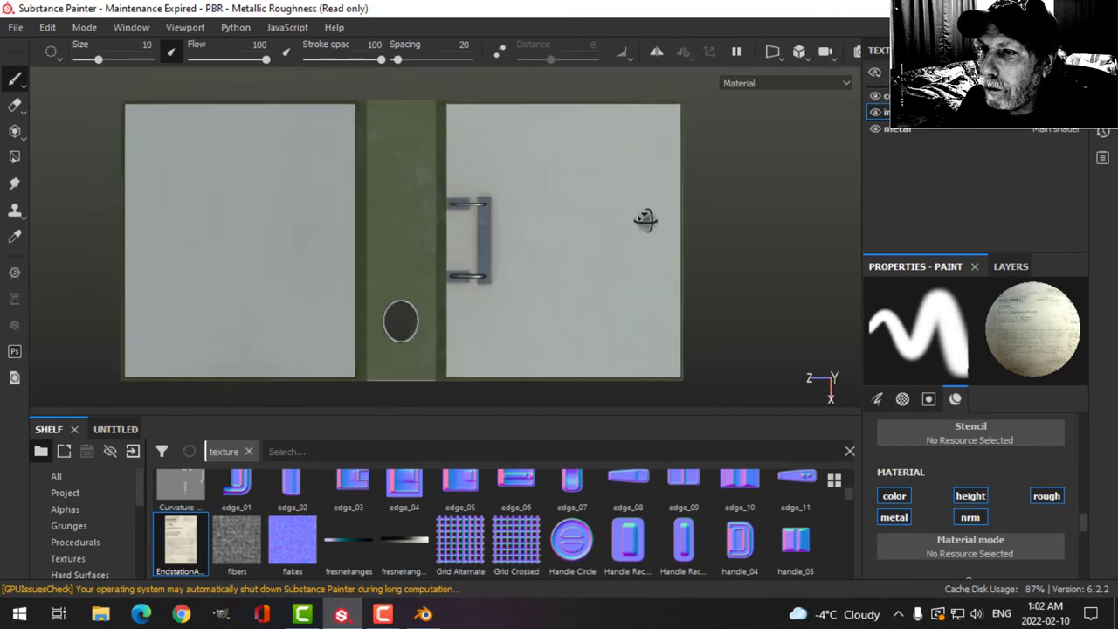
# Rename the letter paint layer to 'image' in the layer stack
pyautogui.click(1010, 266)
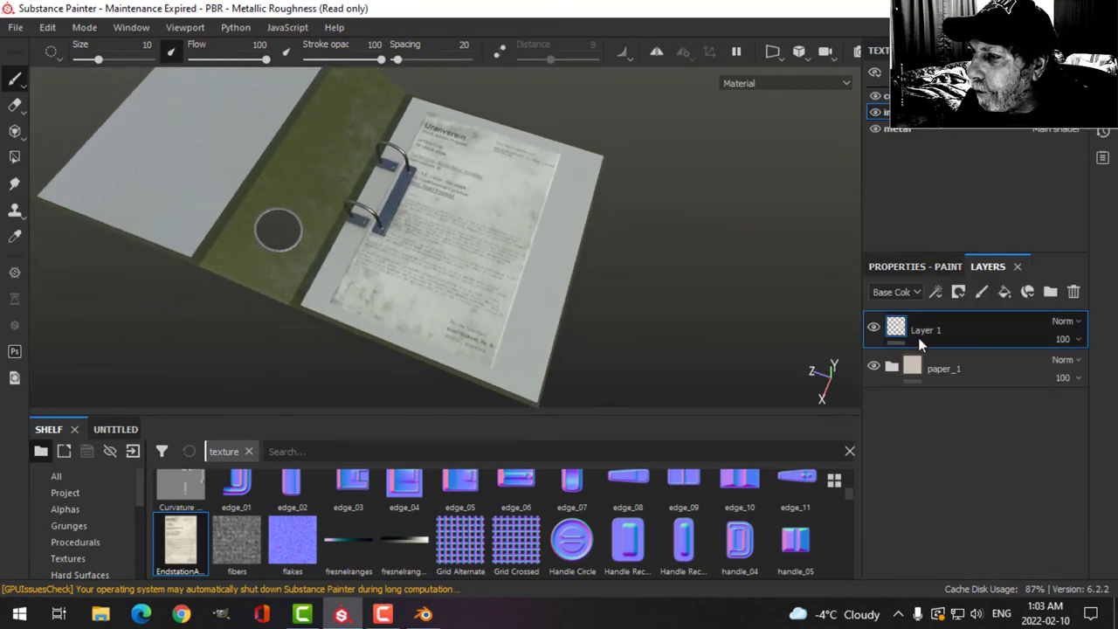
pyautogui.doubleClick(926, 328)
pyautogui.write('image')
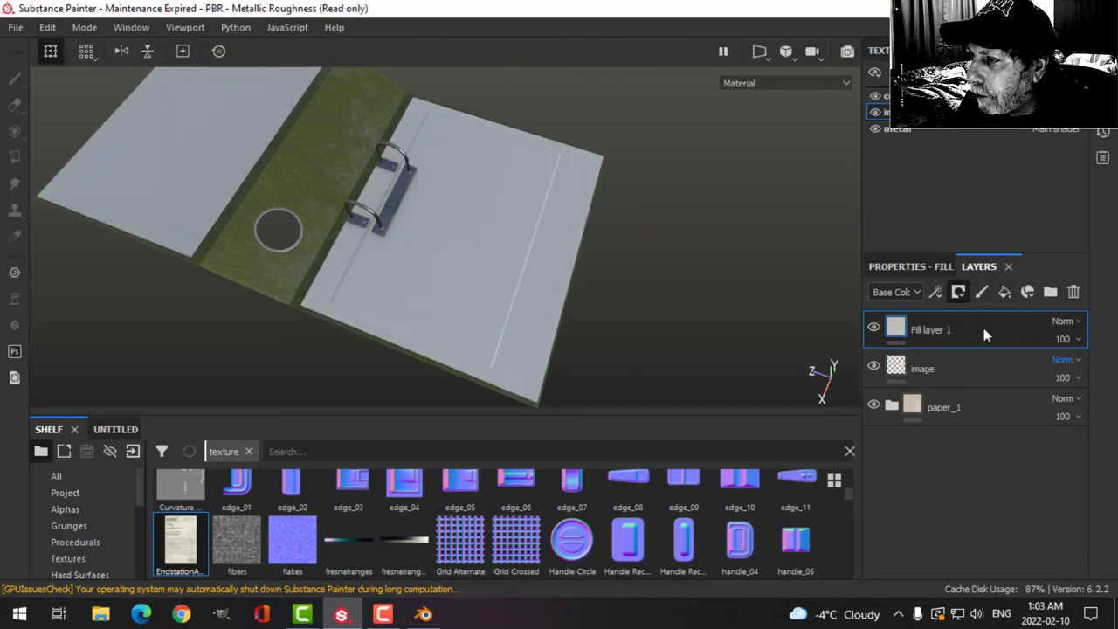
# Make the new fill layer colour-only with a dark base colour
pyautogui.click(929, 328)
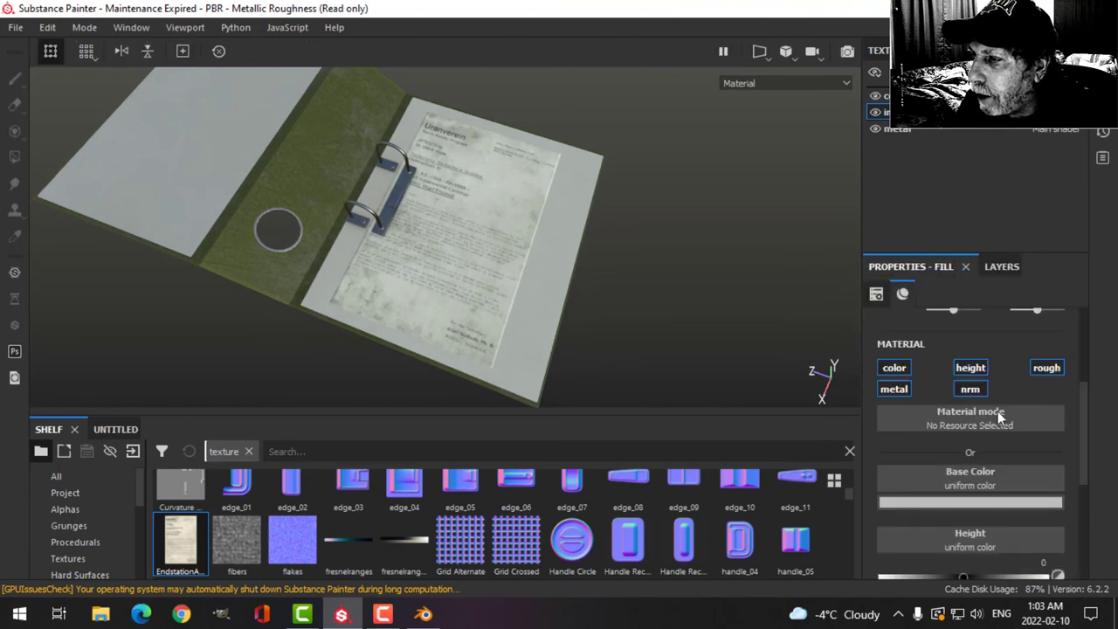
pyautogui.moveTo(1056, 222)
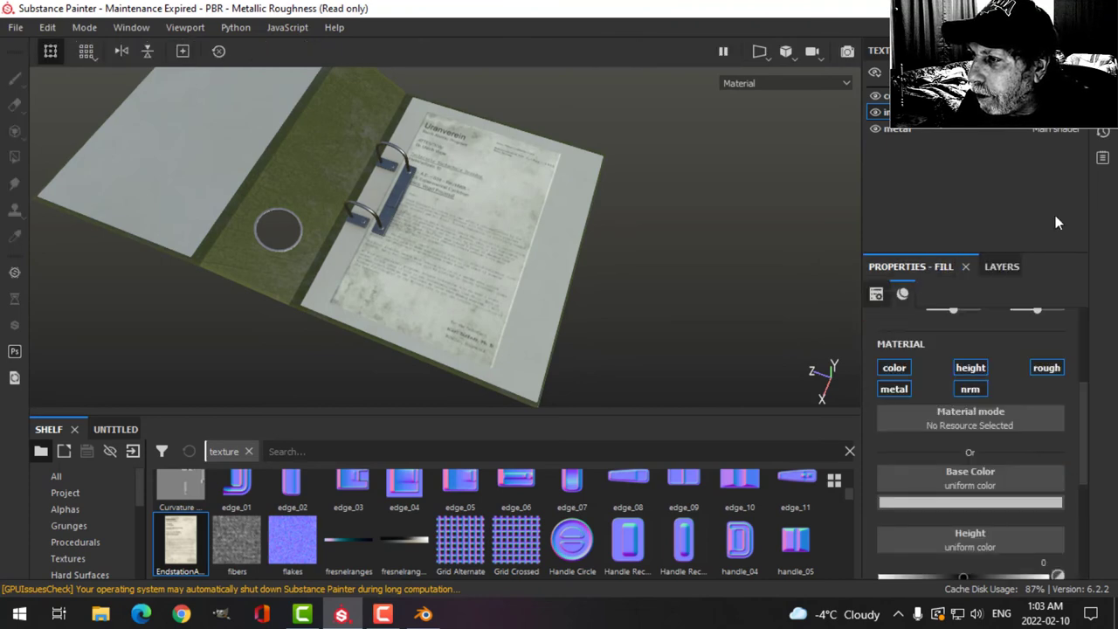
pyautogui.click(971, 366)
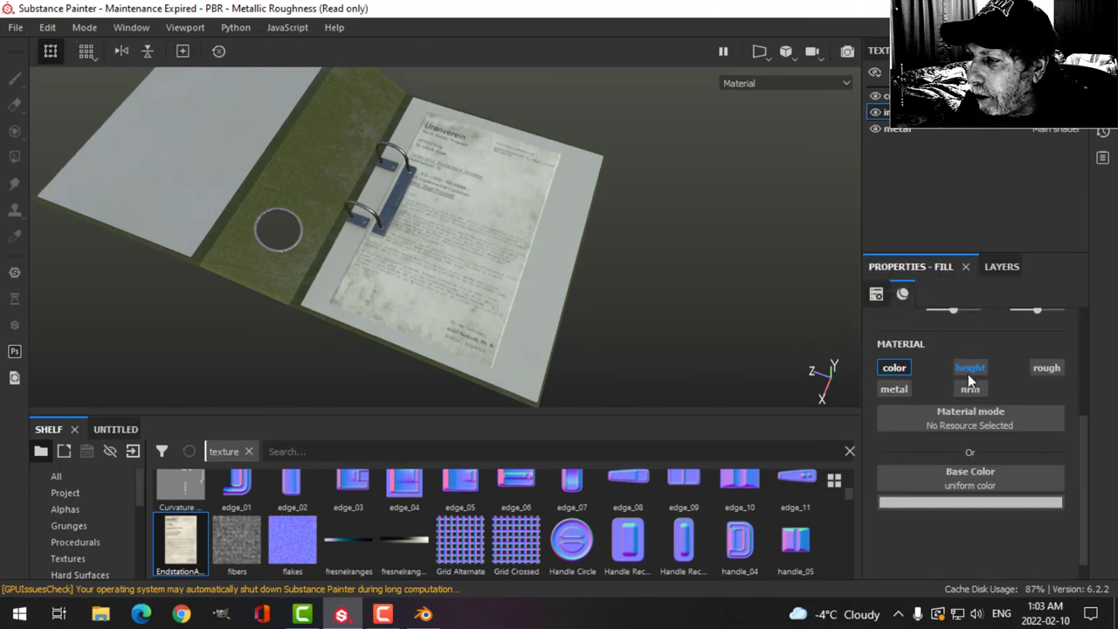
pyautogui.click(1046, 366)
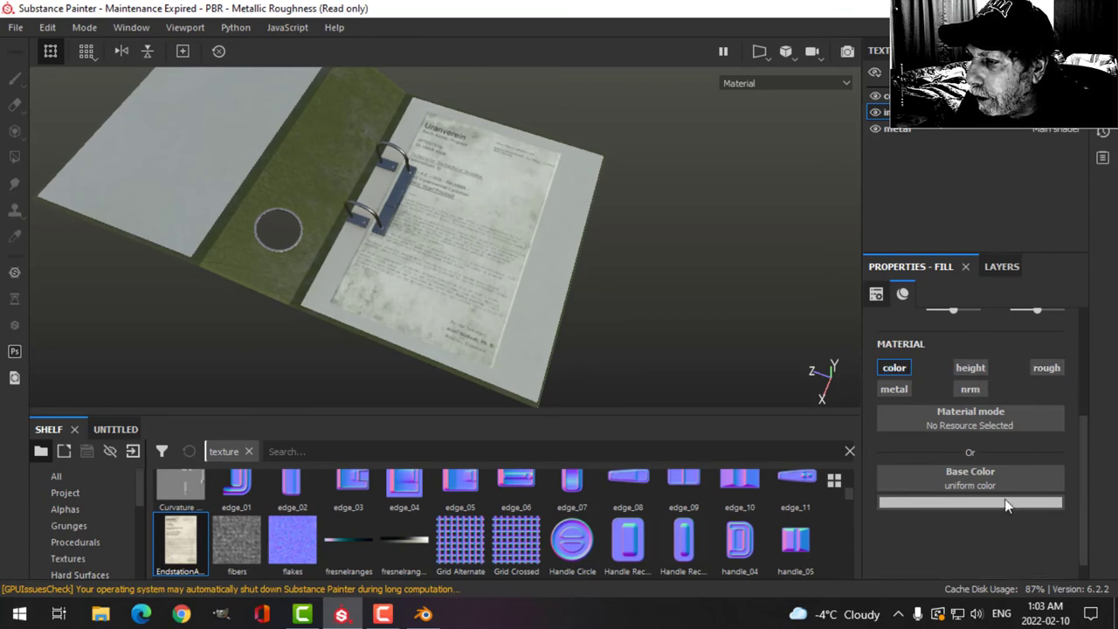
pyautogui.click(969, 503)
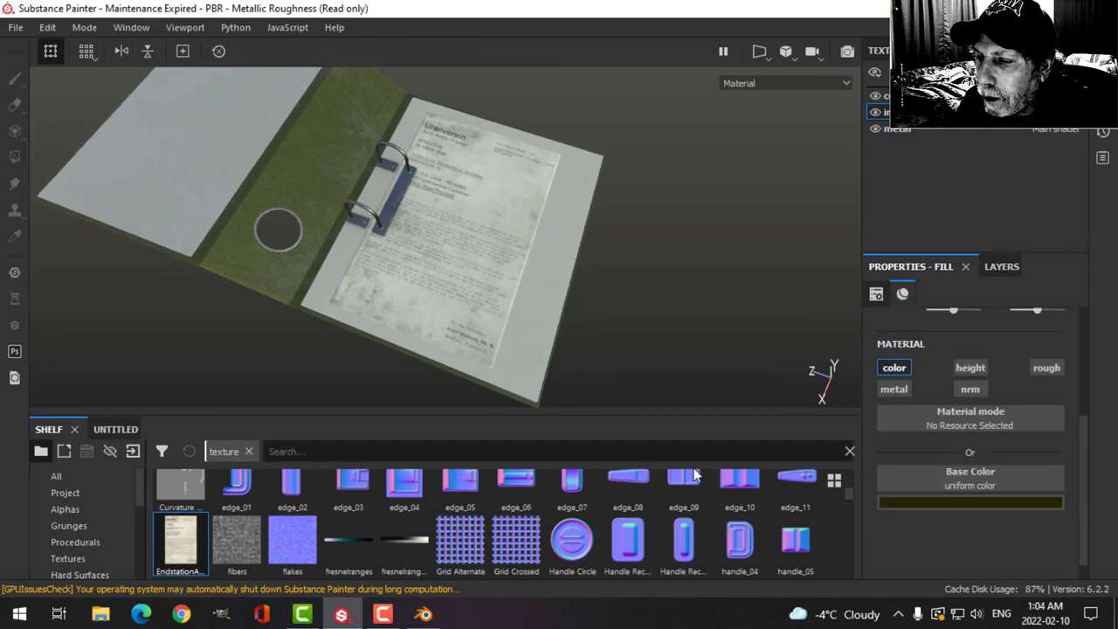
pyautogui.click(978, 266)
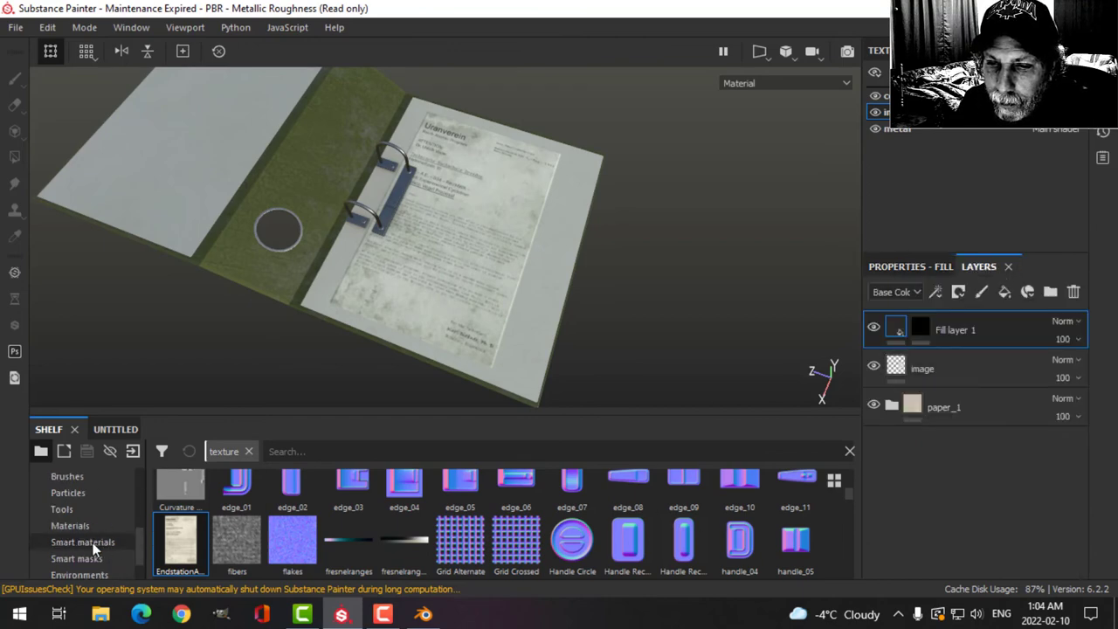
# Mask the fill layer with Dirt Dusty (after trying Dirt Dry) at balance near 0.3
pyautogui.click(76, 559)
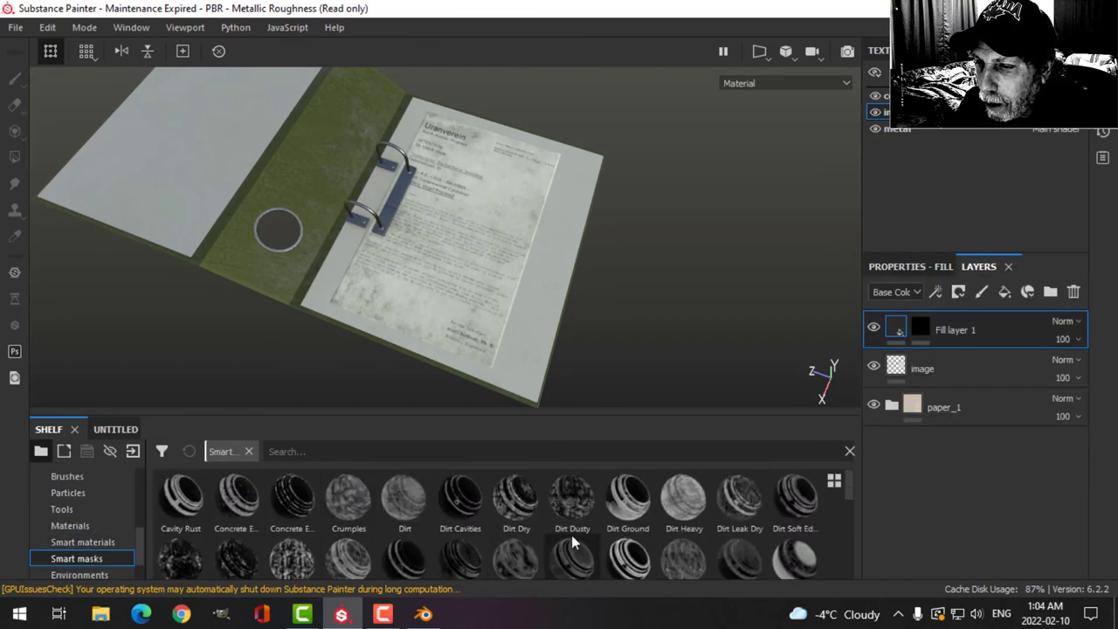
pyautogui.click(517, 498)
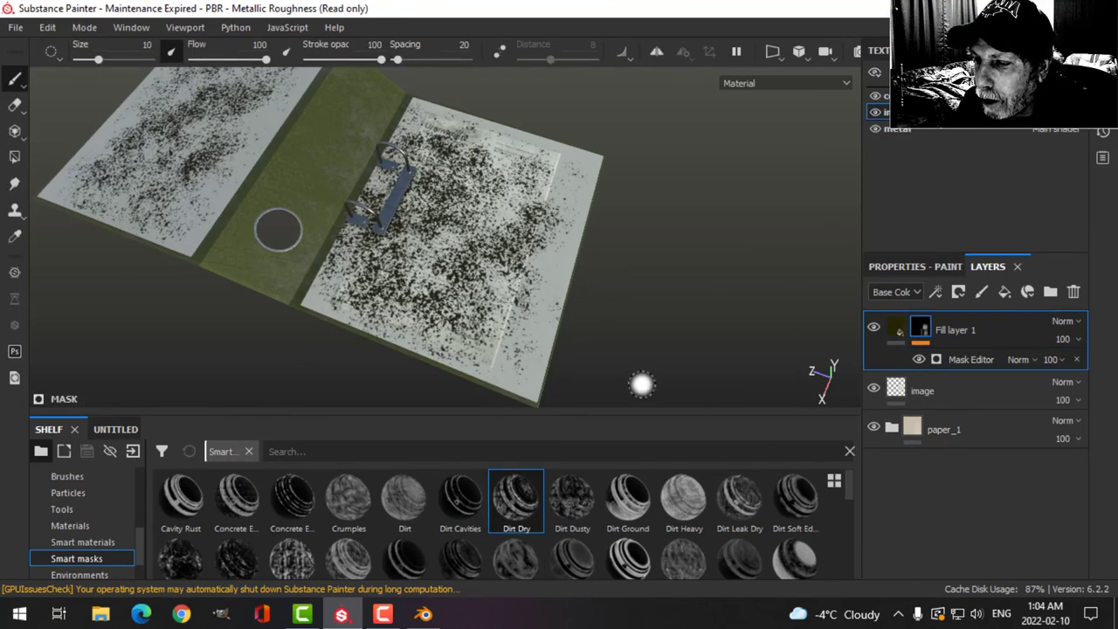
pyautogui.click(571, 496)
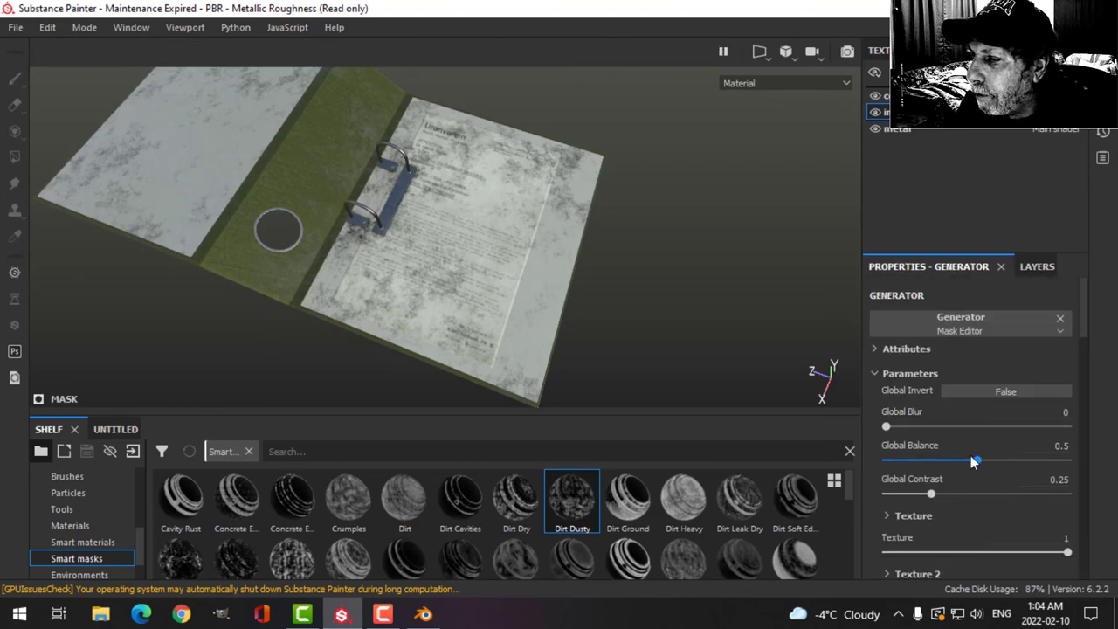
pyautogui.moveTo(975, 461); pyautogui.dragTo(940, 461)
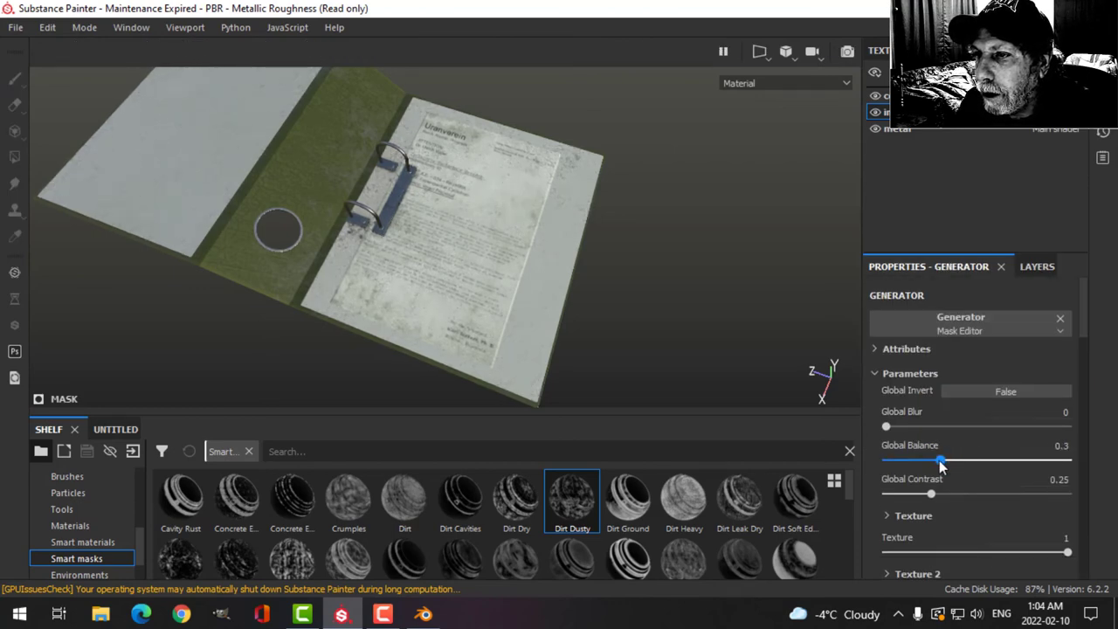
pyautogui.moveTo(940, 461); pyautogui.dragTo(941, 461)
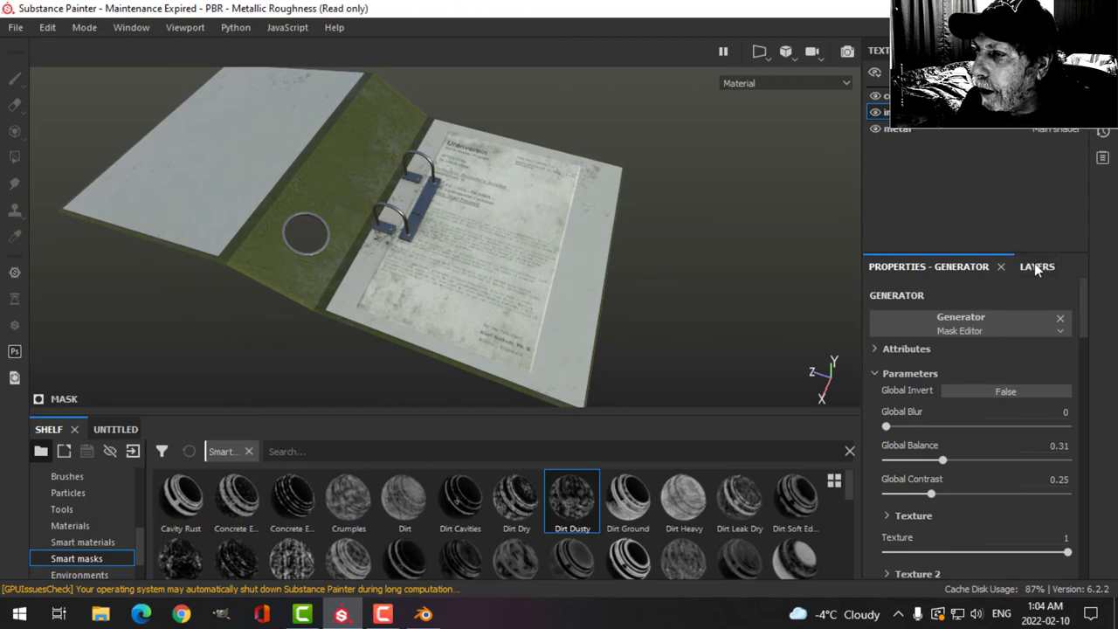
# Set Fill layer 1's base colour to near-black
pyautogui.click(1035, 266)
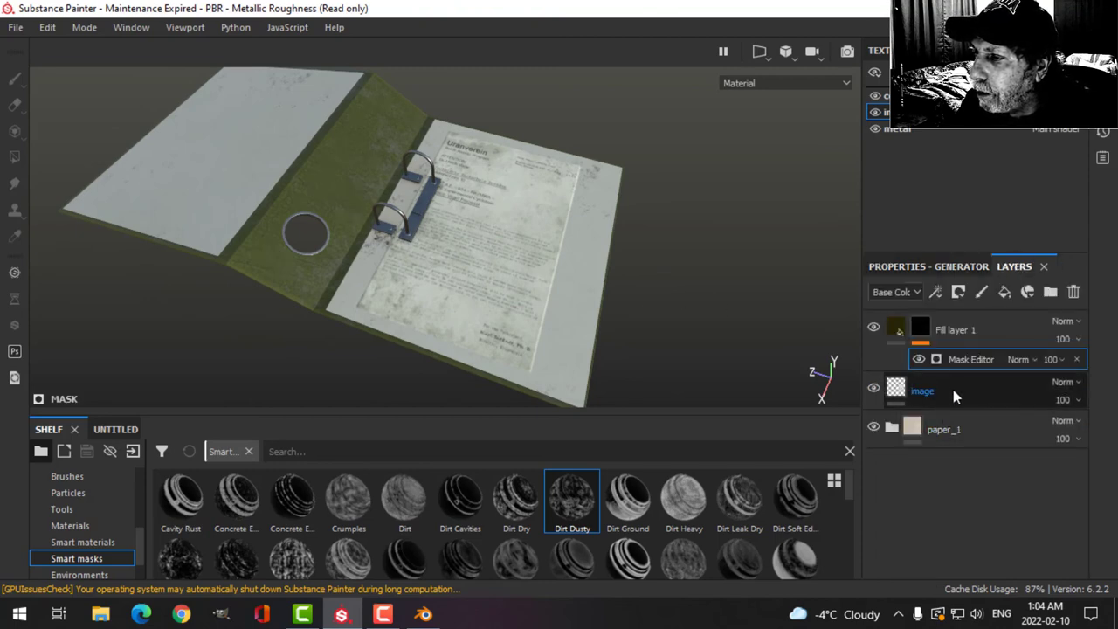
pyautogui.click(923, 391)
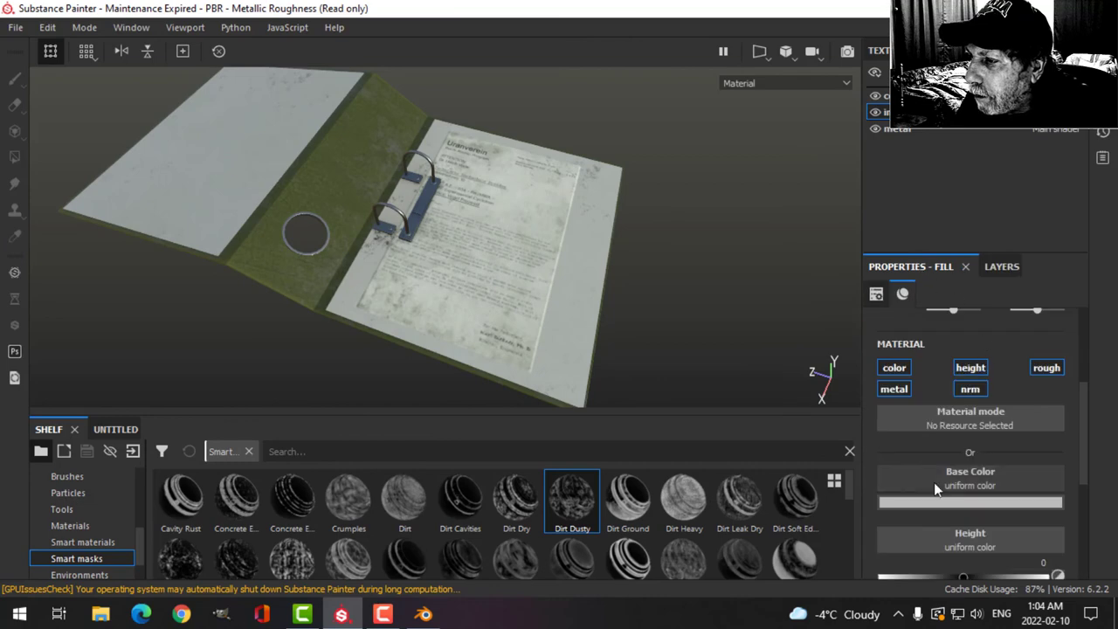
pyautogui.click(895, 366)
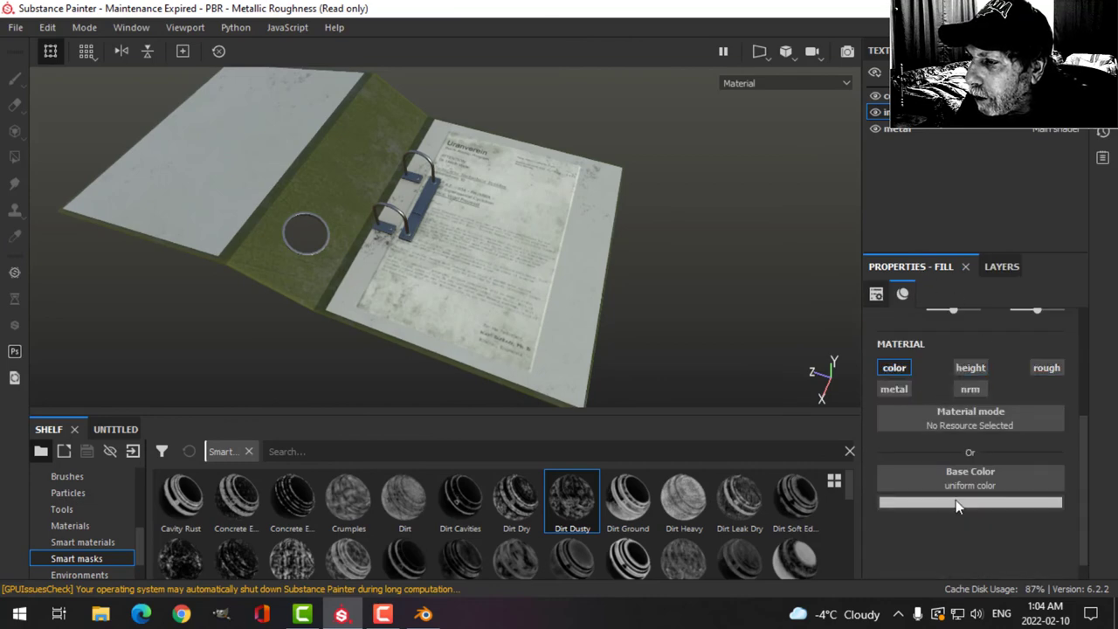
pyautogui.click(969, 503)
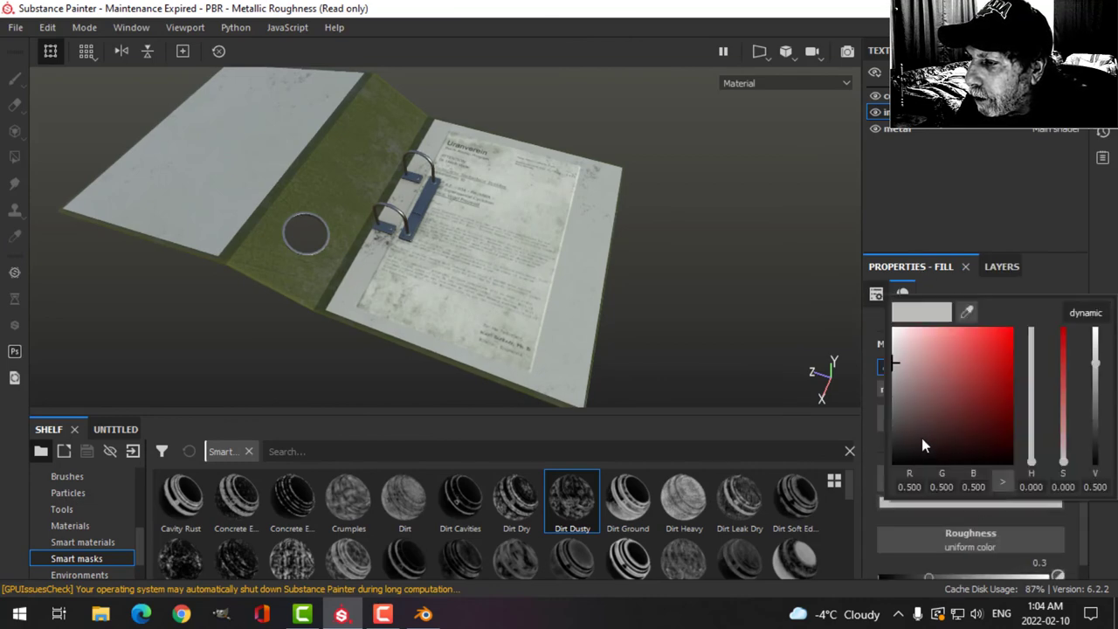
pyautogui.click(898, 440)
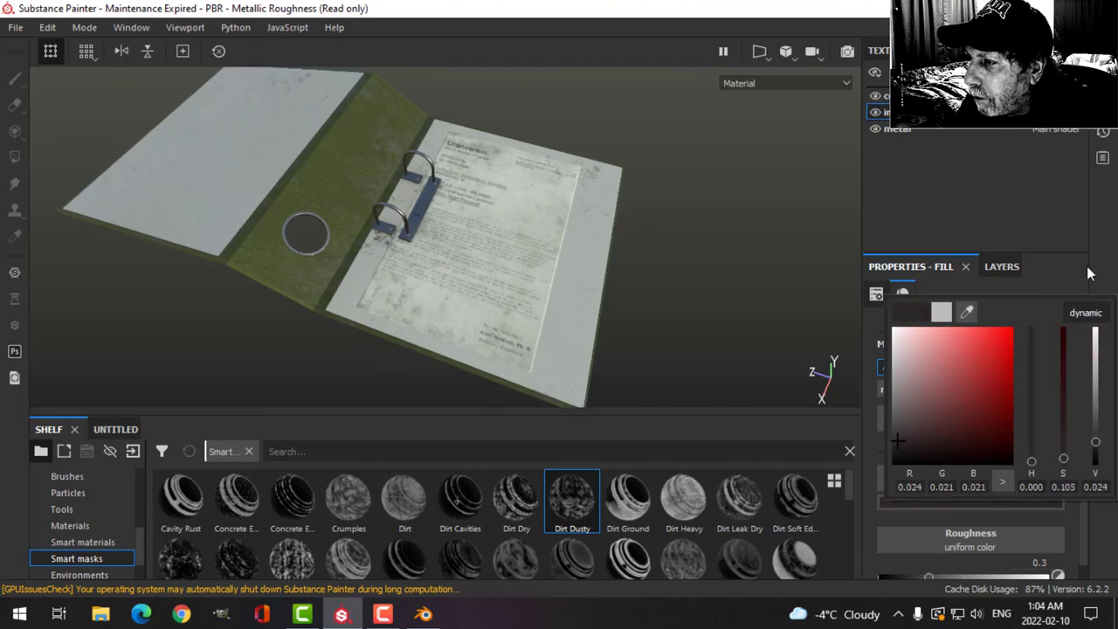
pyautogui.click(1001, 266)
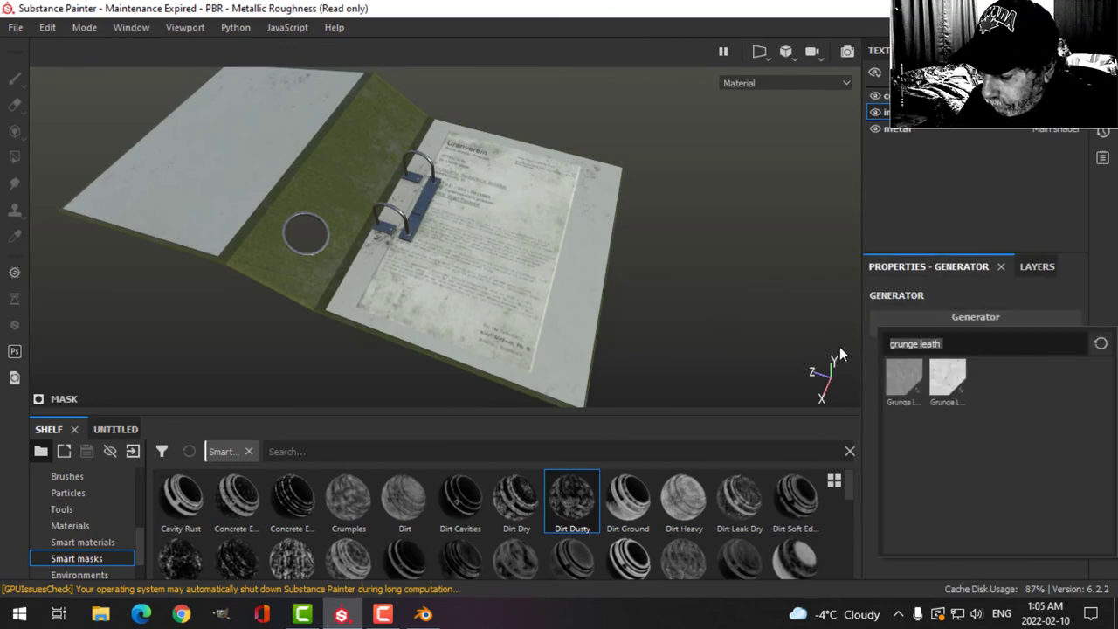
# Drive the dirt mask with a Curvature generator at global balance about 0.27
pyautogui.click(981, 343)
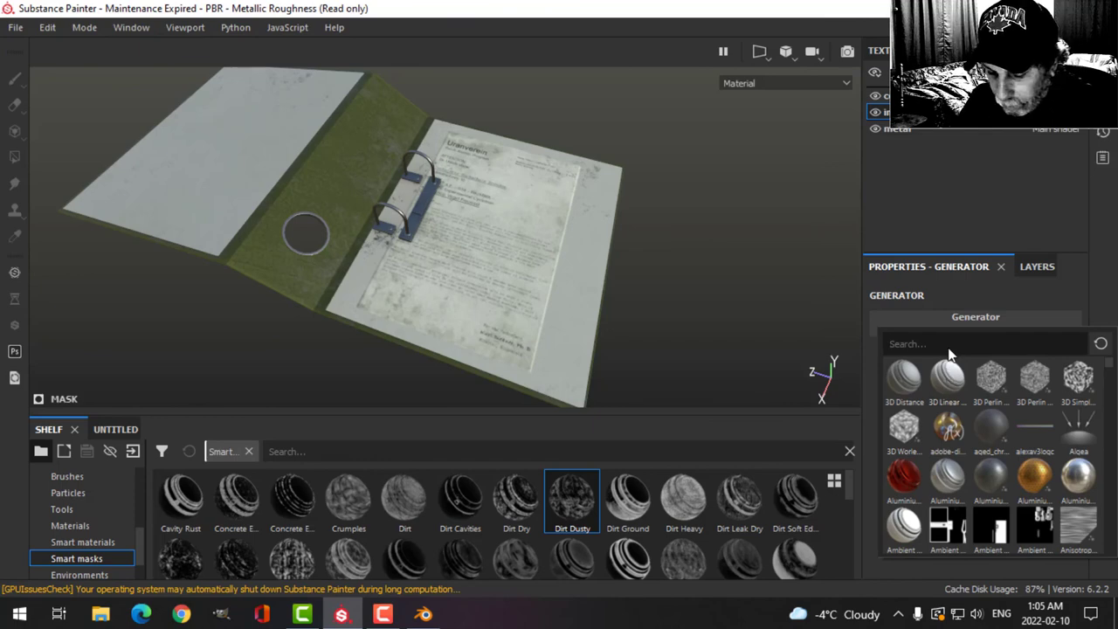
pyautogui.write('curv')
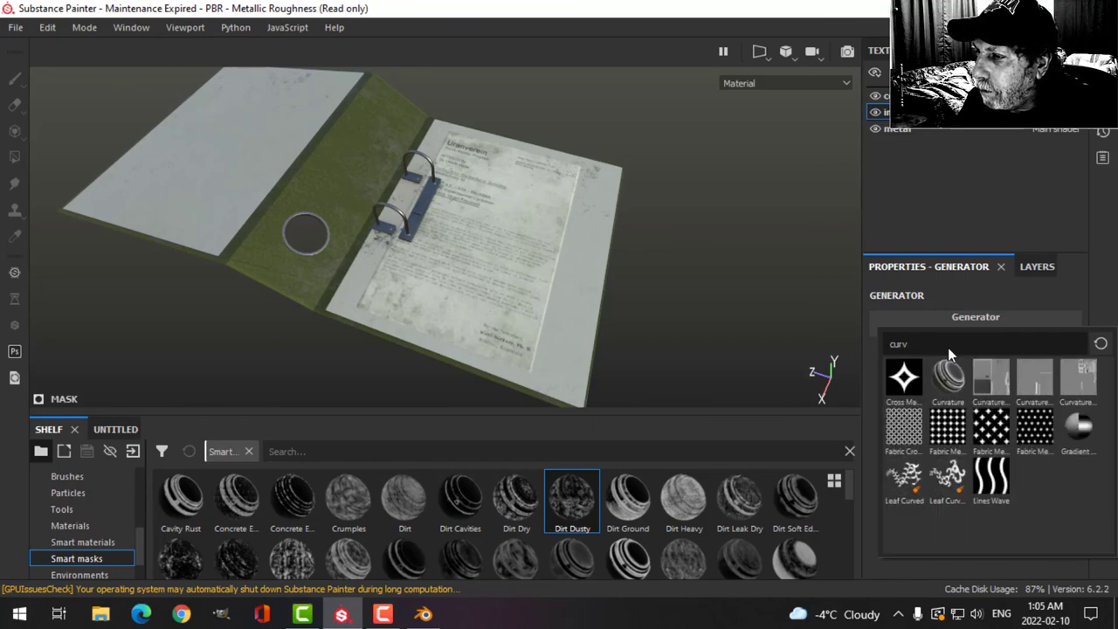
pyautogui.click(947, 381)
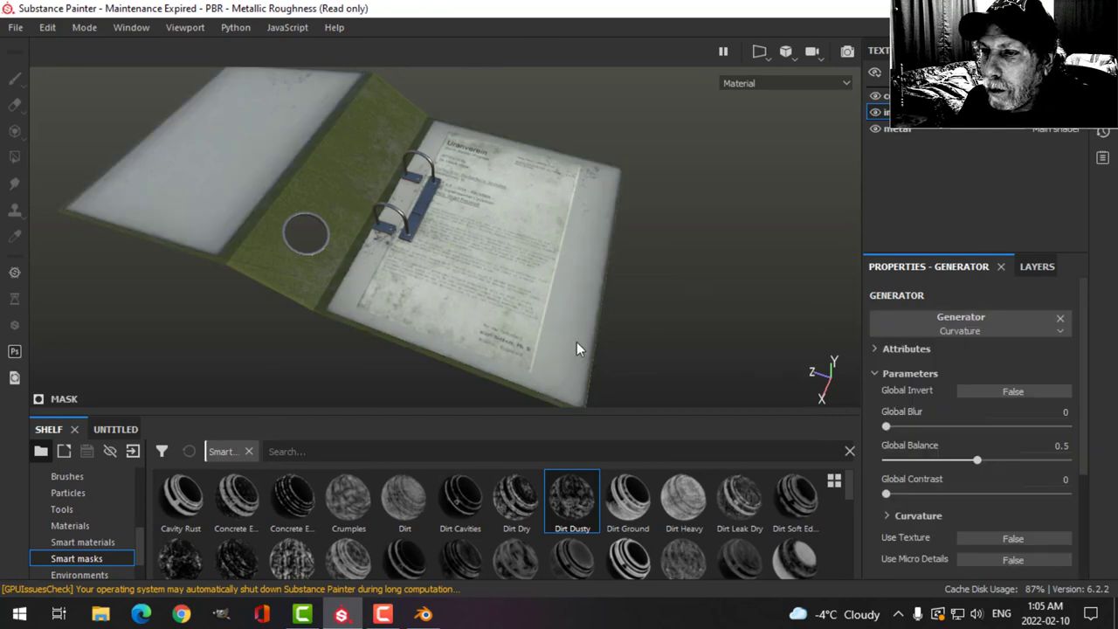
pyautogui.moveTo(976, 460); pyautogui.dragTo(954, 459)
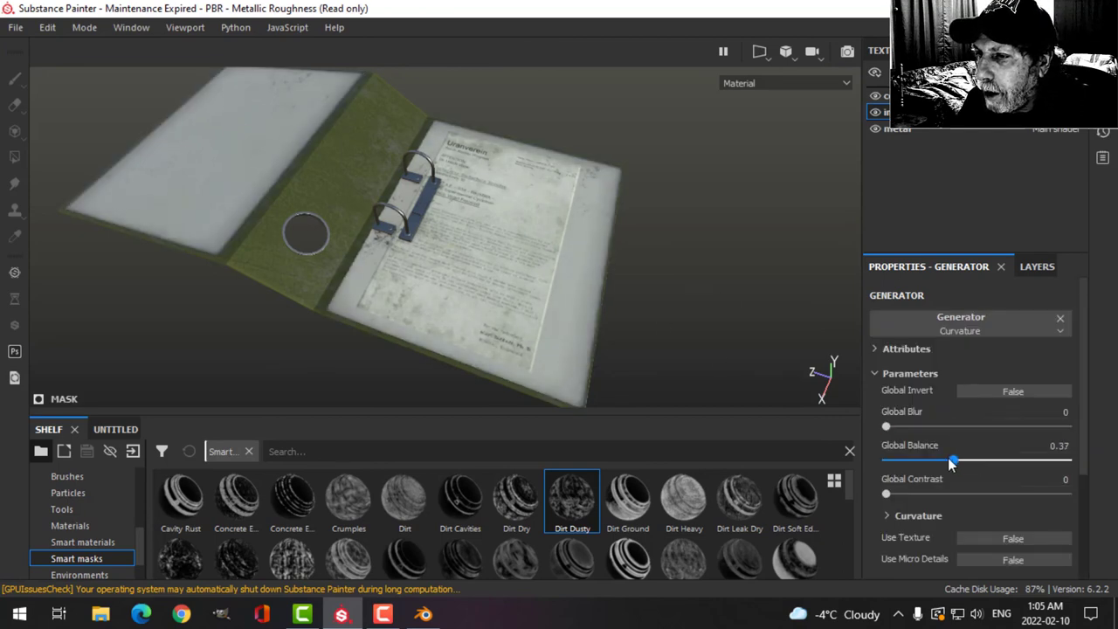
pyautogui.moveTo(954, 461); pyautogui.dragTo(936, 461)
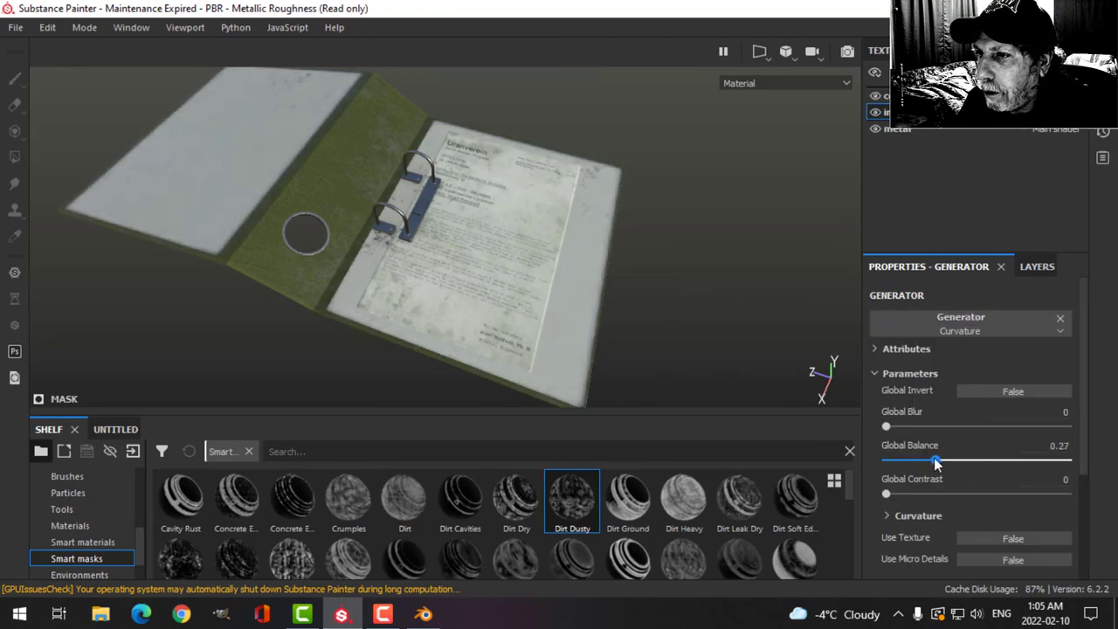
pyautogui.moveTo(936, 461); pyautogui.dragTo(933, 461)
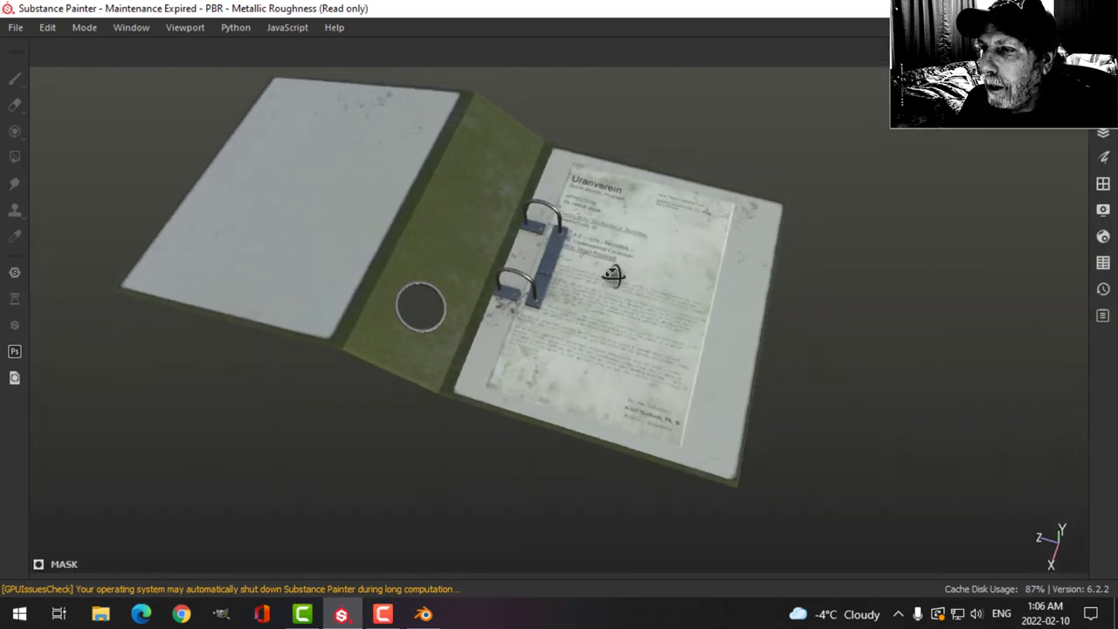
pyautogui.click(1102, 209)
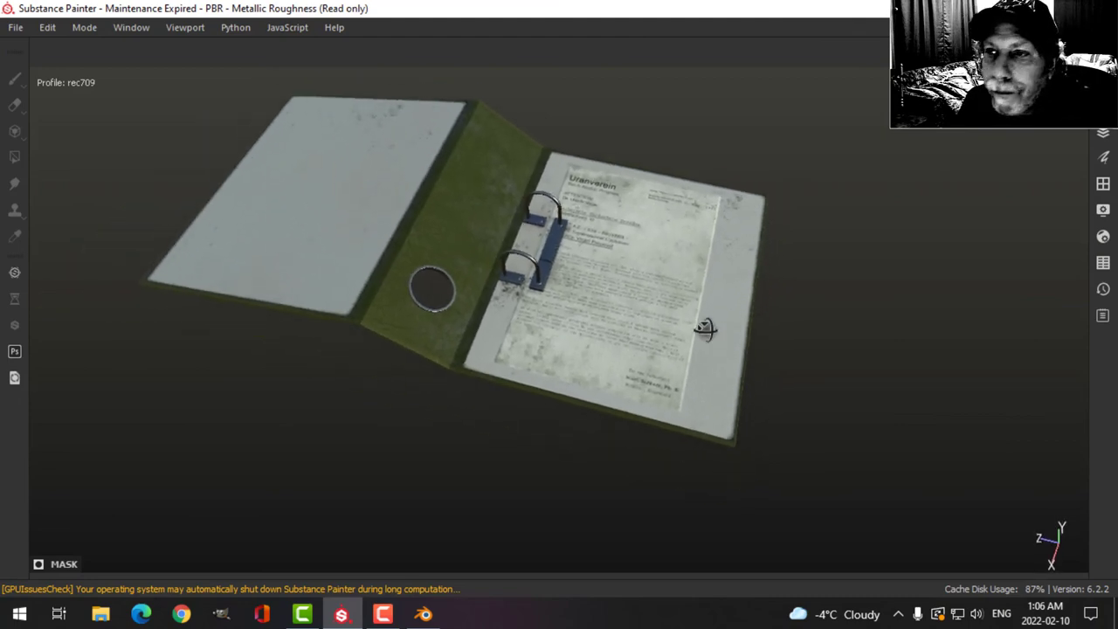
pyautogui.moveTo(702, 329); pyautogui.dragTo(620, 244)
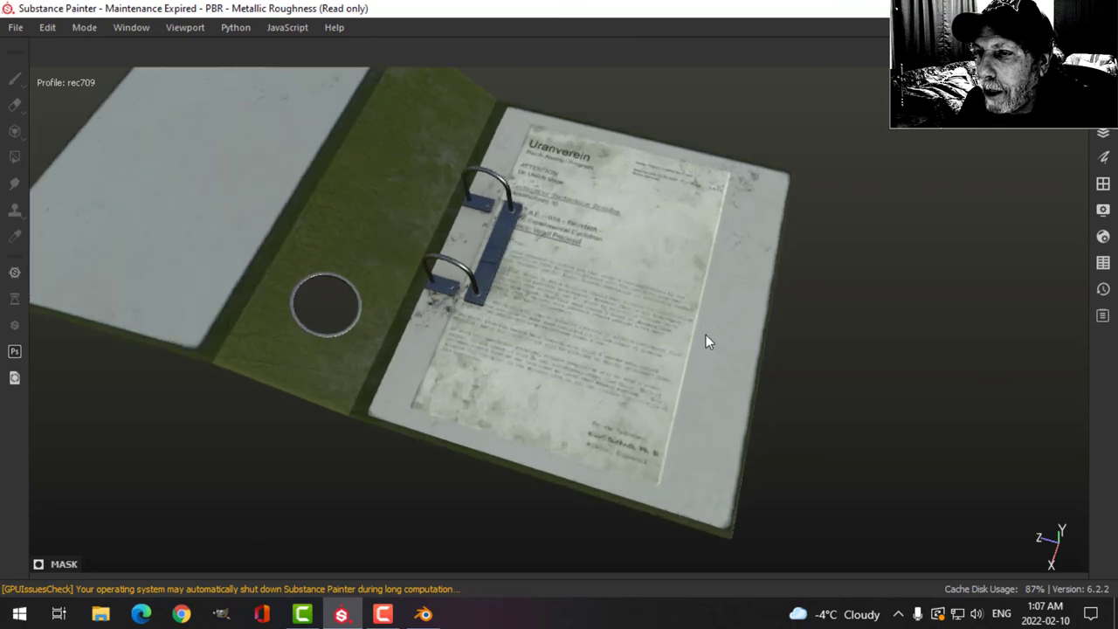
pyautogui.moveTo(708, 340); pyautogui.dragTo(622, 315)
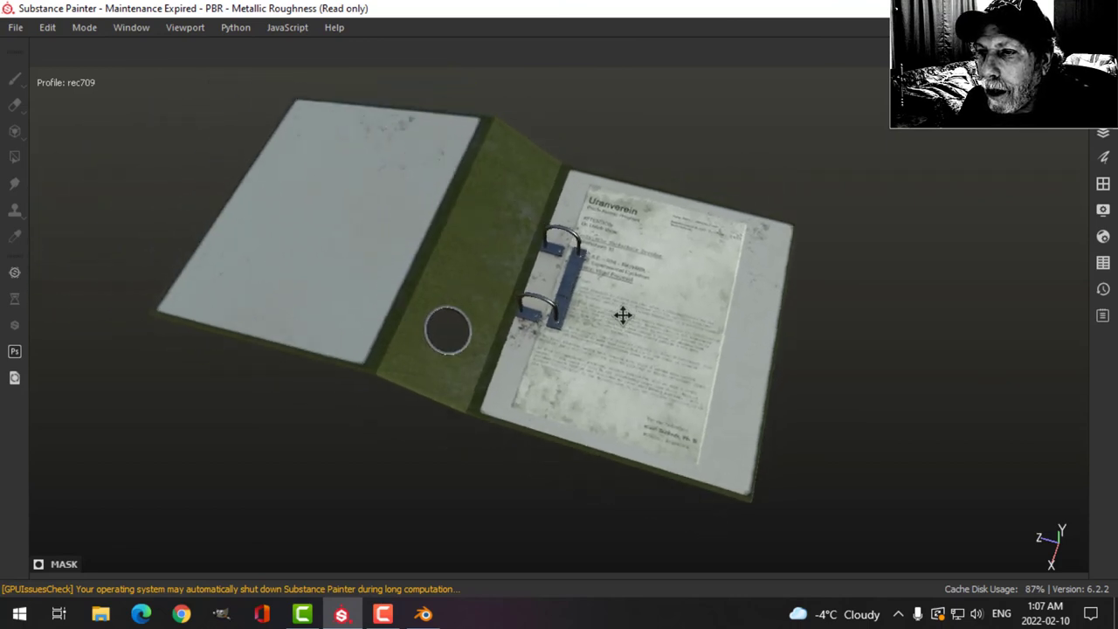
pyautogui.moveTo(621, 314); pyautogui.dragTo(646, 304)
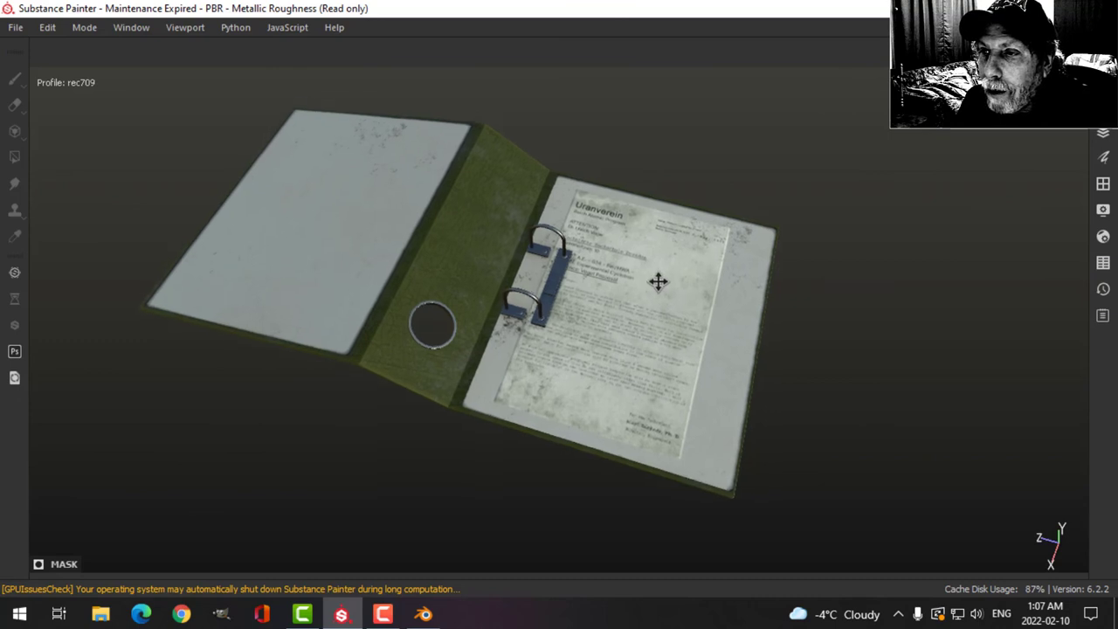
pyautogui.moveTo(658, 281); pyautogui.dragTo(706, 283)
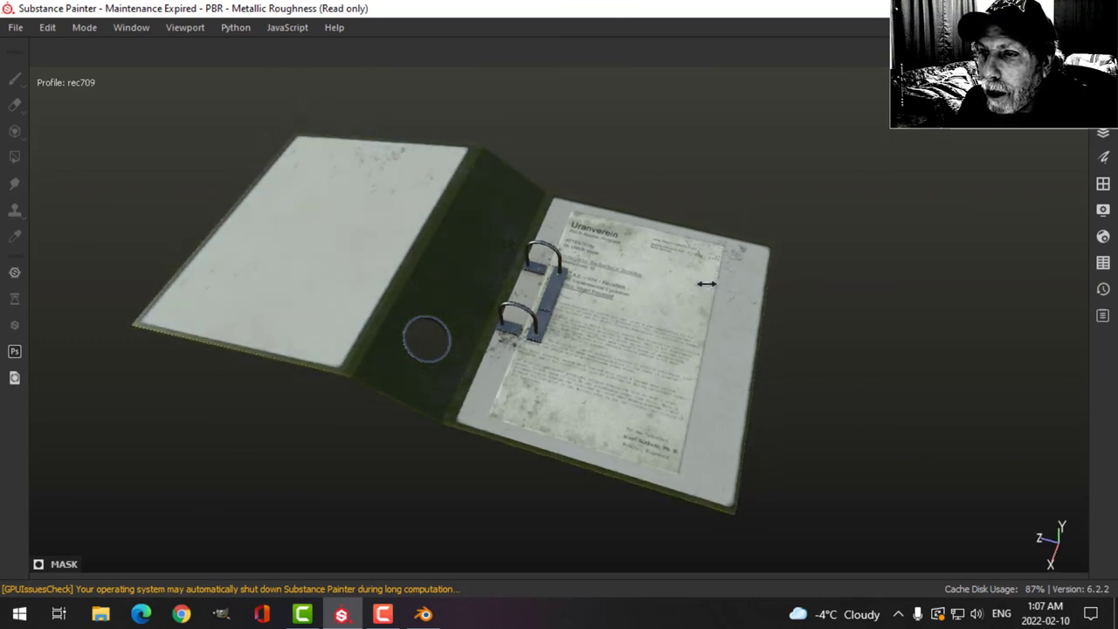